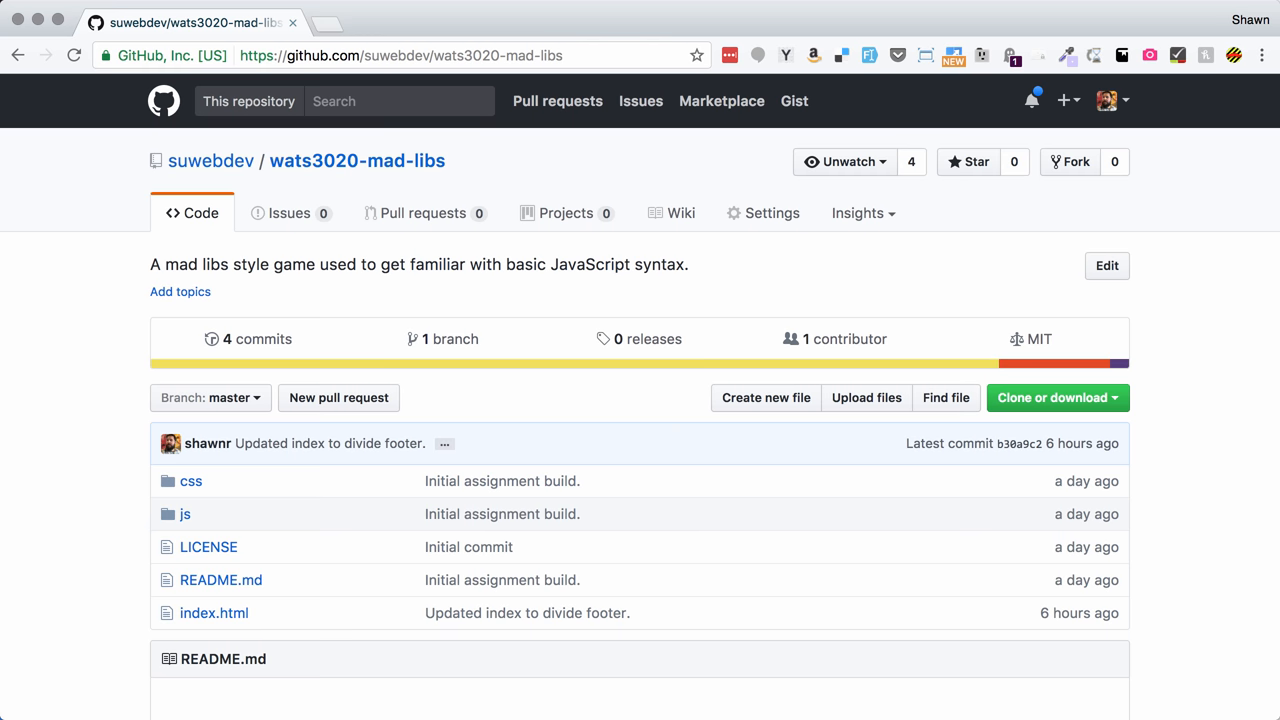
pyautogui.moveTo(790, 461)
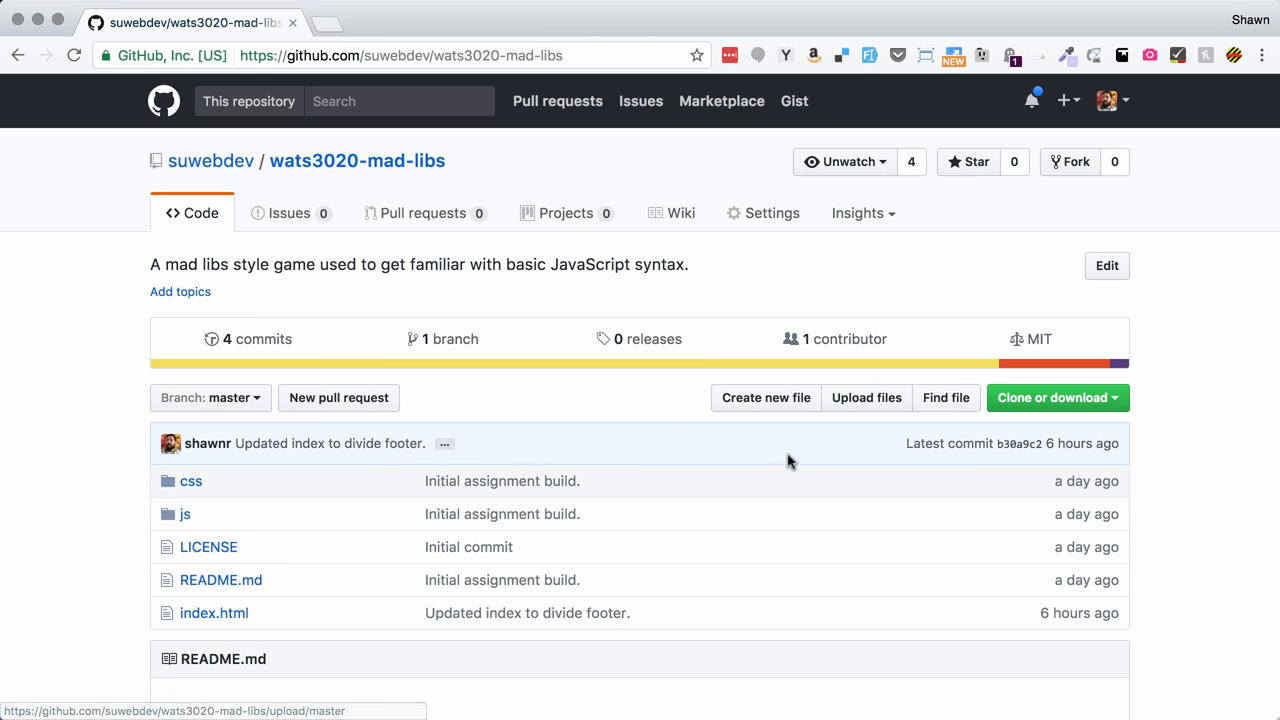
pyautogui.moveTo(1185, 494)
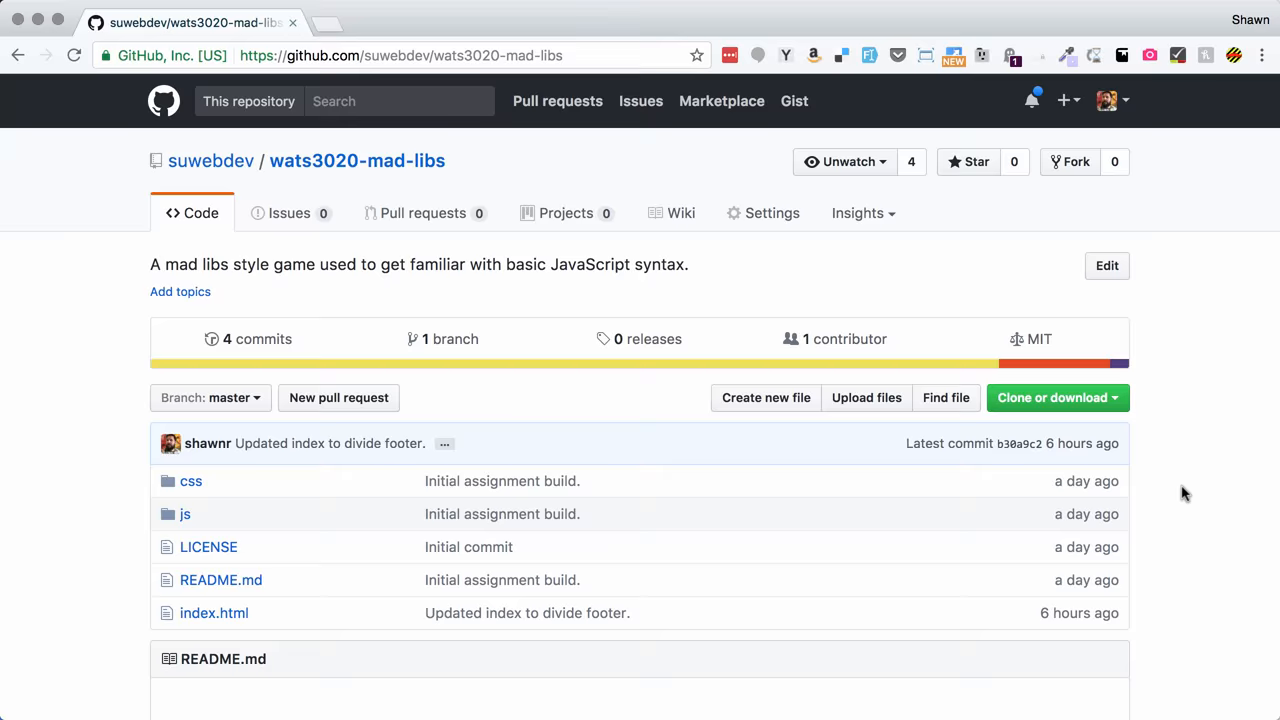
# Fork wats3020-mad-libs into your own GitHub account and reveal its SSH clone URL
pyautogui.scroll(-3)
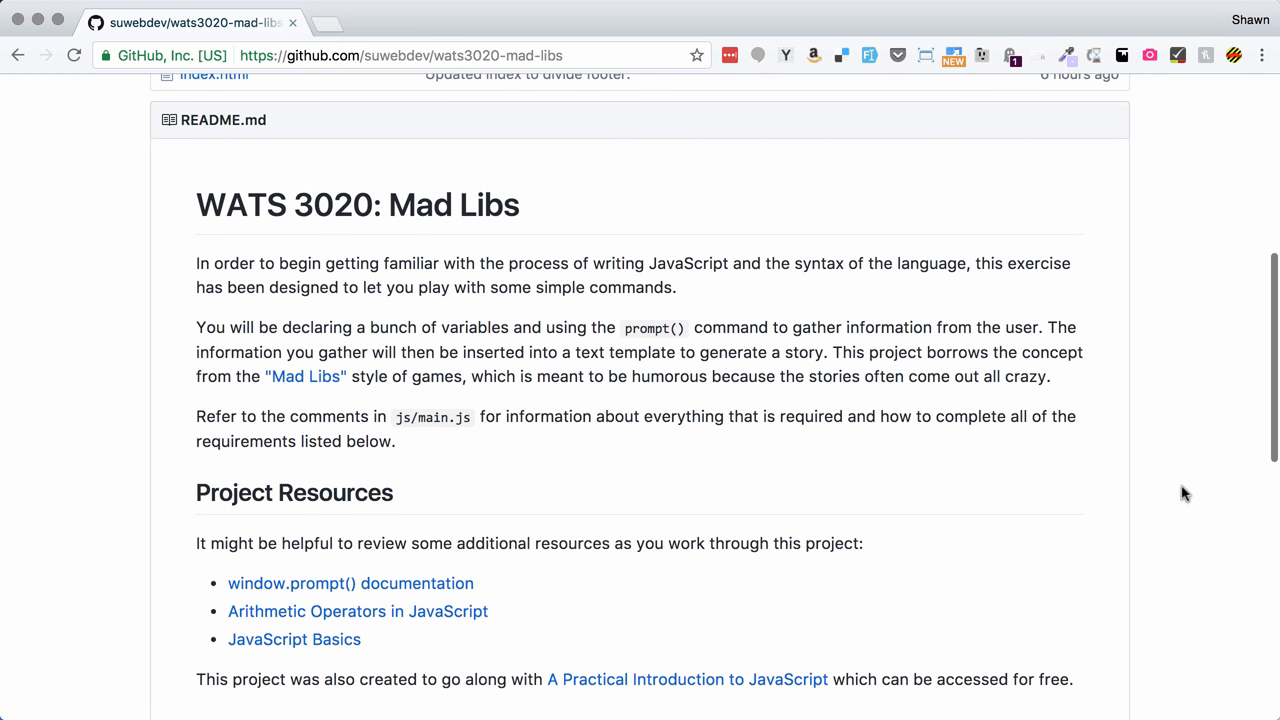
pyautogui.scroll(-3)
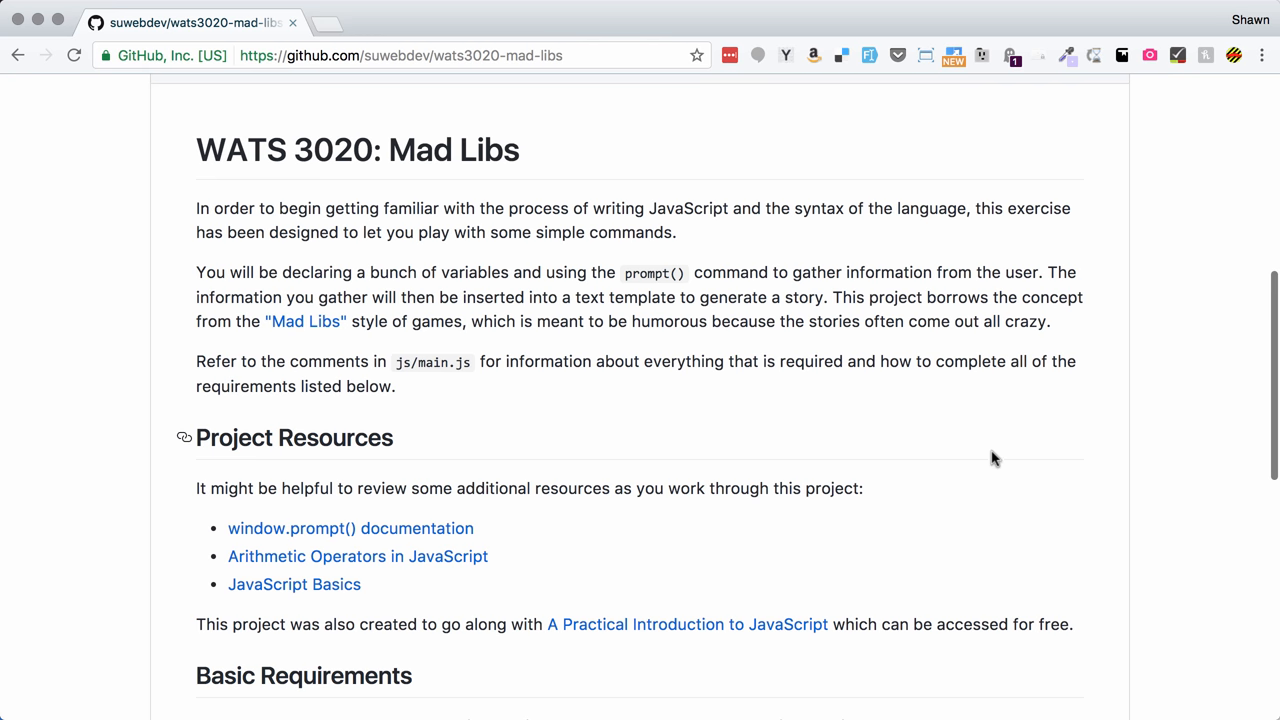
pyautogui.scroll(-3)
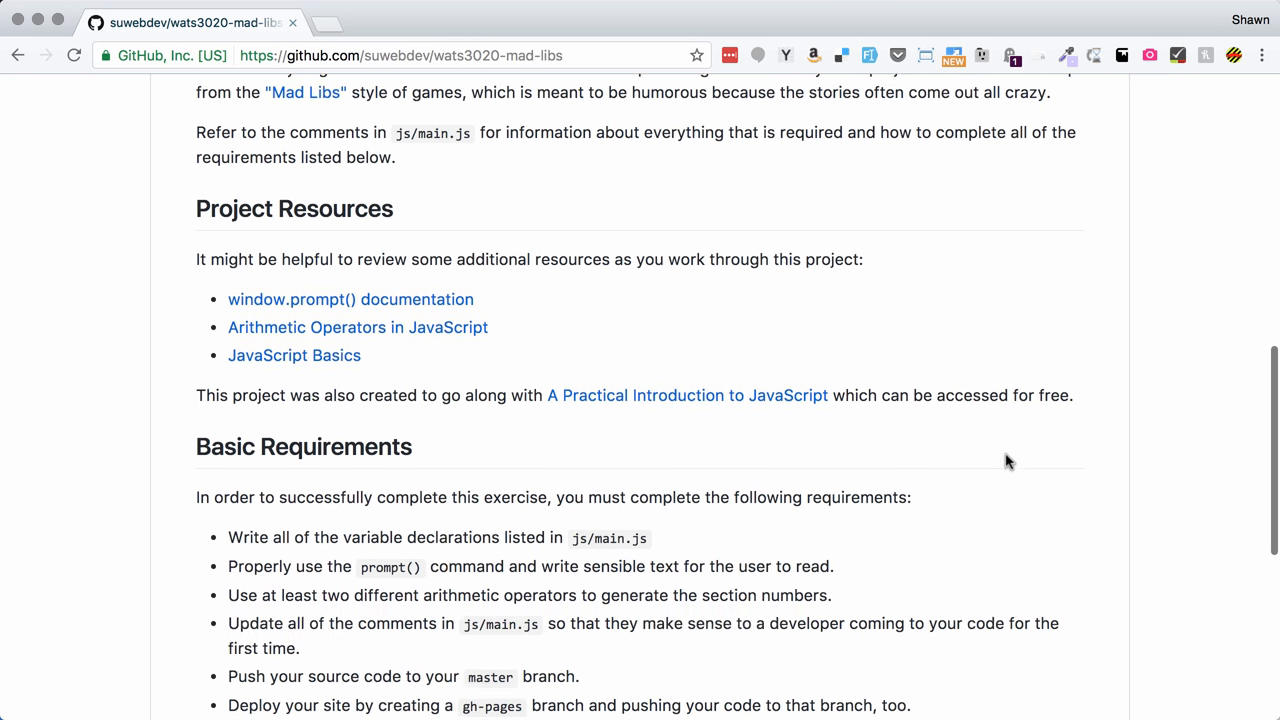
pyautogui.scroll(-3)
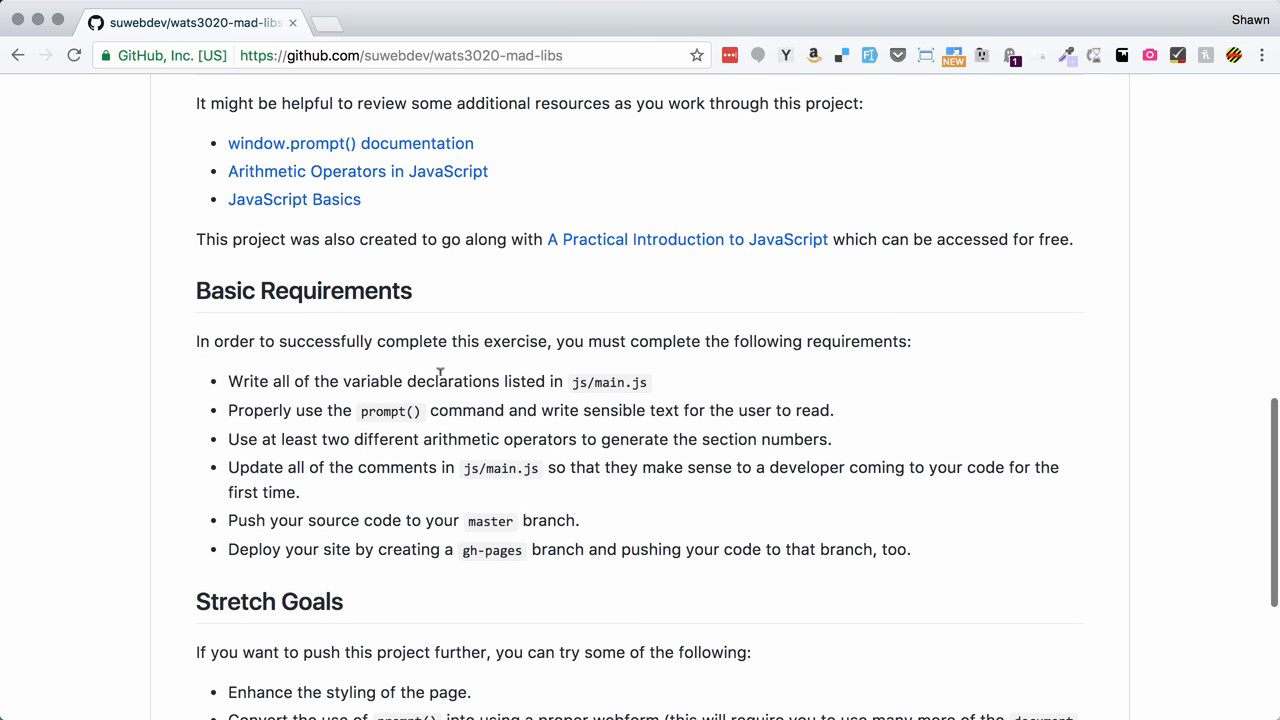
pyautogui.moveTo(445, 428)
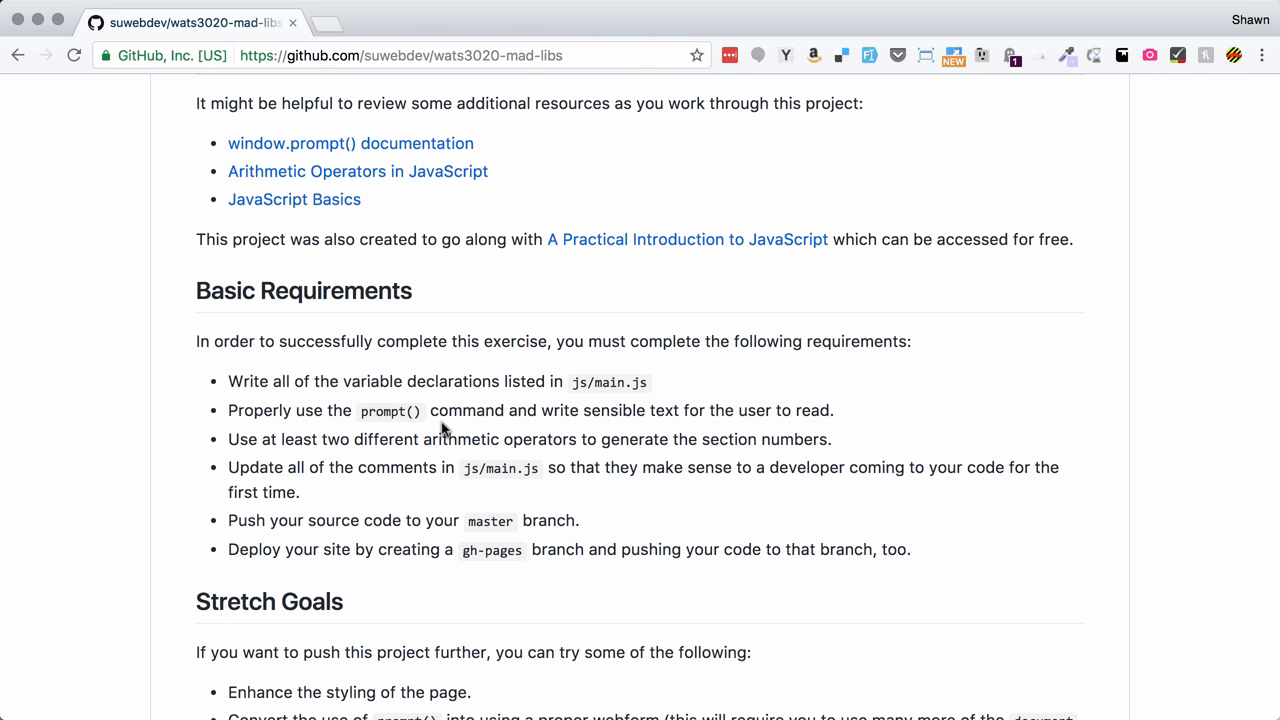
pyautogui.moveTo(610, 460)
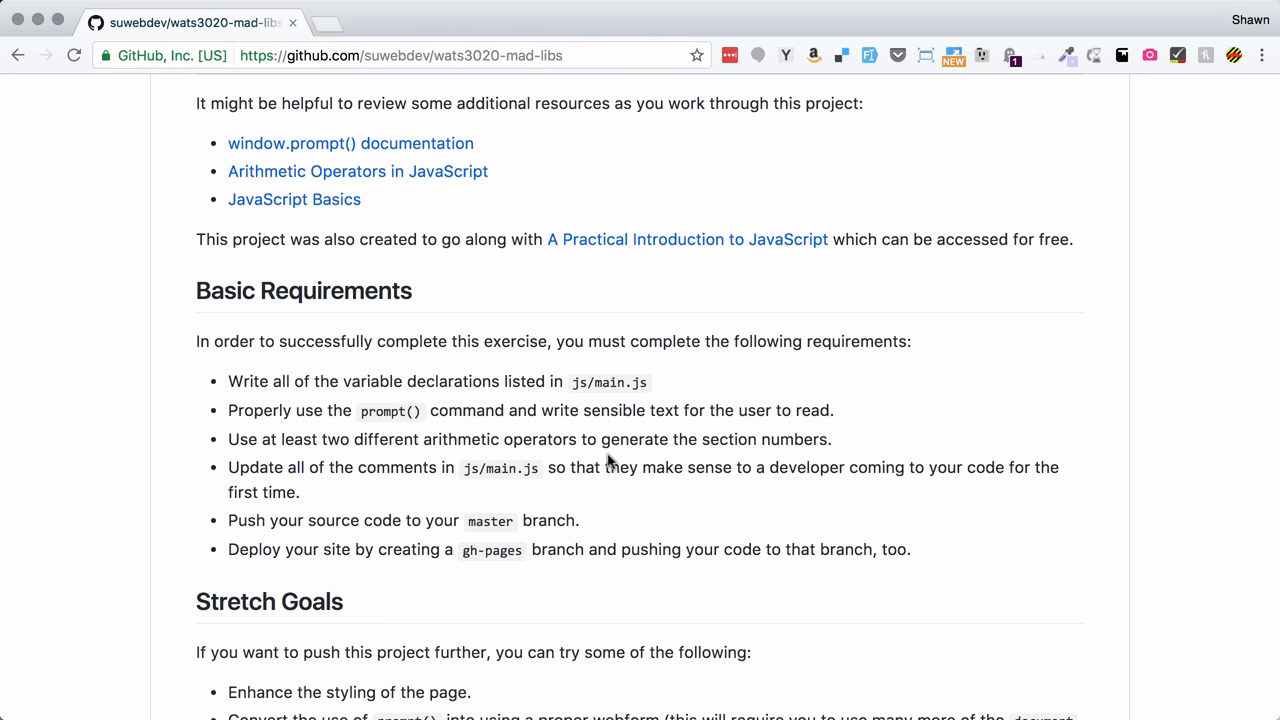
pyautogui.moveTo(966, 435)
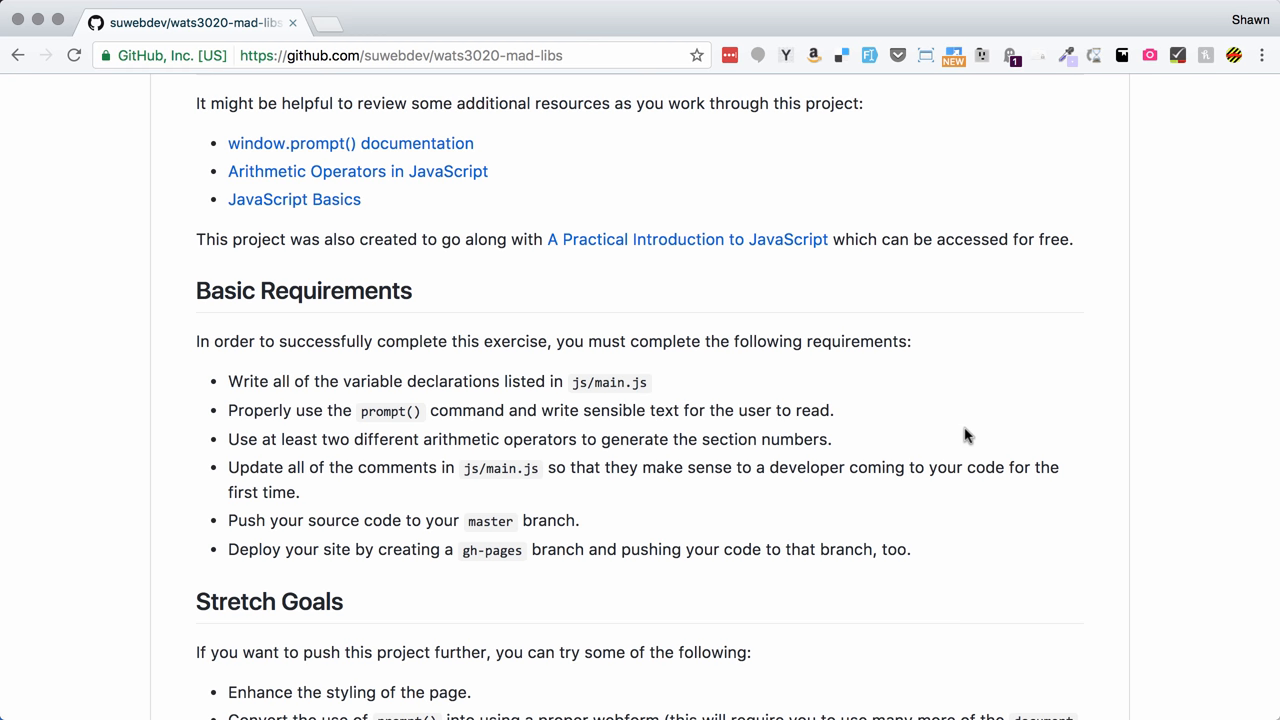
pyautogui.scroll(-3)
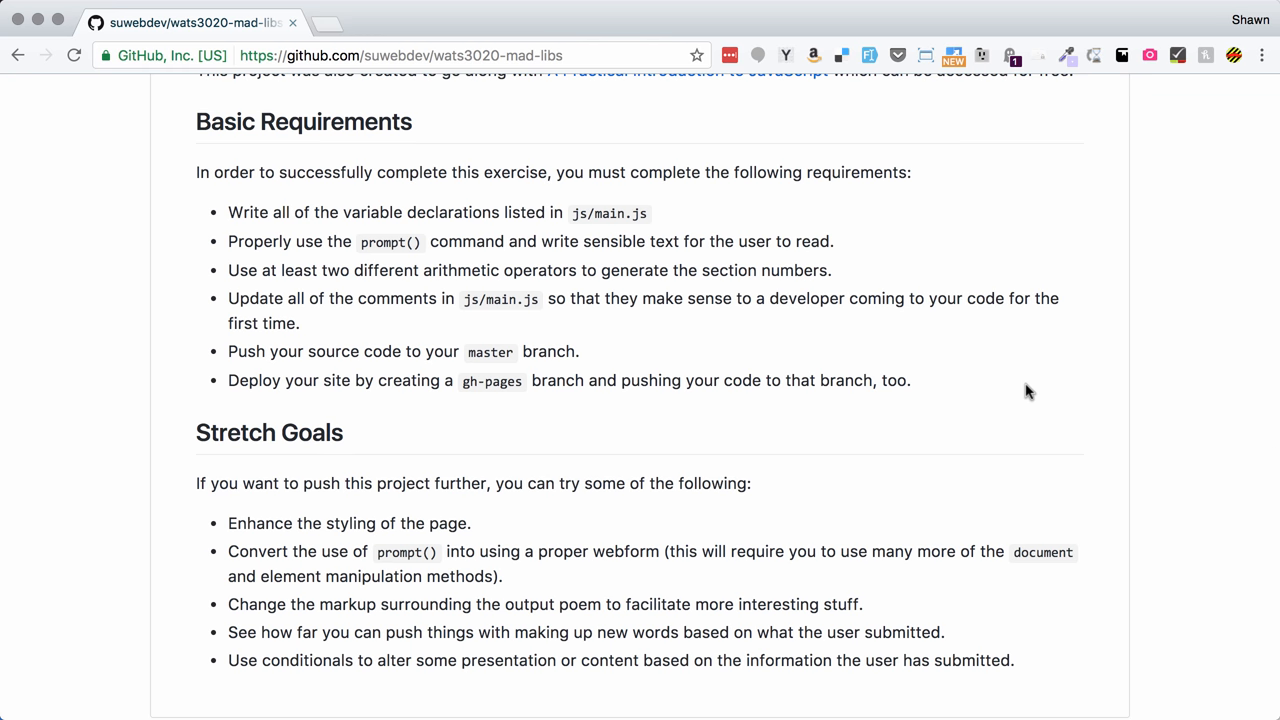
pyautogui.scroll(3)
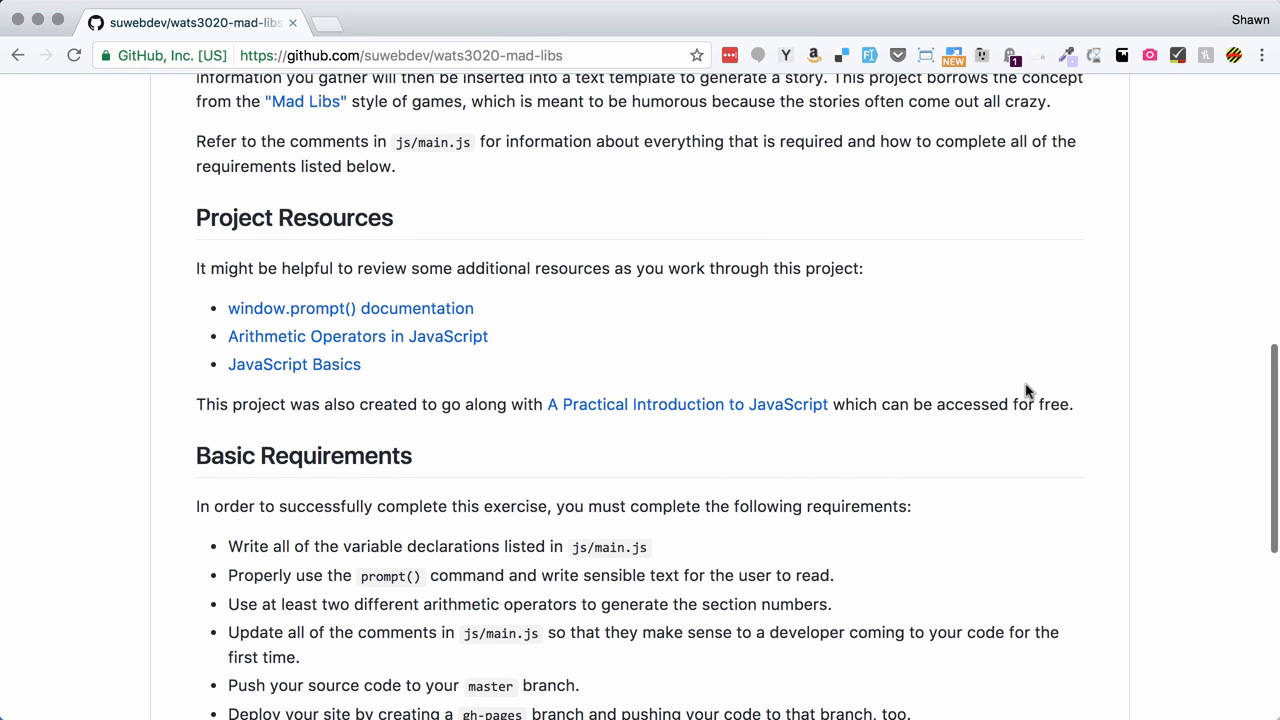
pyautogui.scroll(3)
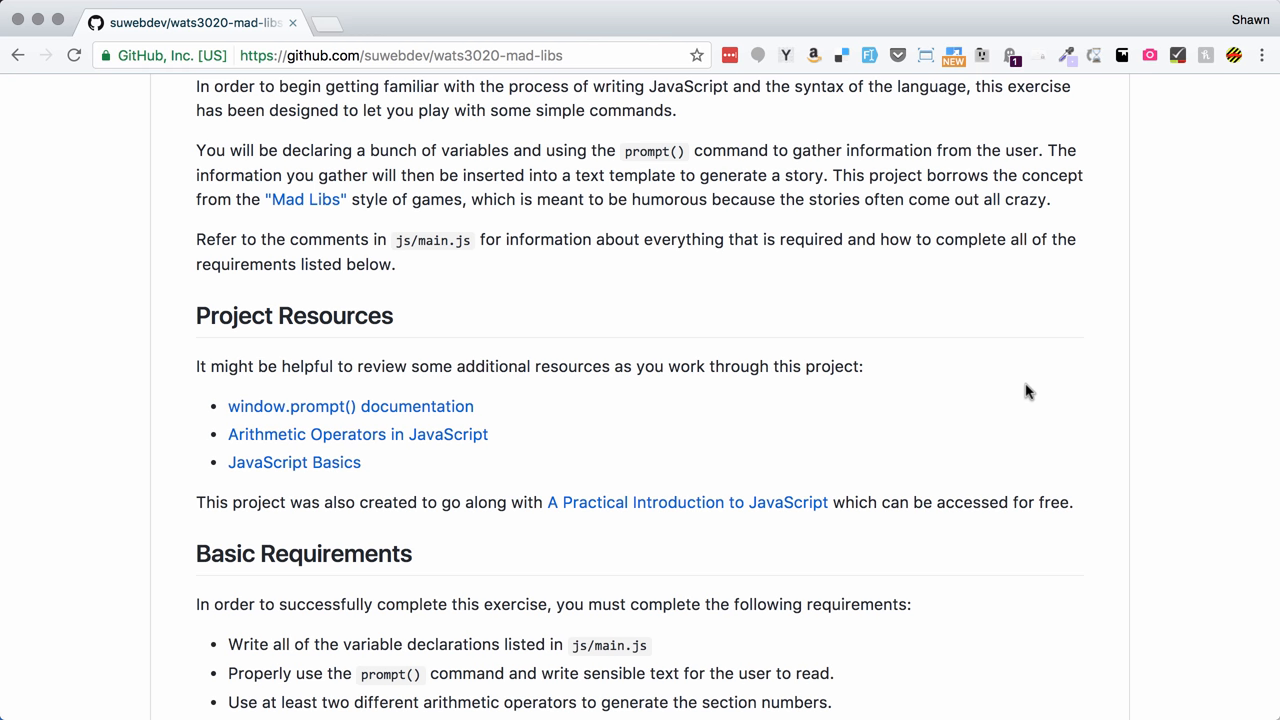
pyautogui.scroll(3)
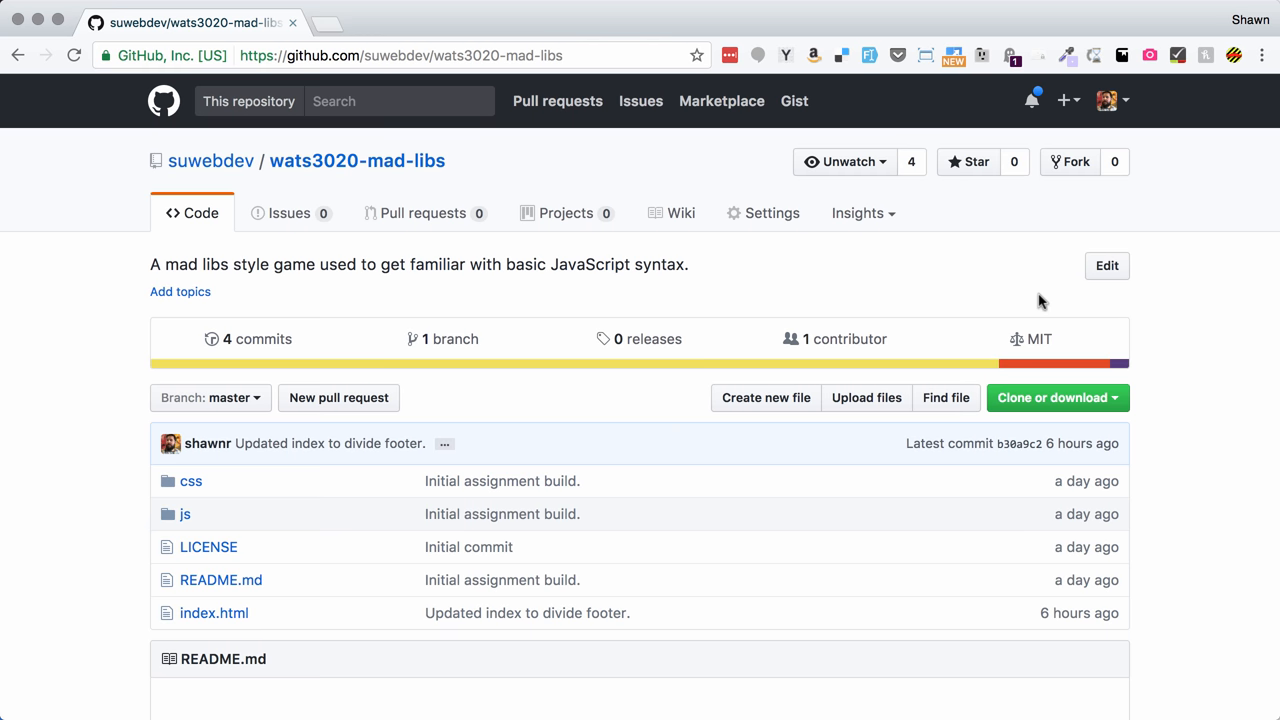
pyautogui.moveTo(1070, 234)
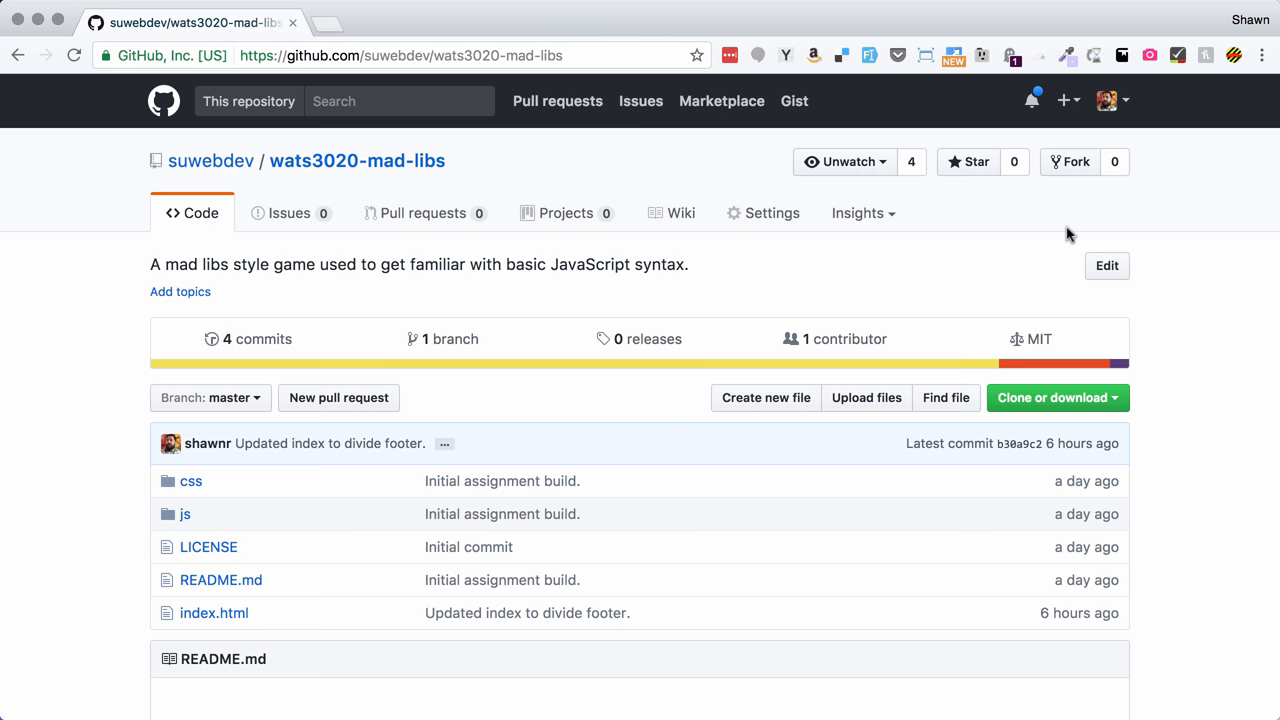
pyautogui.click(1069, 161)
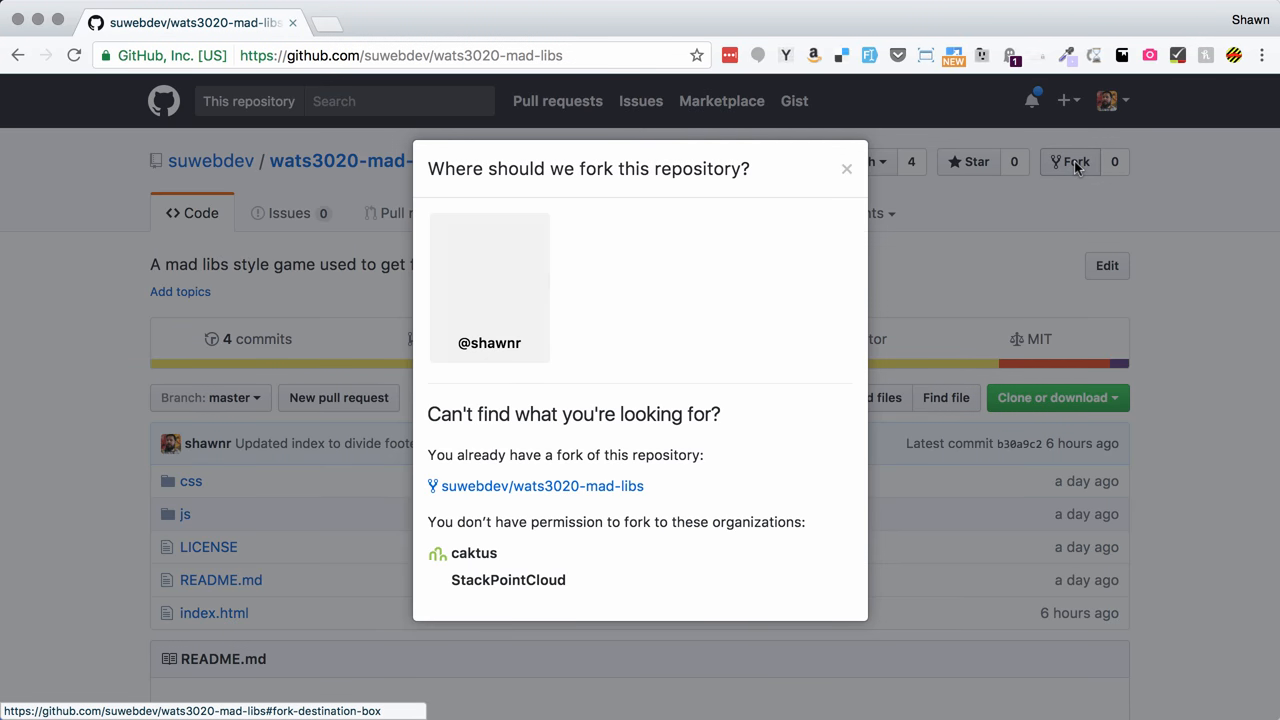
pyautogui.click(489, 288)
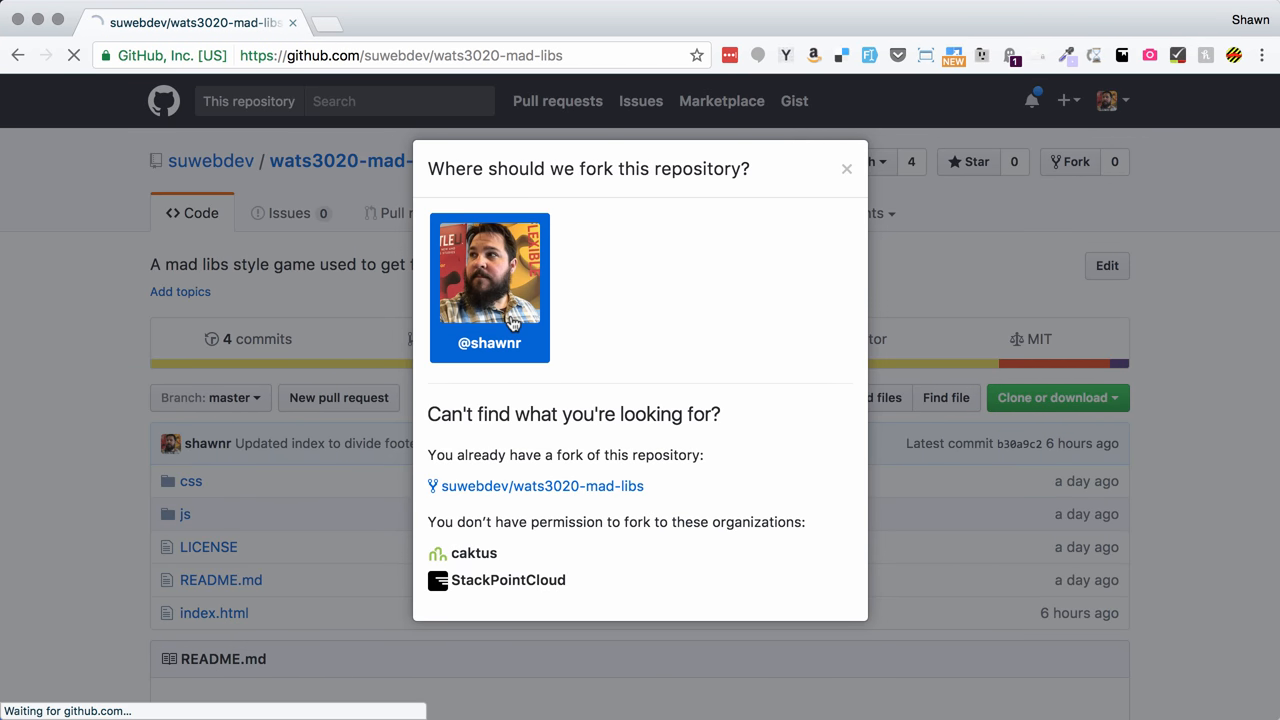
pyautogui.click(489, 288)
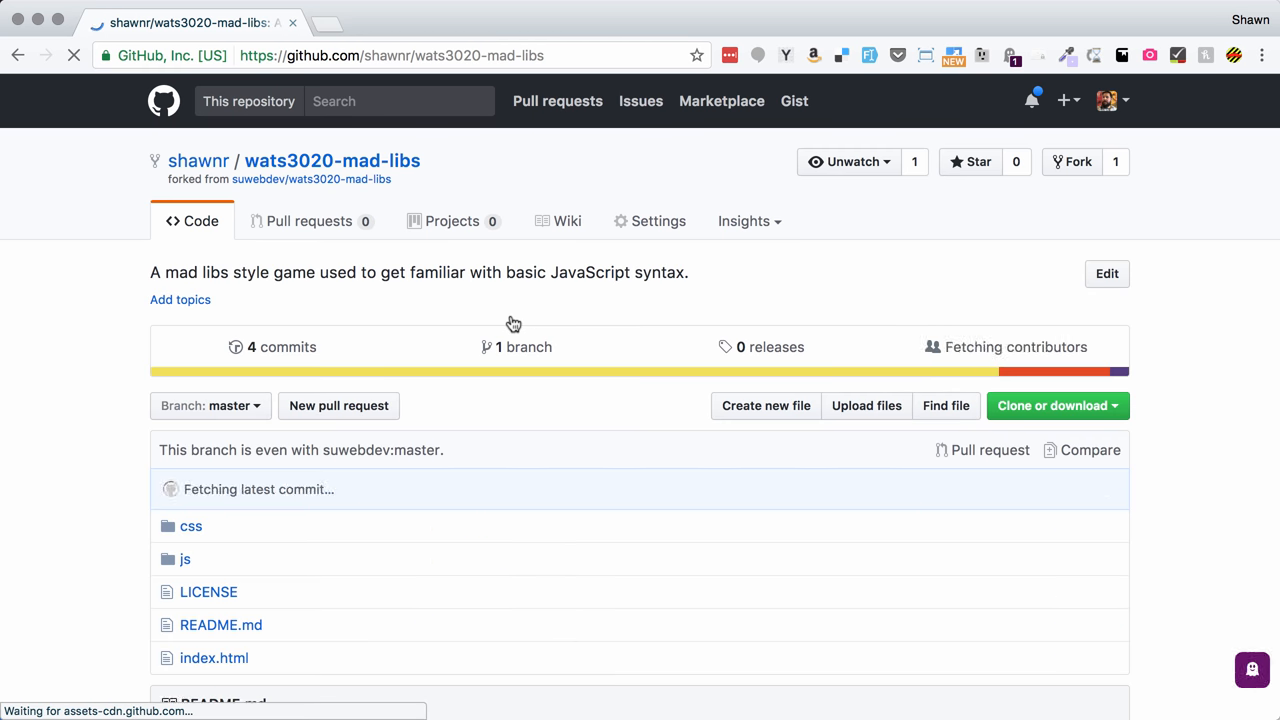
pyautogui.click(1051, 405)
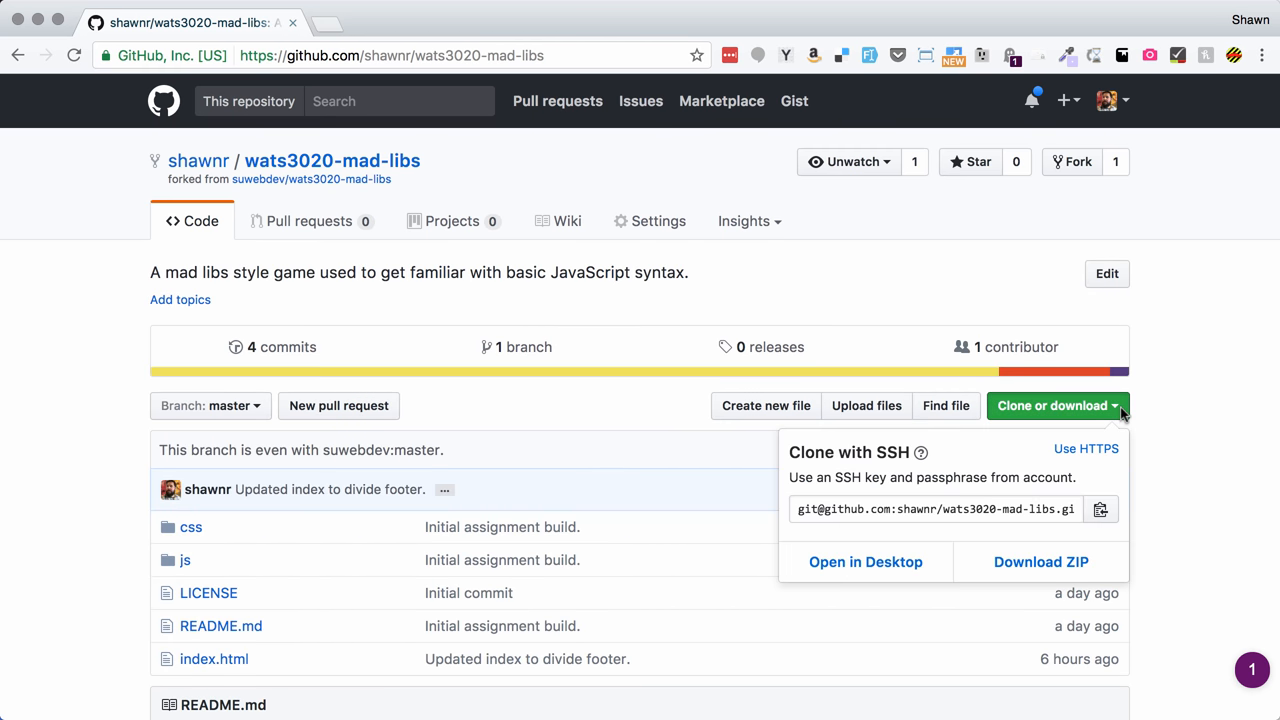
pyautogui.moveTo(1100, 509)
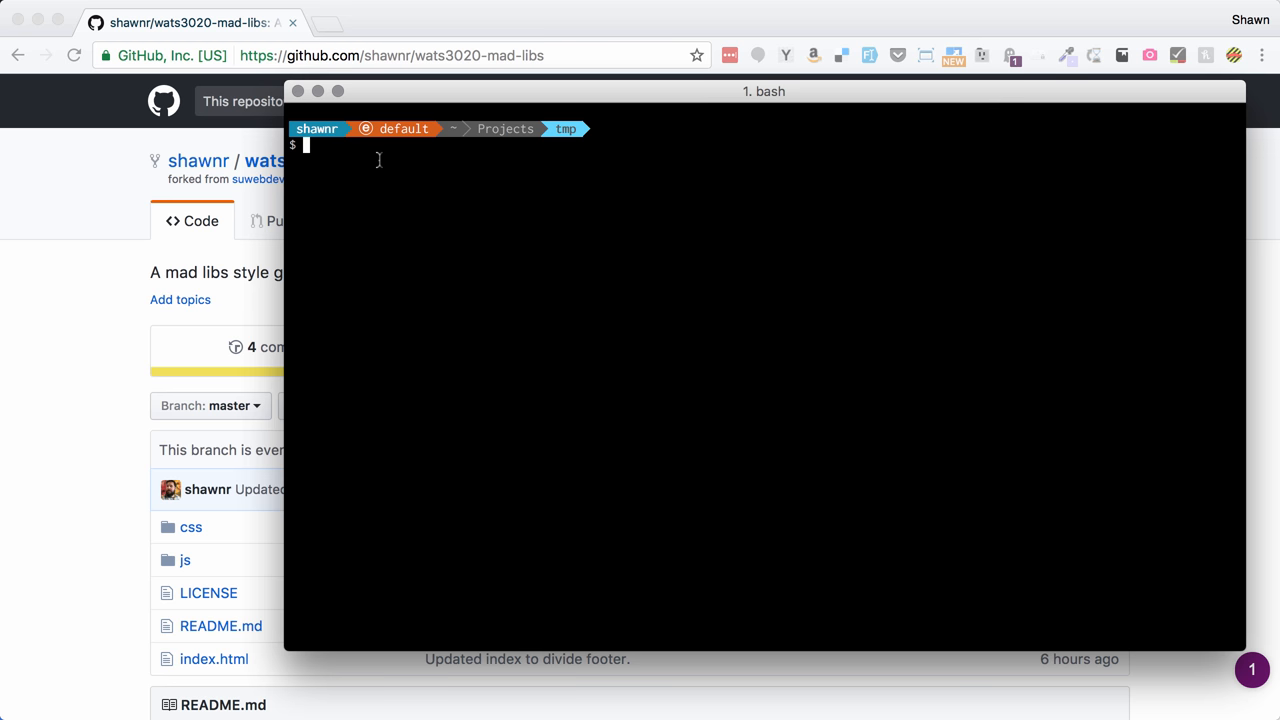
pyautogui.moveTo(537, 179)
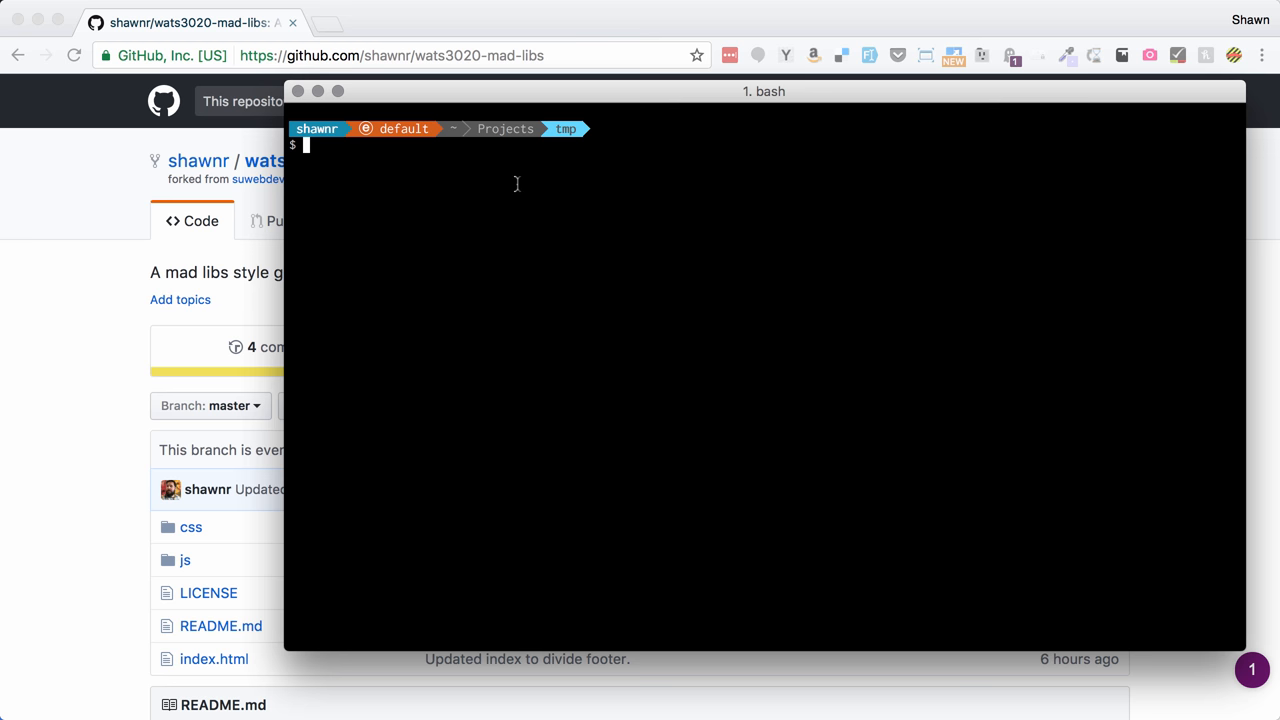
pyautogui.moveTo(532, 190)
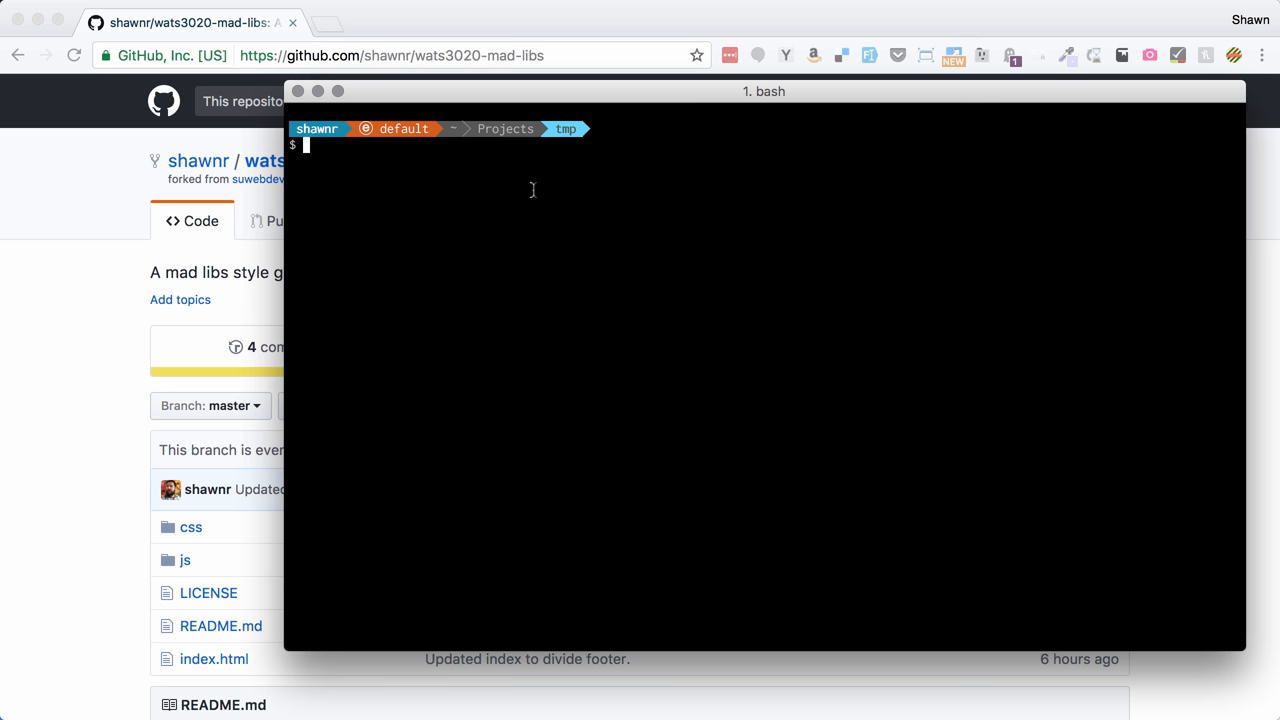
pyautogui.write('git clone')
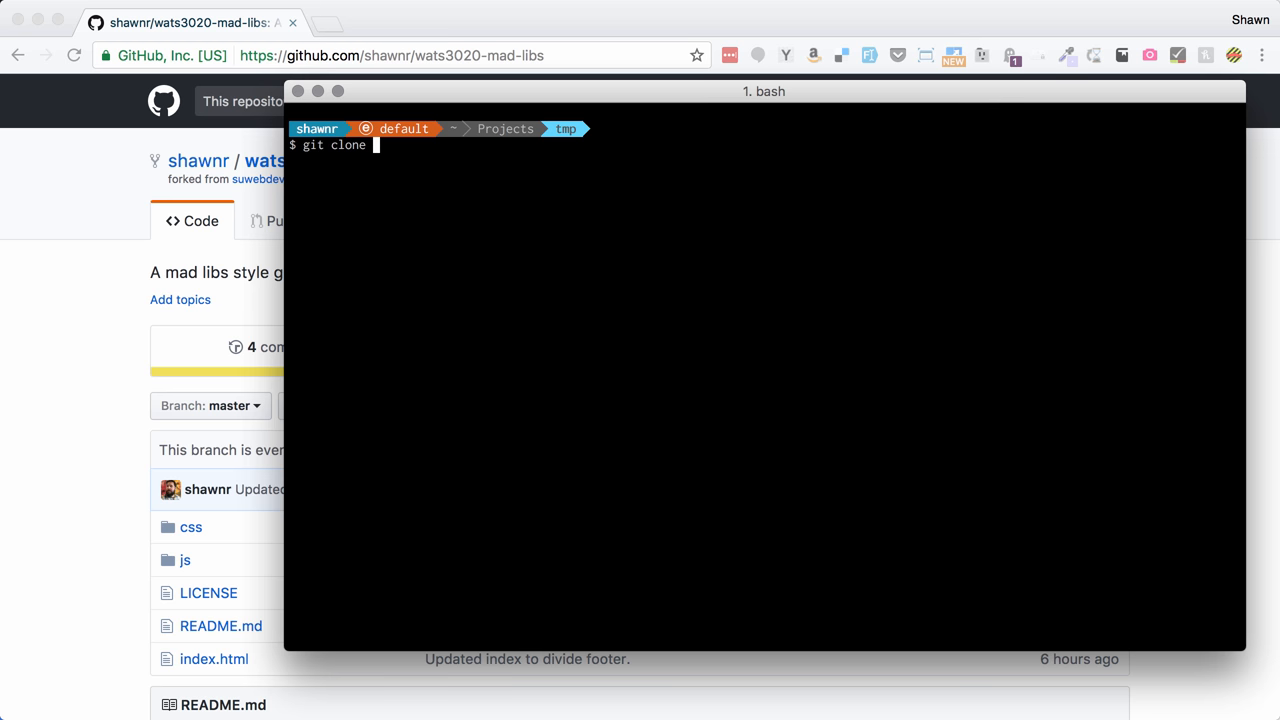
pyautogui.write('git@github.com:shawnr/wats3020-mad-libs.git')
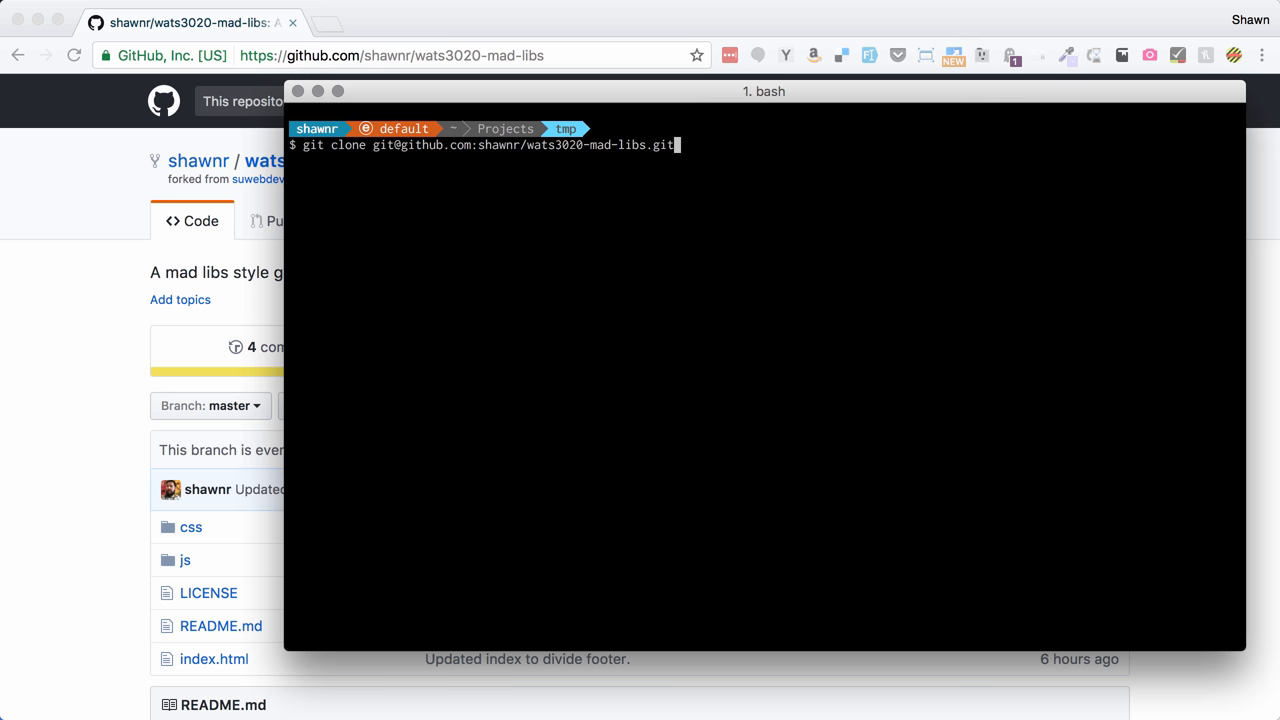
pyautogui.press('Return')
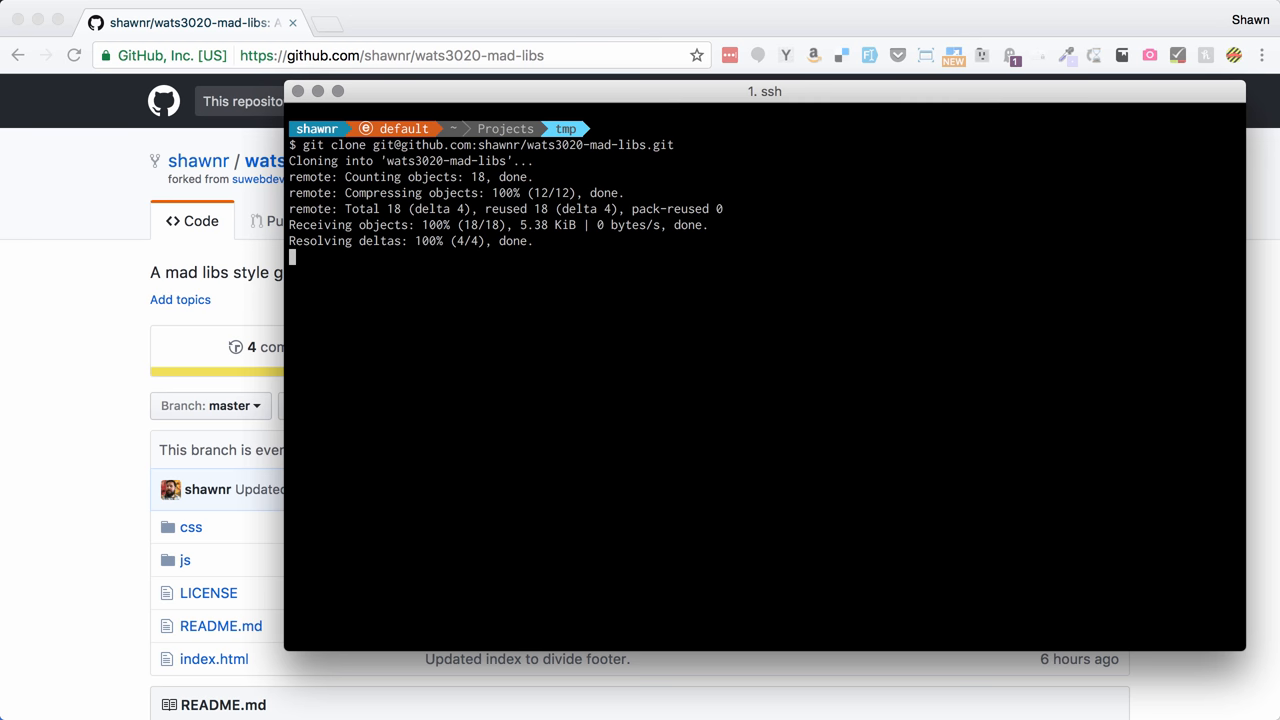
# Move into the wats3020-mad-libs folder and open it in Sublime Text with subl
pyautogui.write('cd wat')
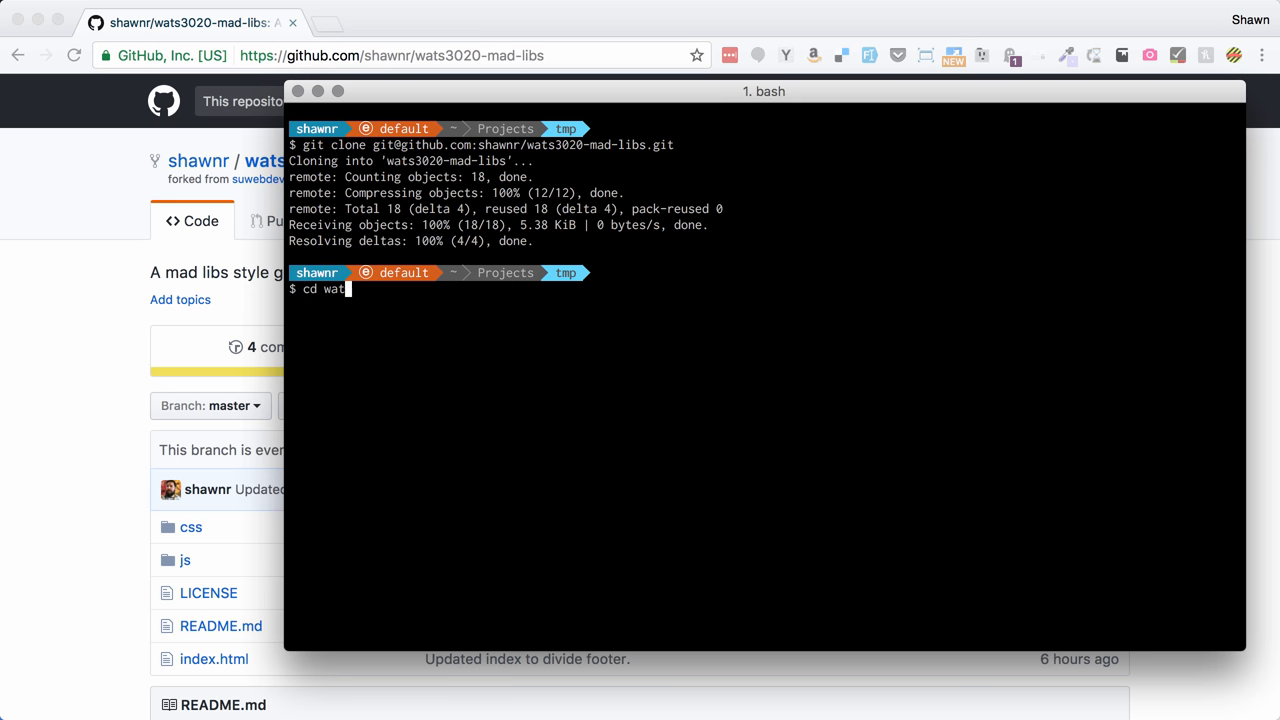
pyautogui.press('Tab')
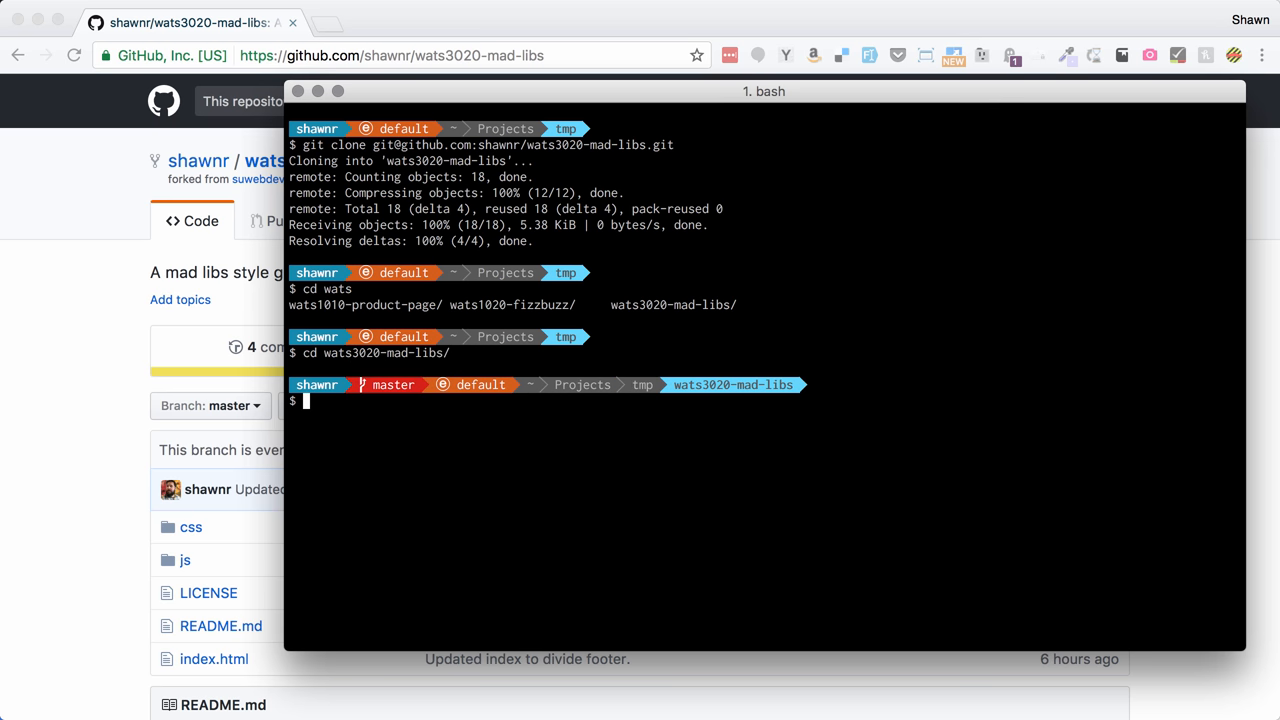
pyautogui.write('subl .')
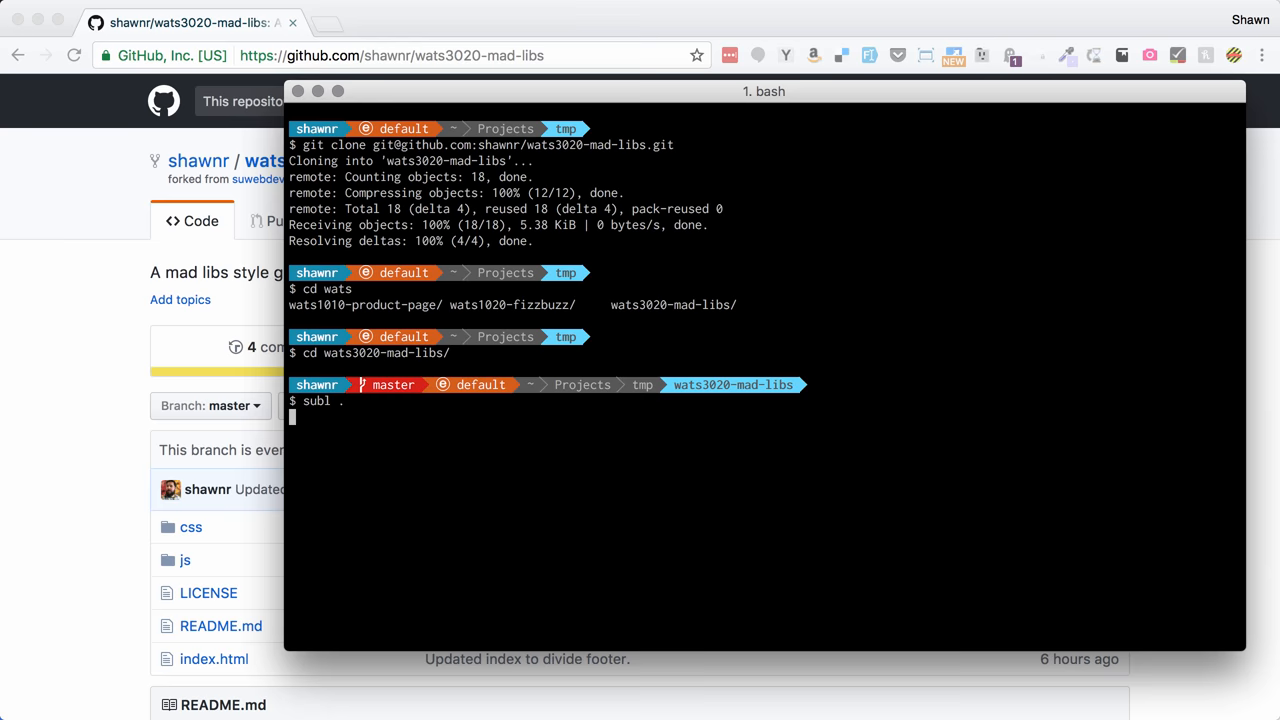
pyautogui.press('Return')
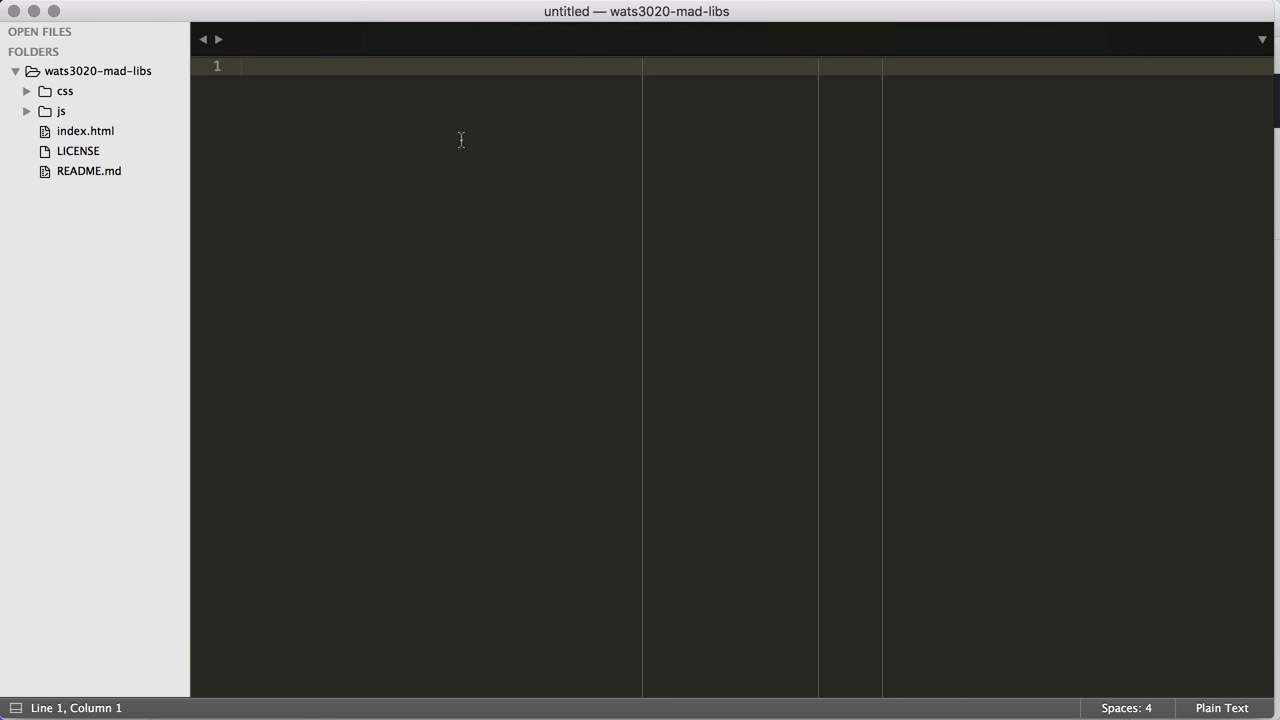
pyautogui.moveTo(71, 189)
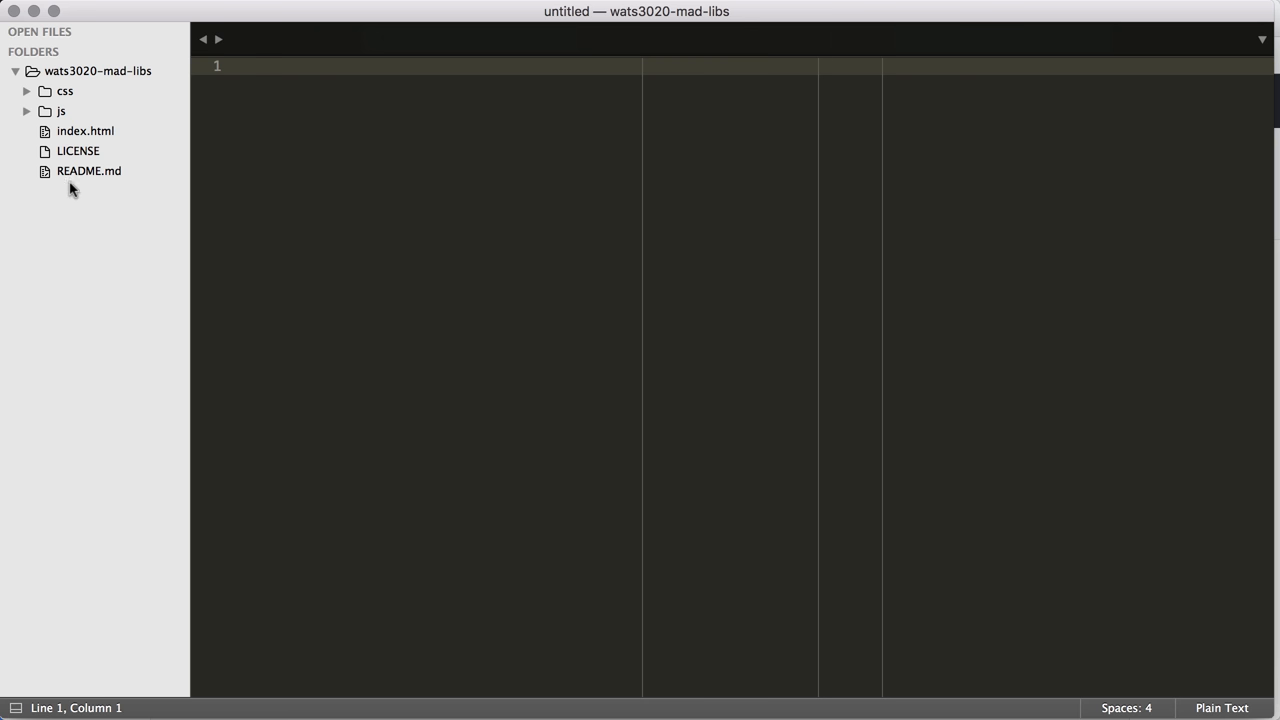
pyautogui.moveTo(97, 171)
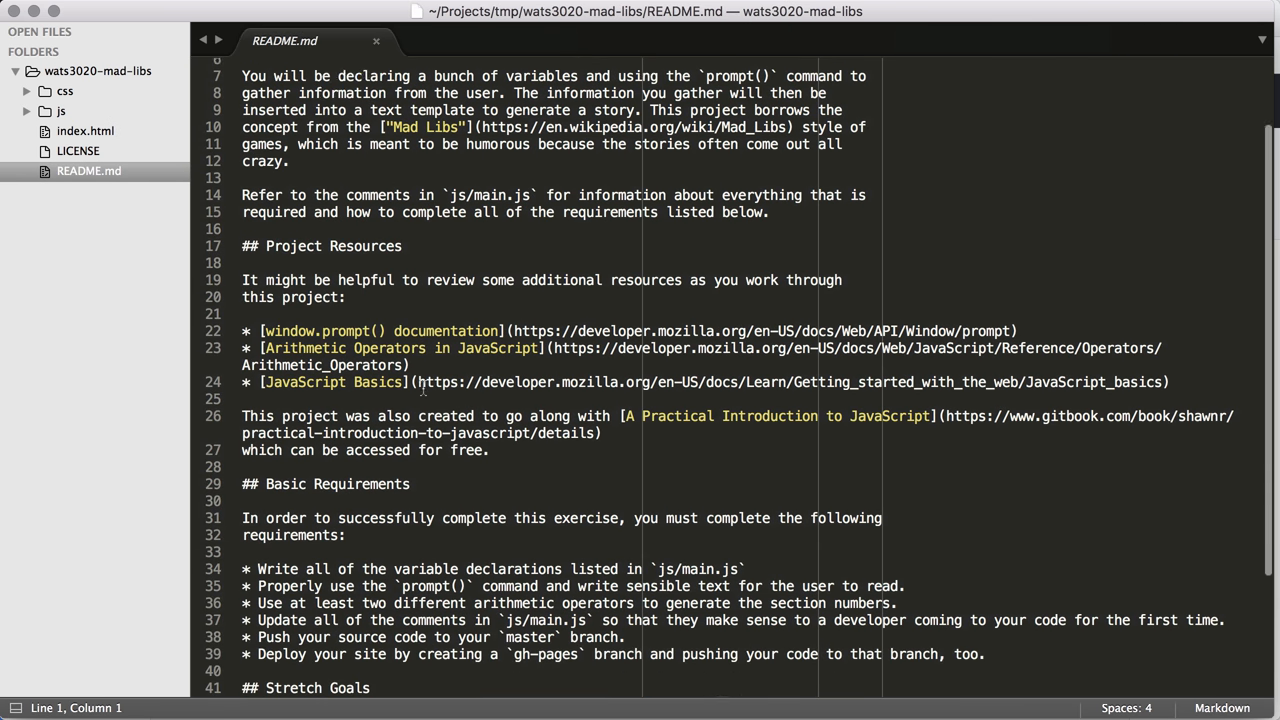
# Open index.html and briefly select the poem's title and author credit on line 23
pyautogui.scroll(3)
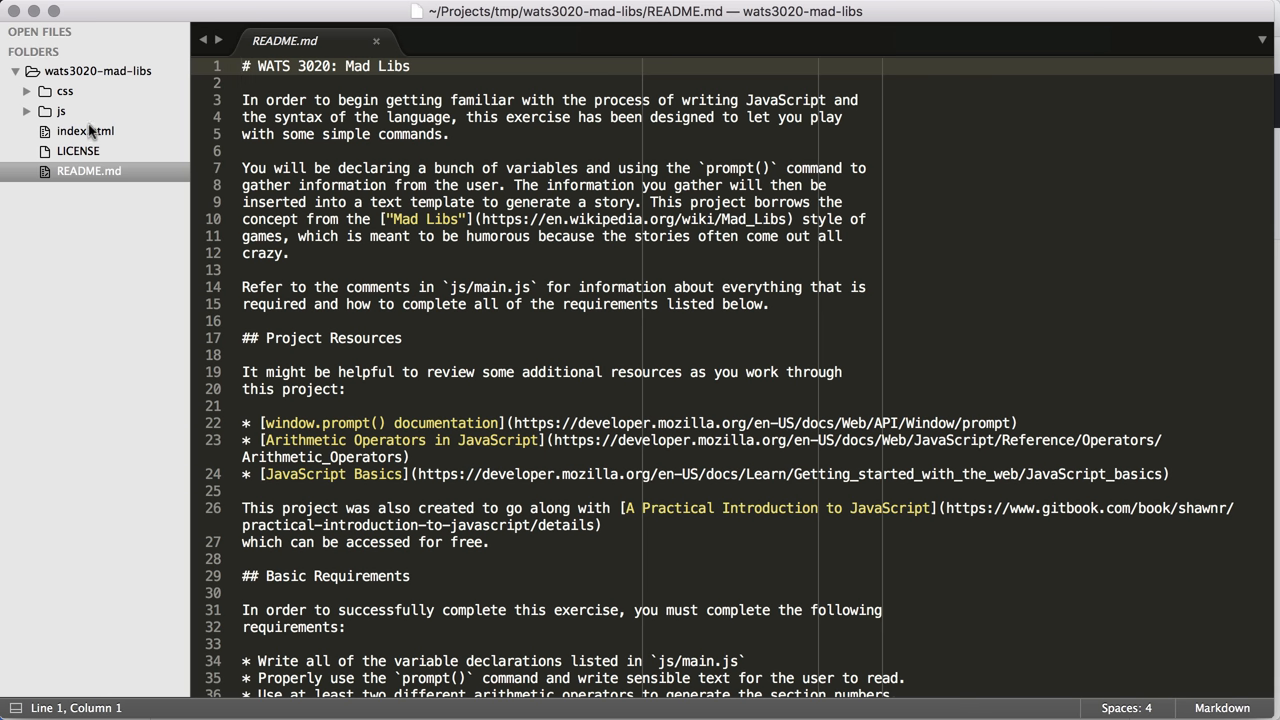
pyautogui.click(85, 131)
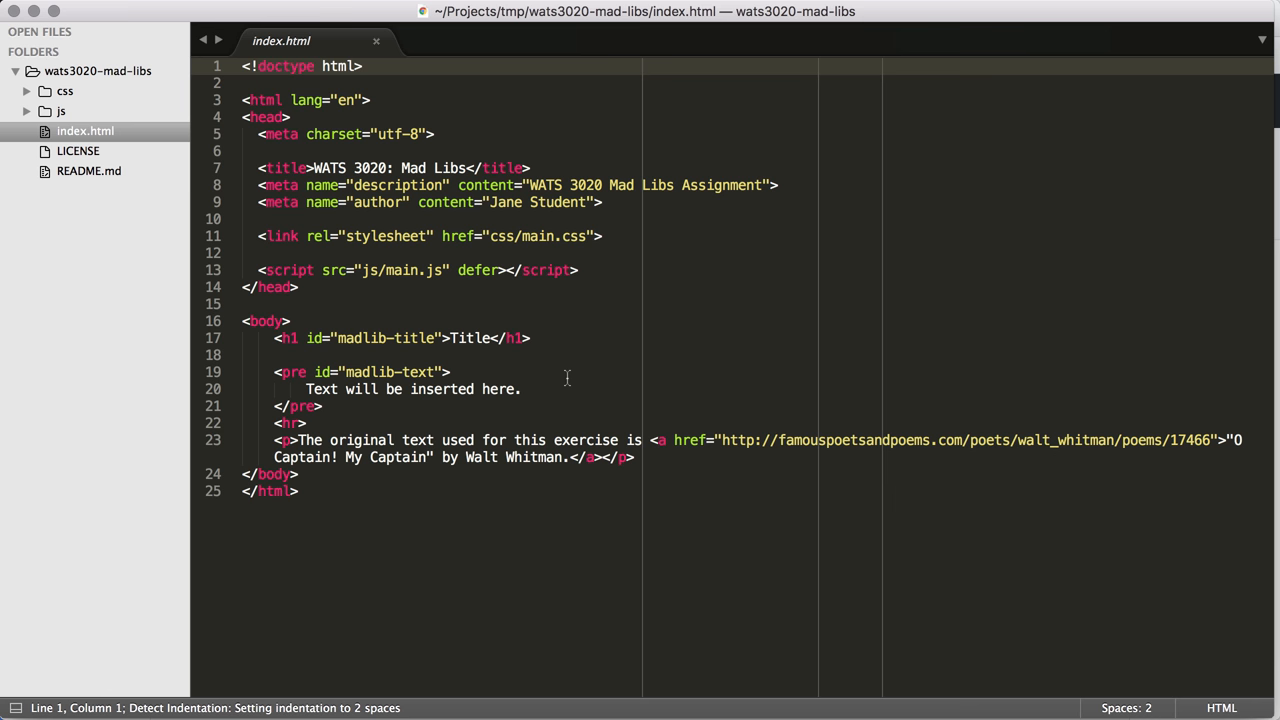
pyautogui.moveTo(274, 457); pyautogui.dragTo(570, 457)
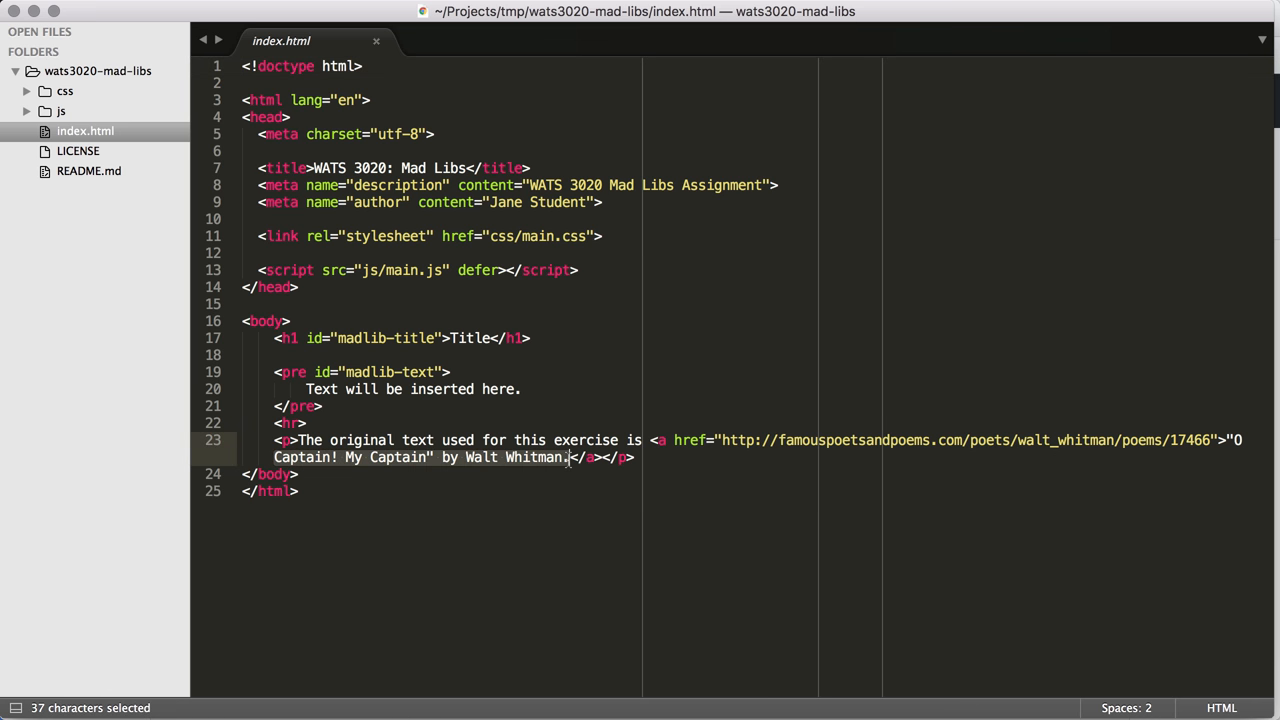
pyautogui.click(567, 457)
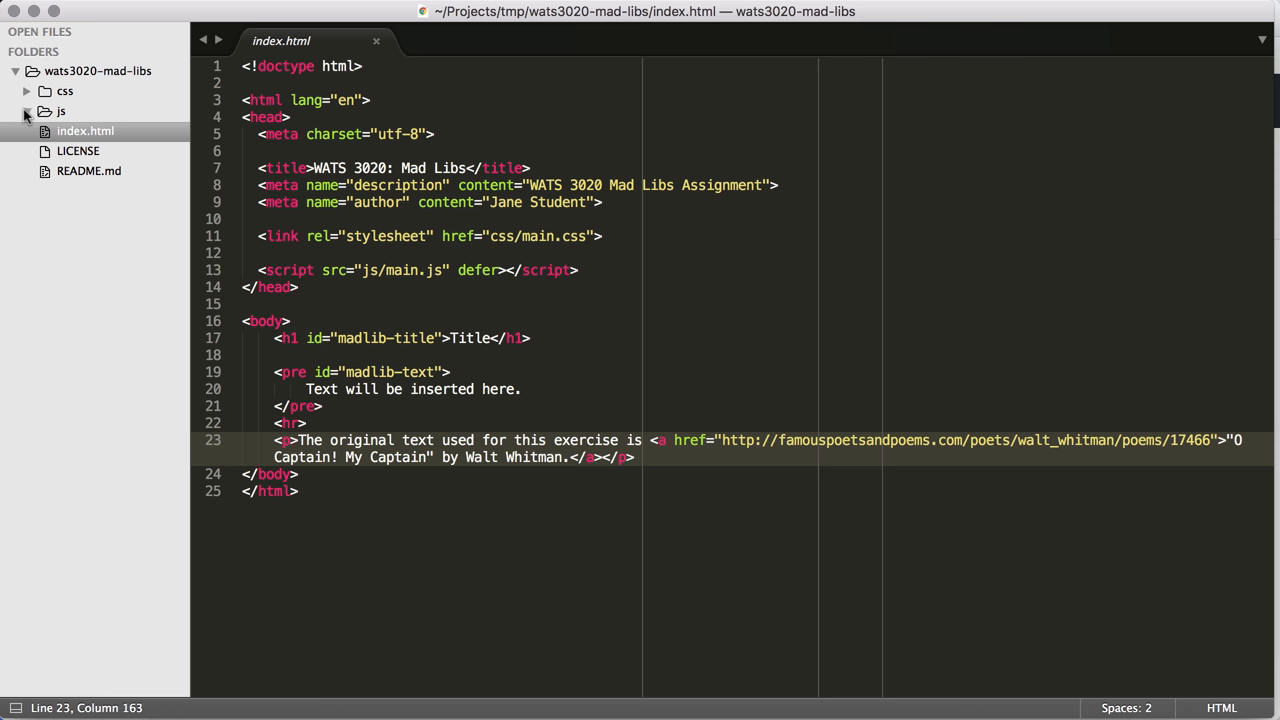
# Expand the js folder, open main.js, and look over its TODO variables and story template
pyautogui.click(88, 131)
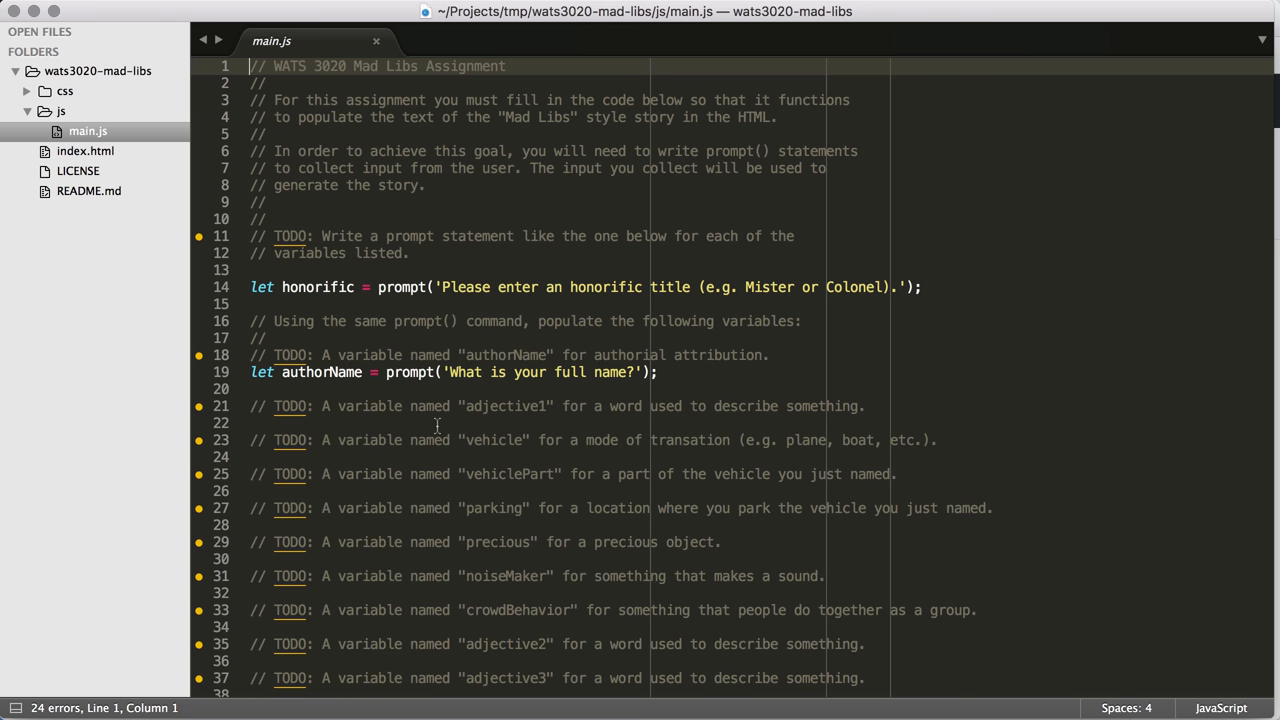
pyautogui.moveTo(580, 320)
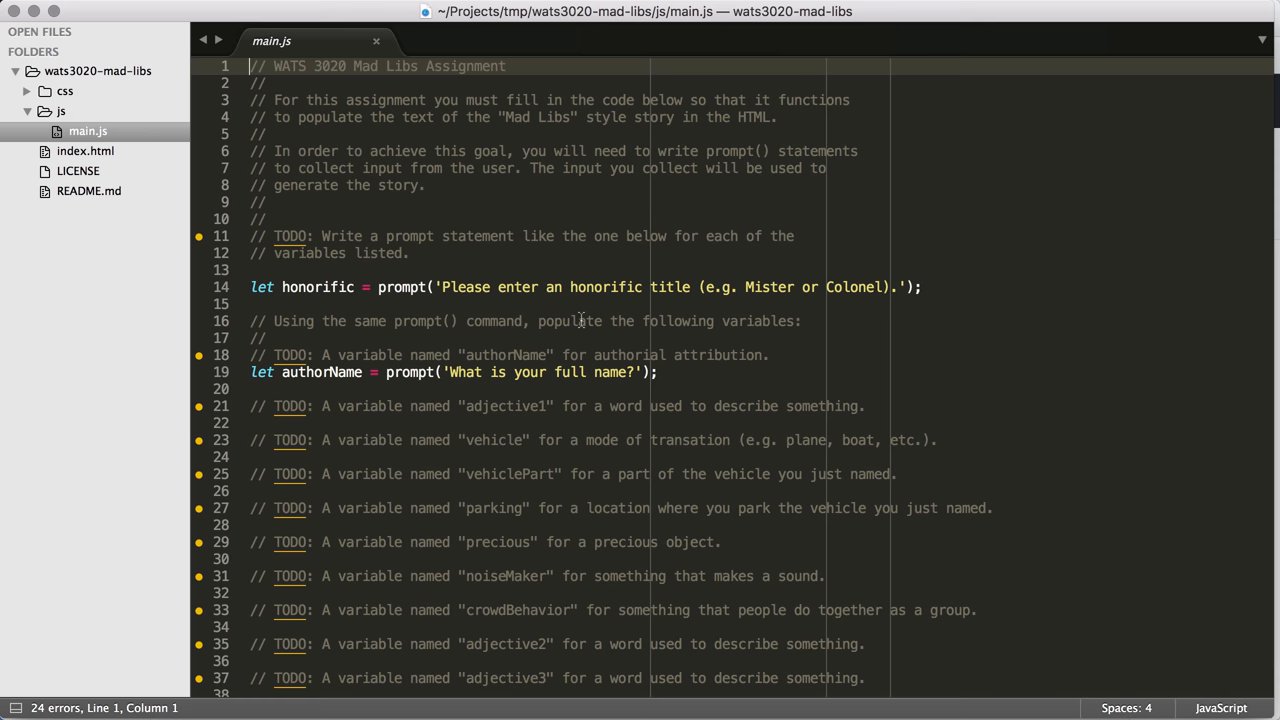
pyautogui.scroll(-3)
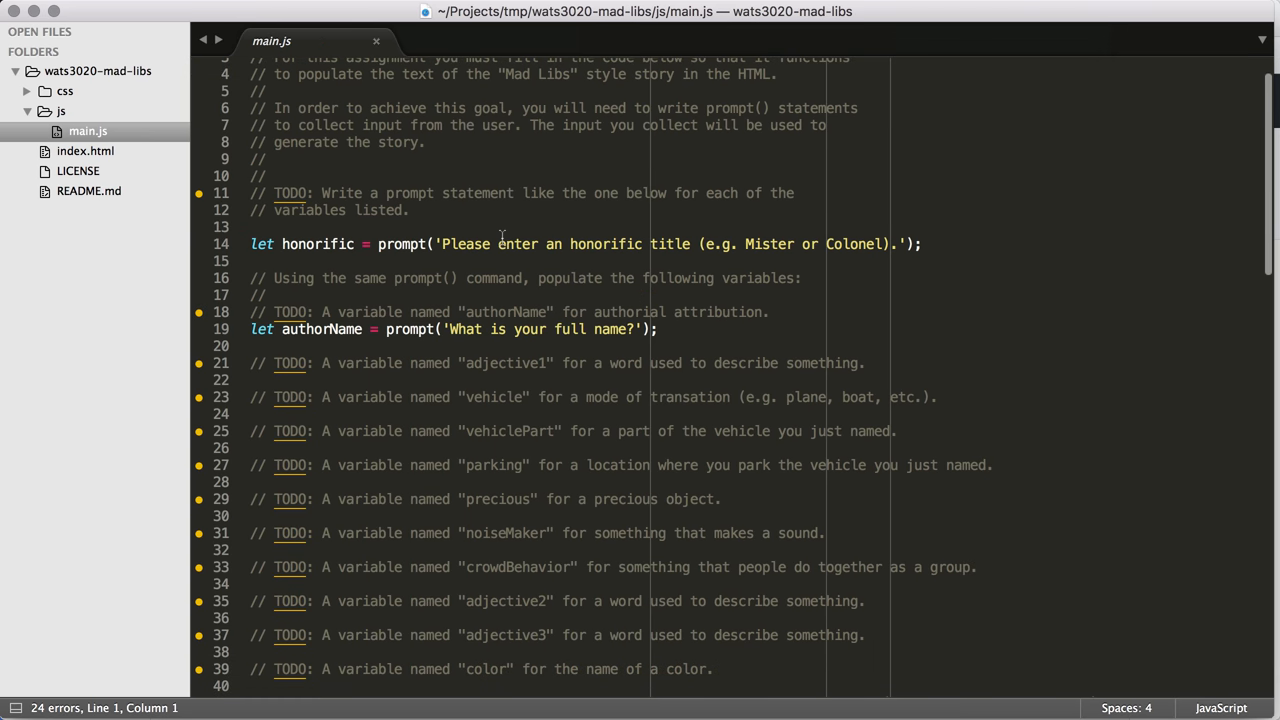
pyautogui.moveTo(598, 345)
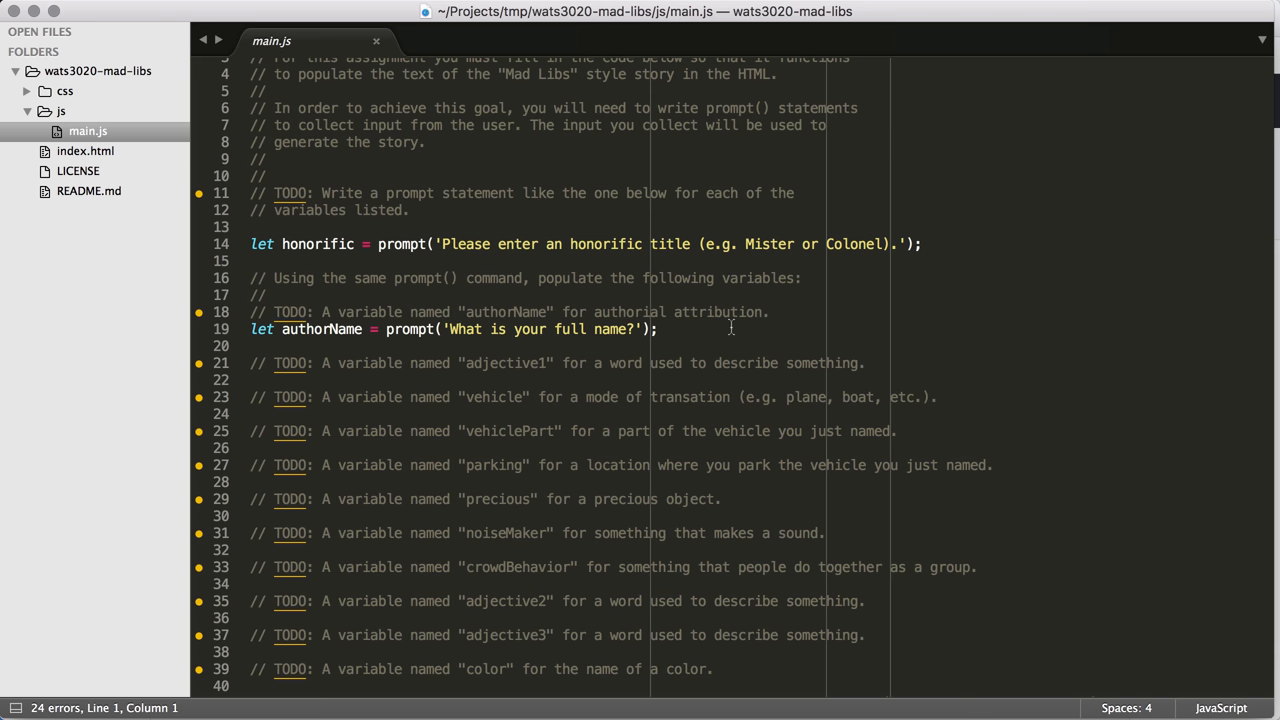
pyautogui.scroll(-3)
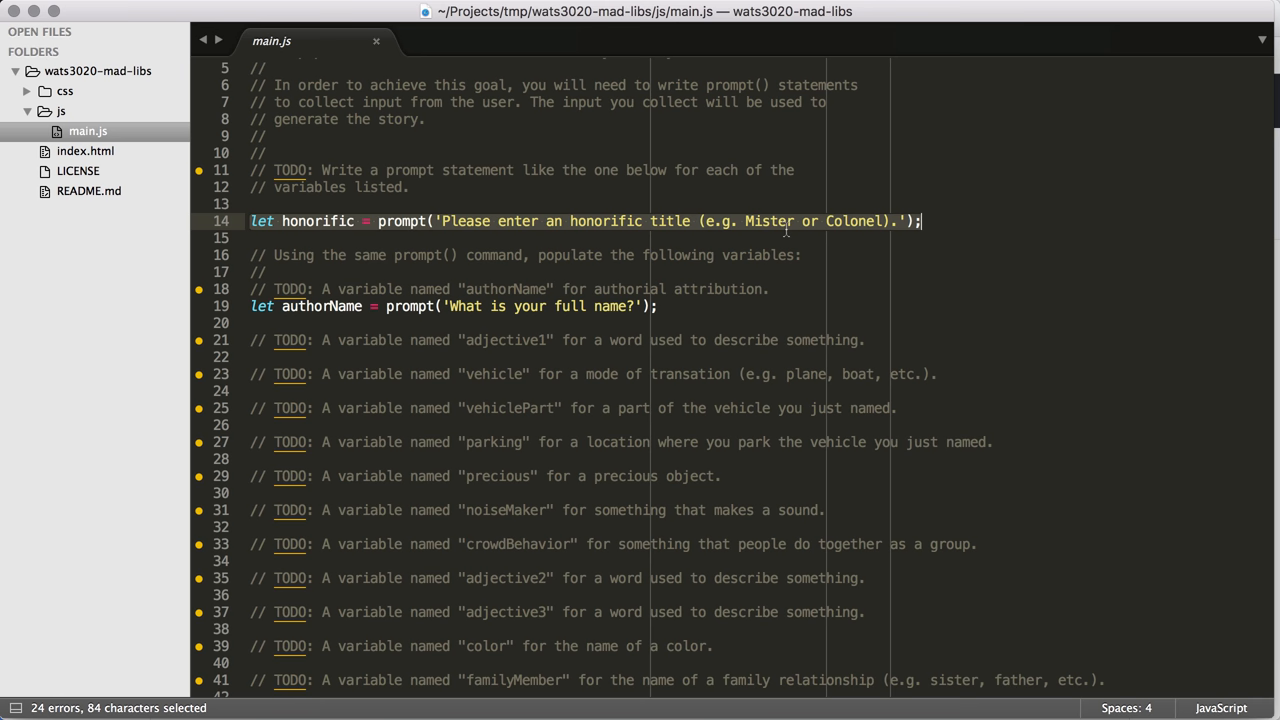
pyautogui.moveTo(802, 226)
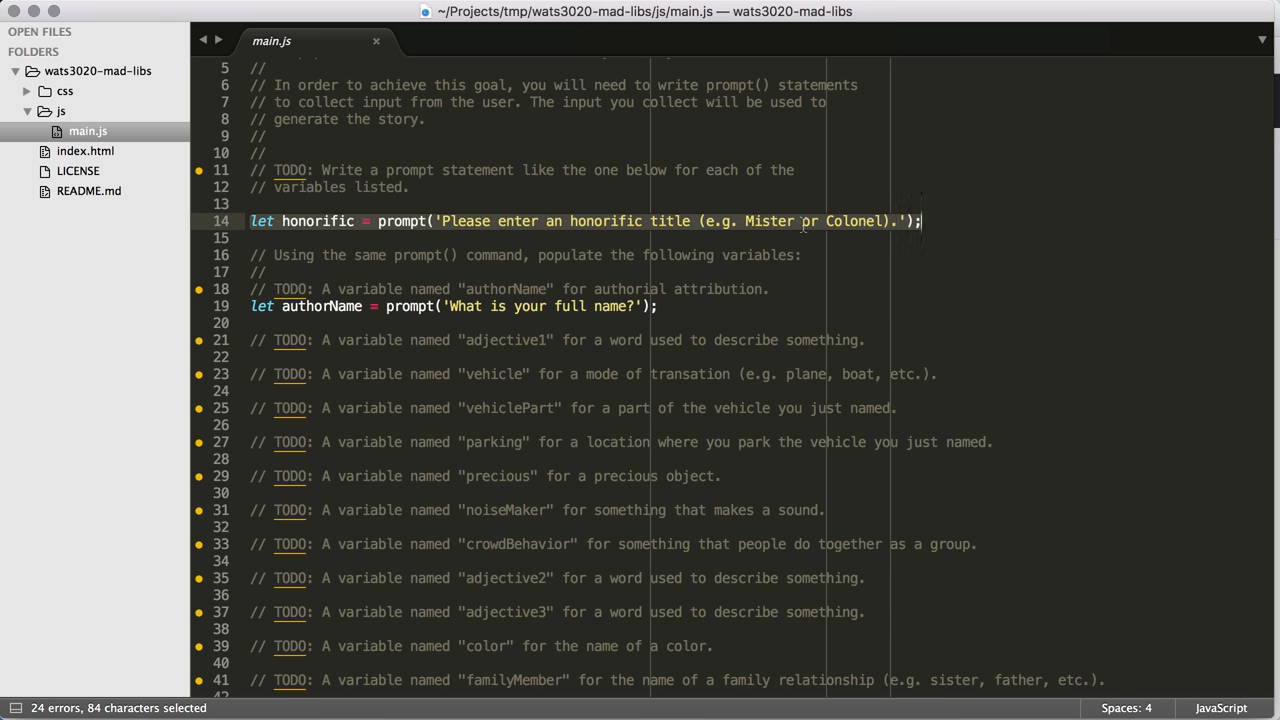
pyautogui.click(265, 272)
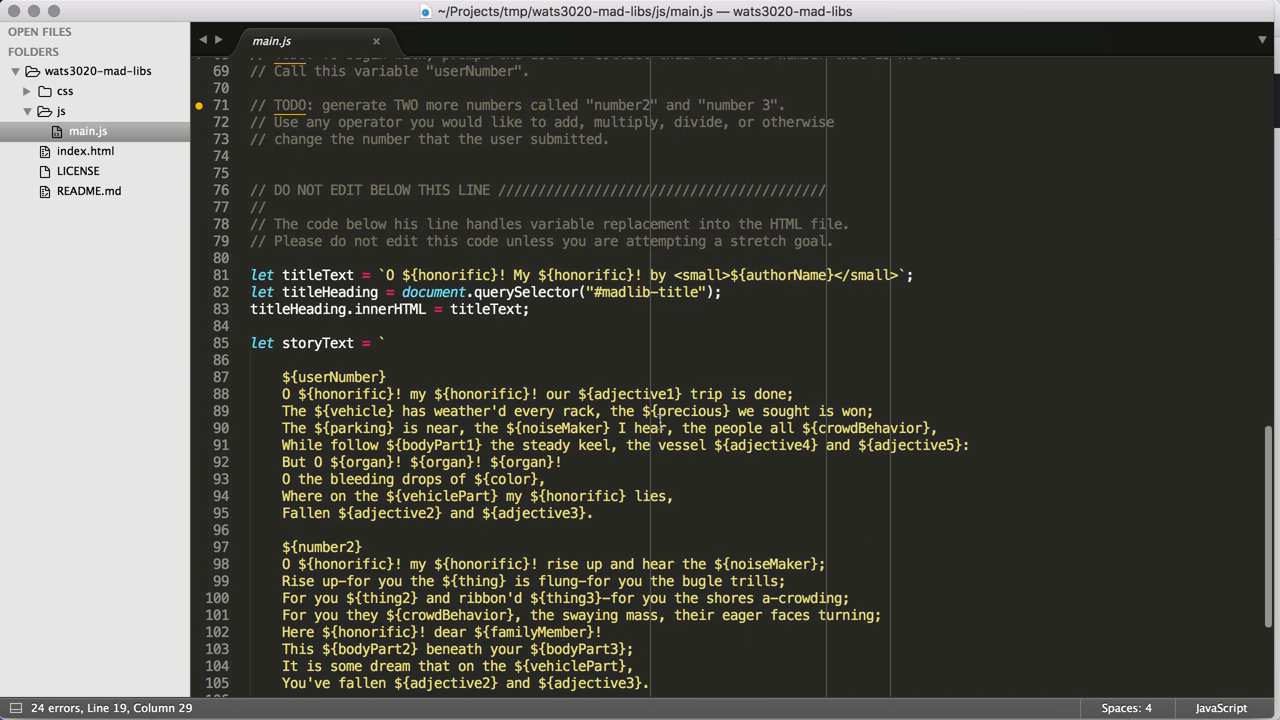
pyautogui.scroll(-3)
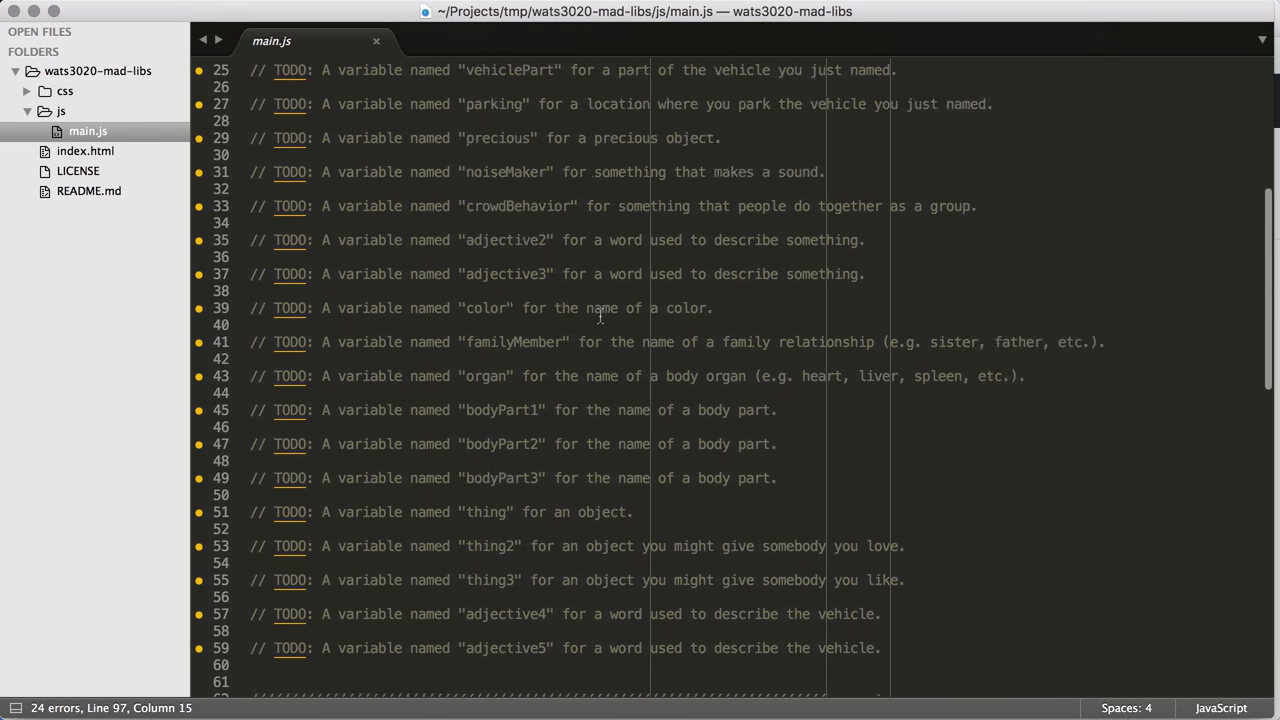
pyautogui.scroll(3)
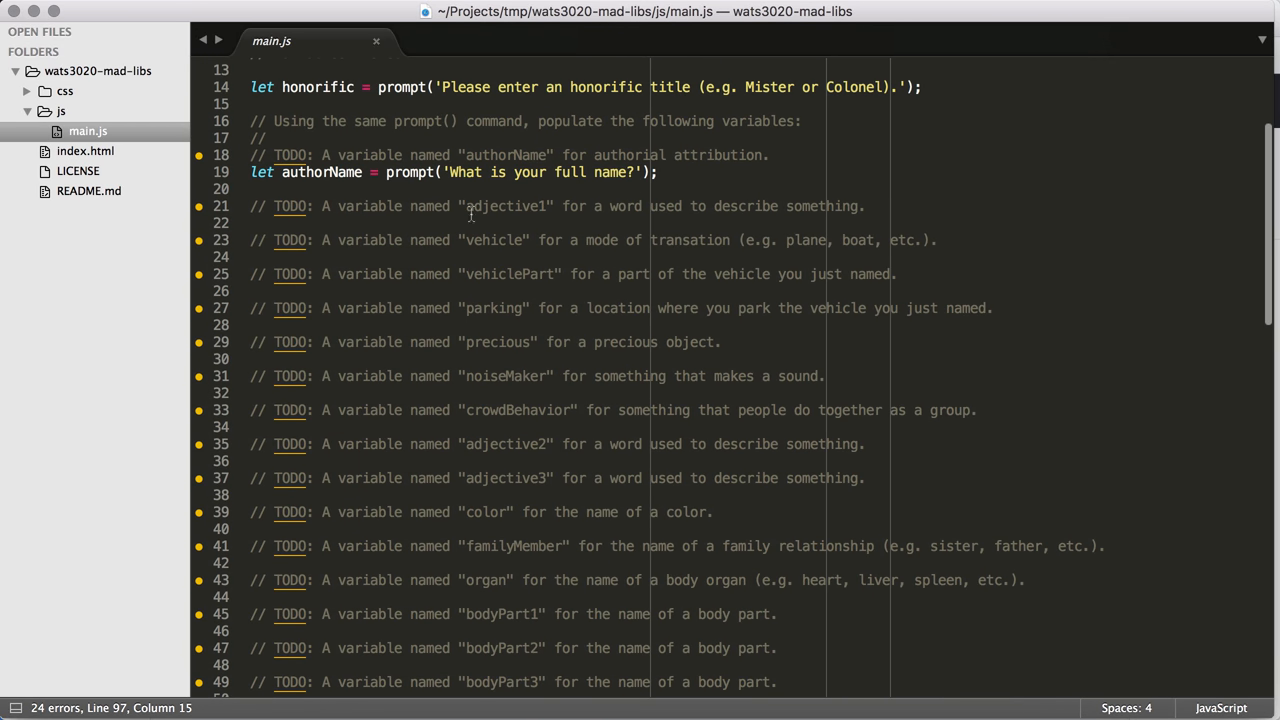
pyautogui.moveTo(650, 233)
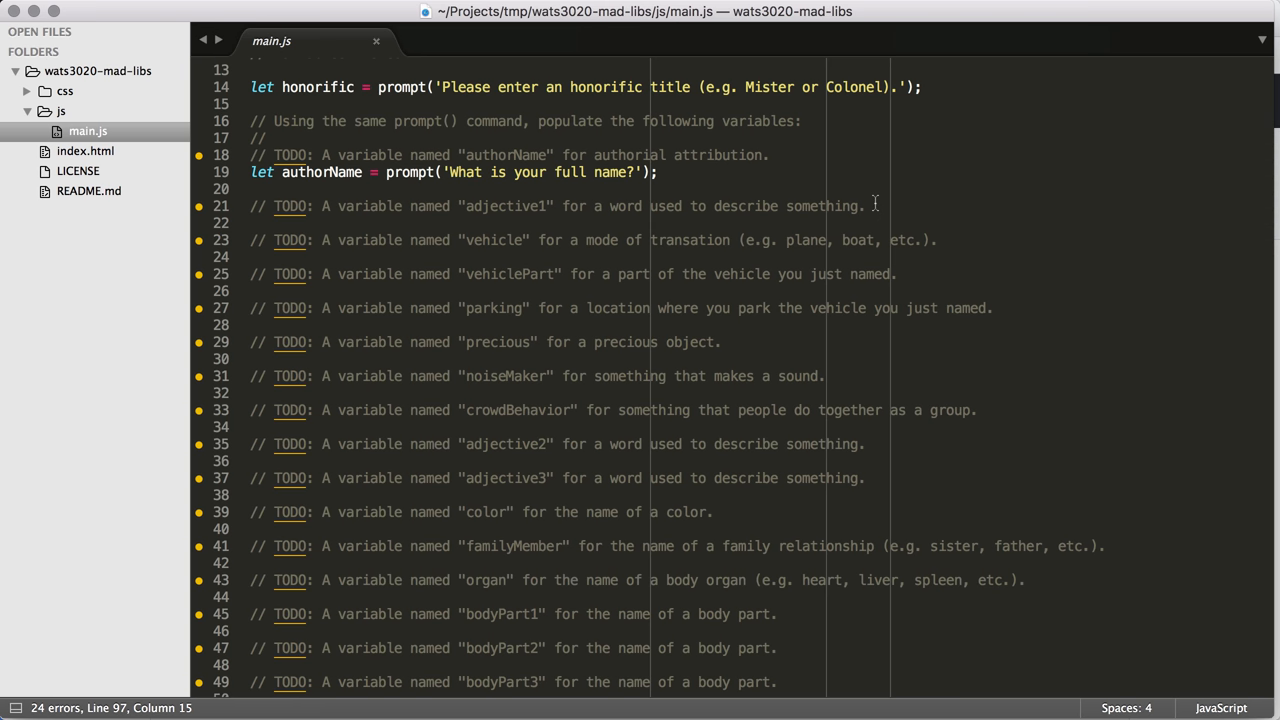
# Declare adjective1 through adjective5 with prompt() questions under their TODO comments
pyautogui.write("let adjective1 = prompt('');")
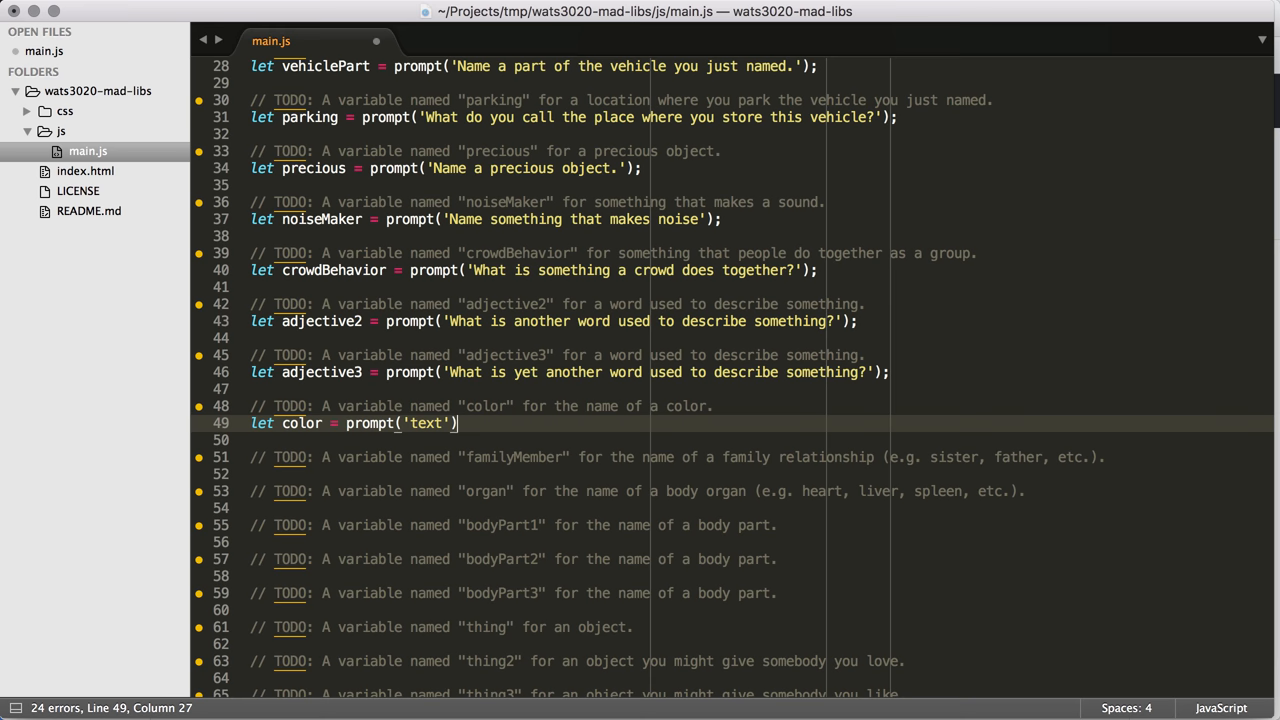
pyautogui.write('Name a fa')
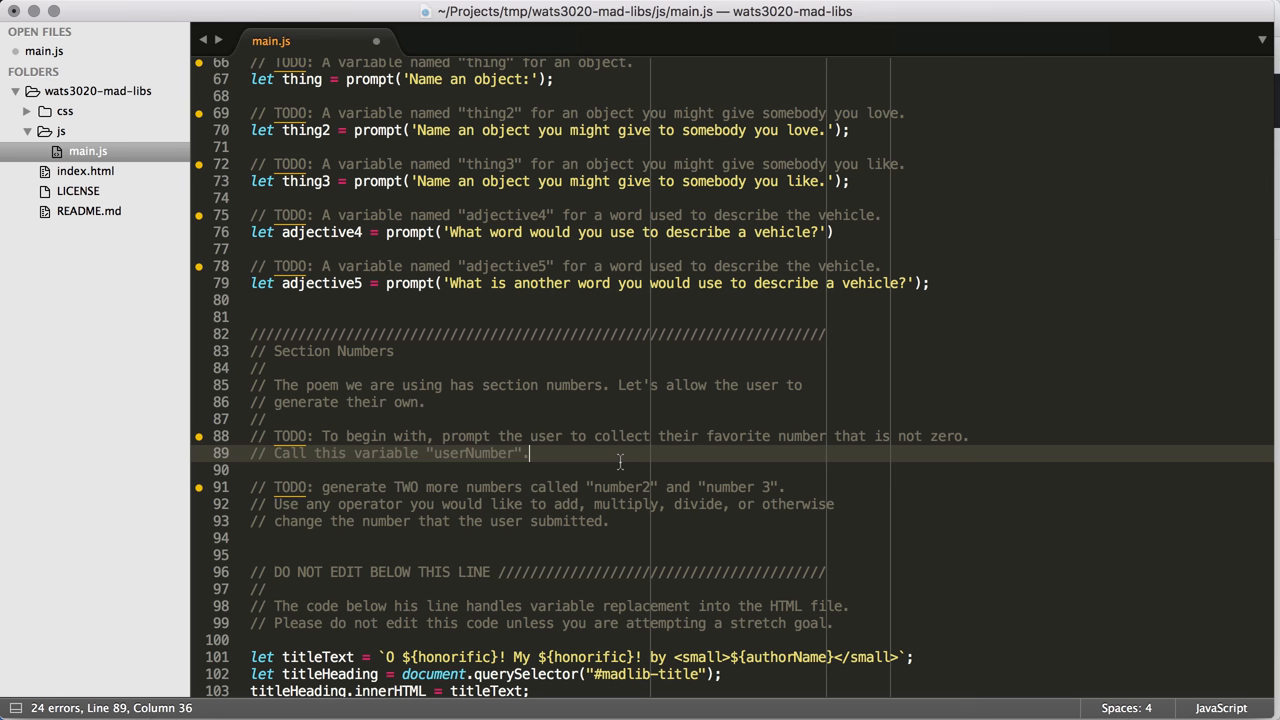
pyautogui.moveTo(567, 458)
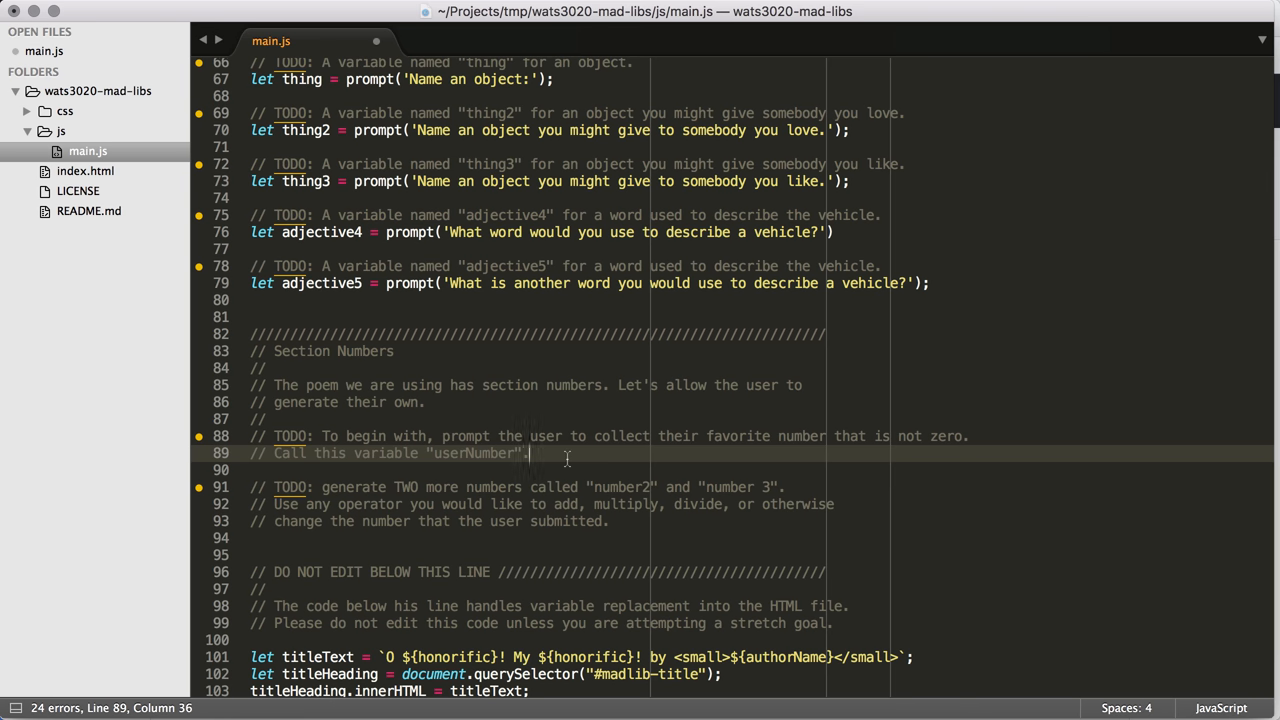
pyautogui.click(437, 453)
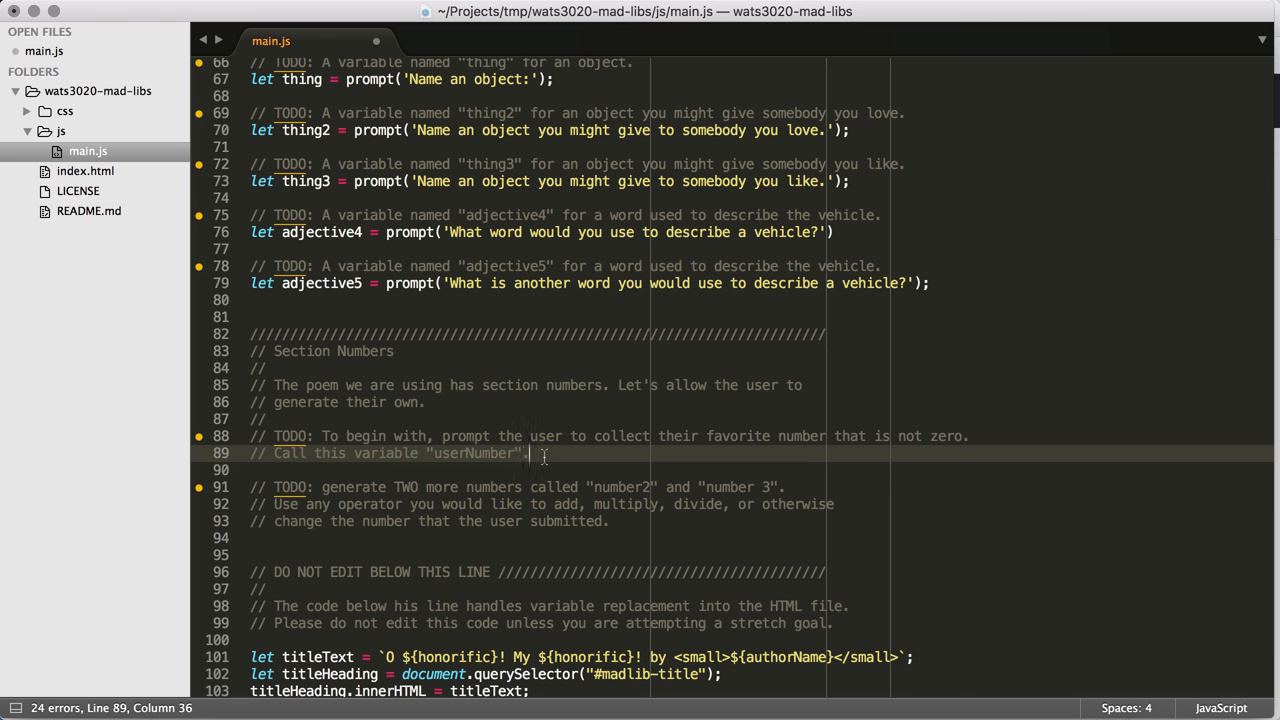
pyautogui.moveTo(570, 463)
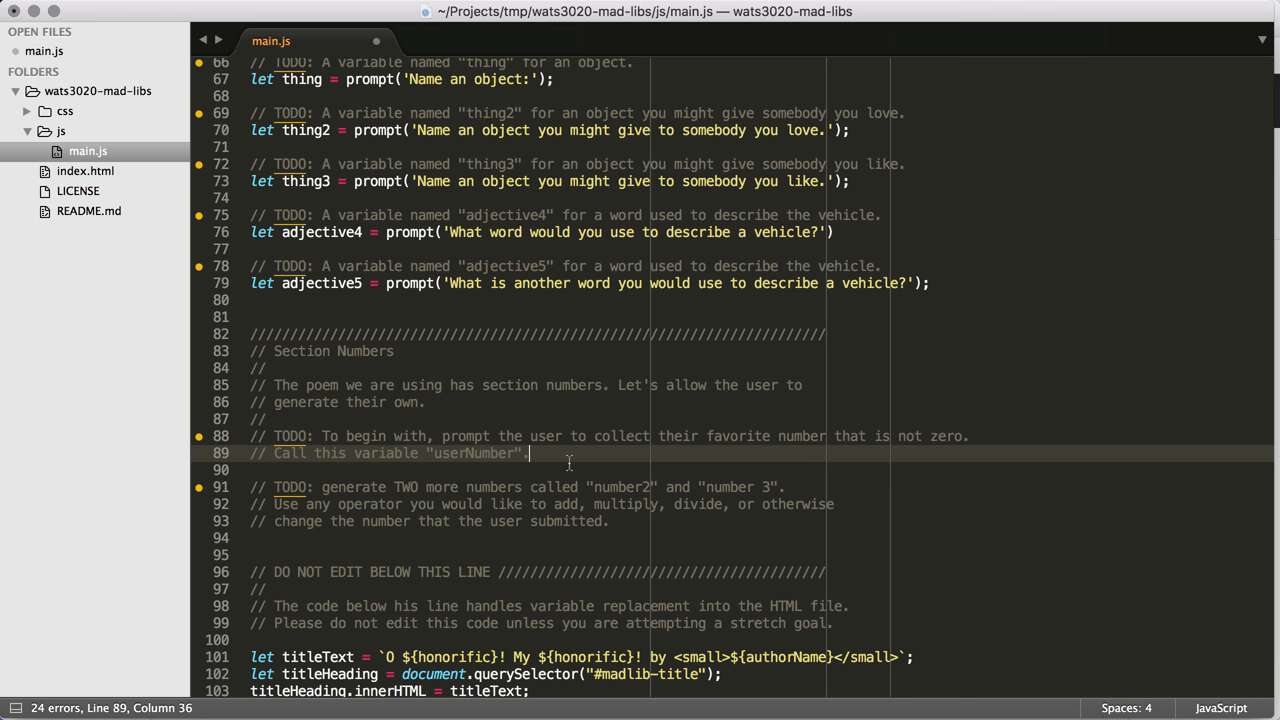
# Add let userNumber = prompt('What is your lucky number?'); under its TODO
pyautogui.write('let')
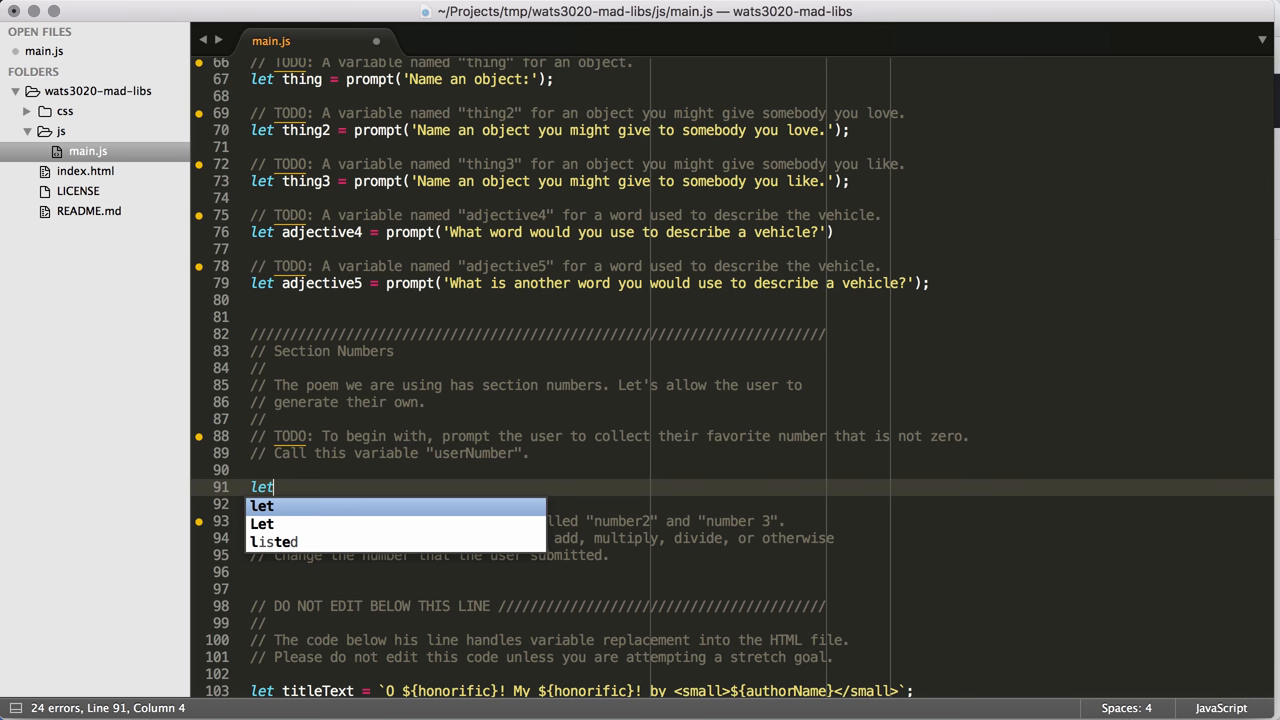
pyautogui.write('userNo')
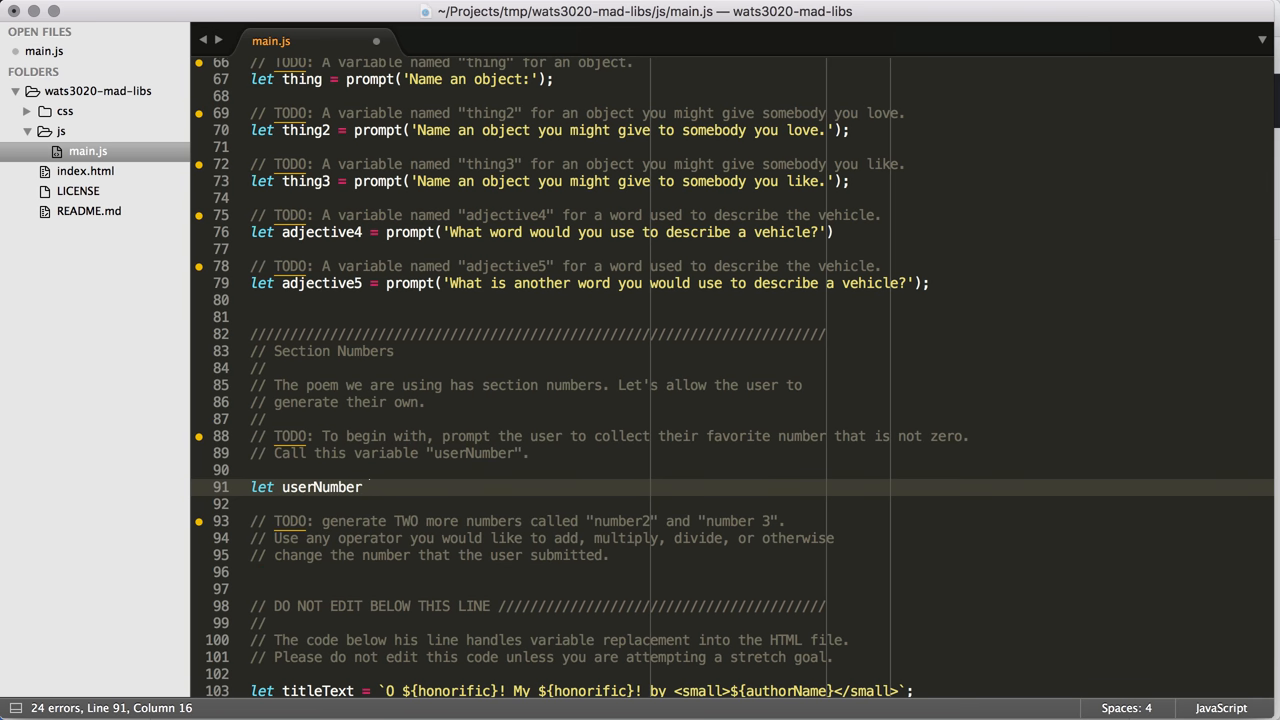
pyautogui.write("= prompt('What is your lucky number")
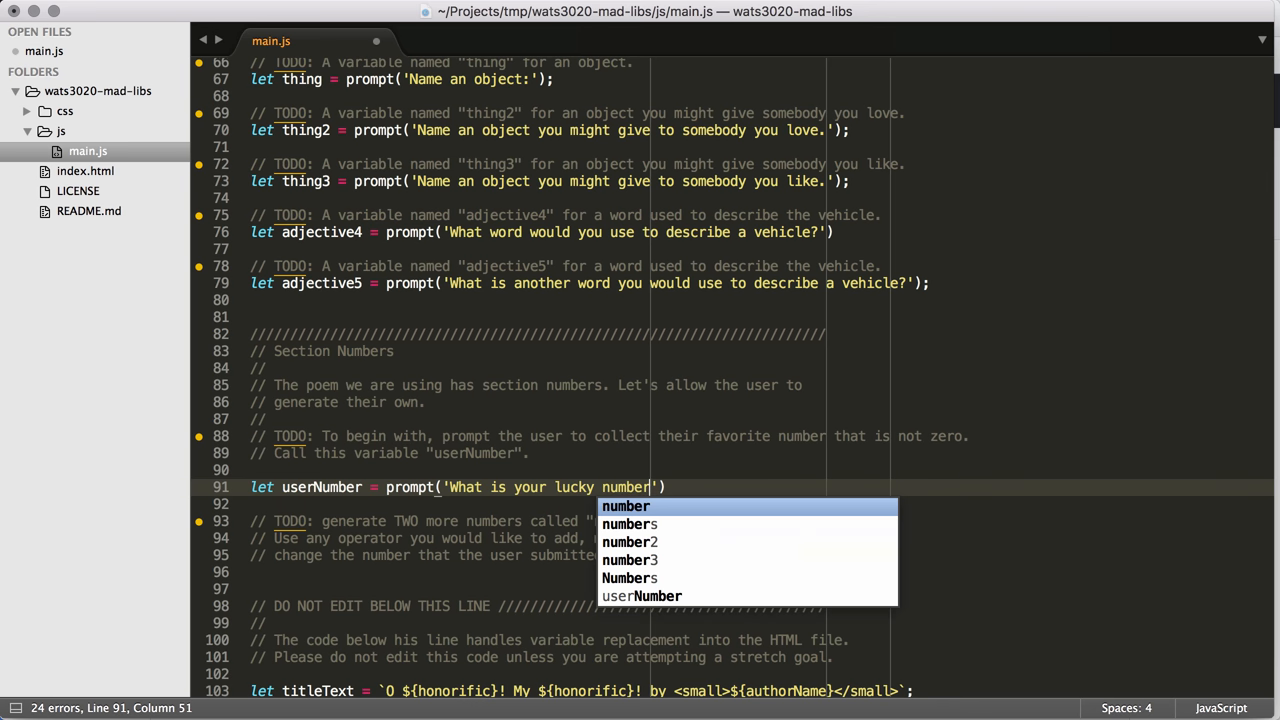
pyautogui.write("');")
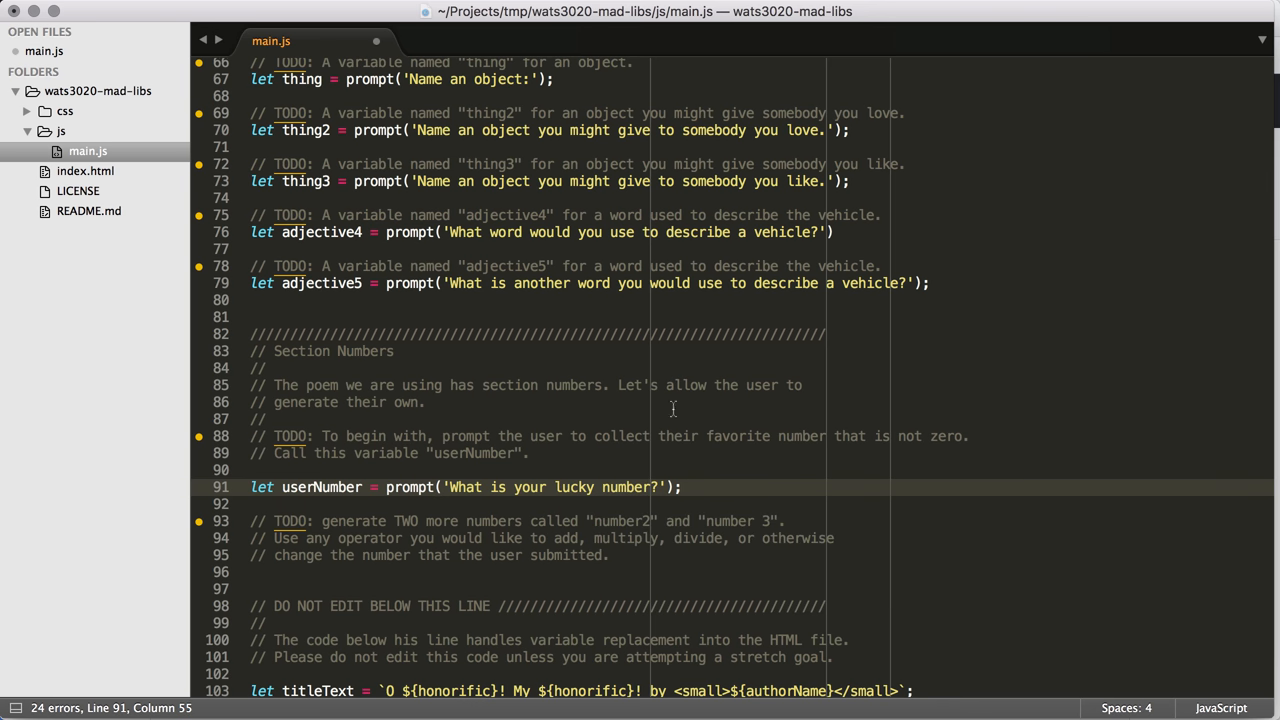
pyautogui.scroll(-3)
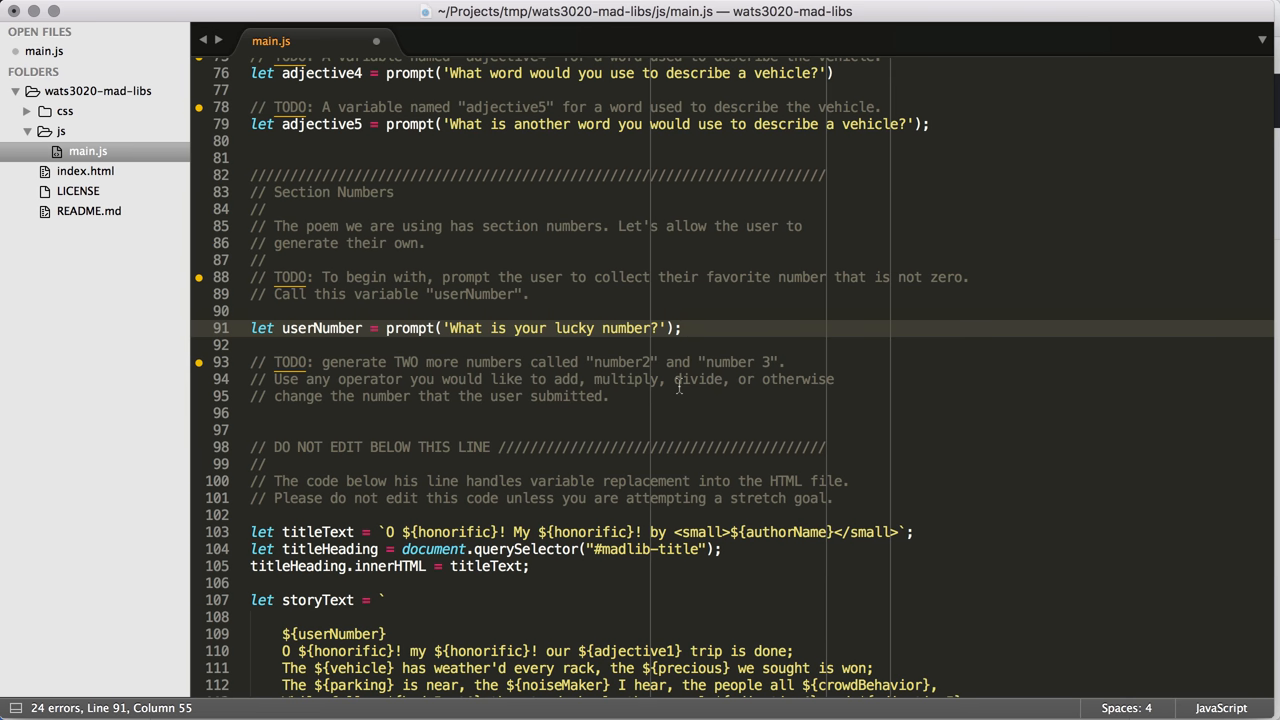
pyautogui.moveTo(524, 437)
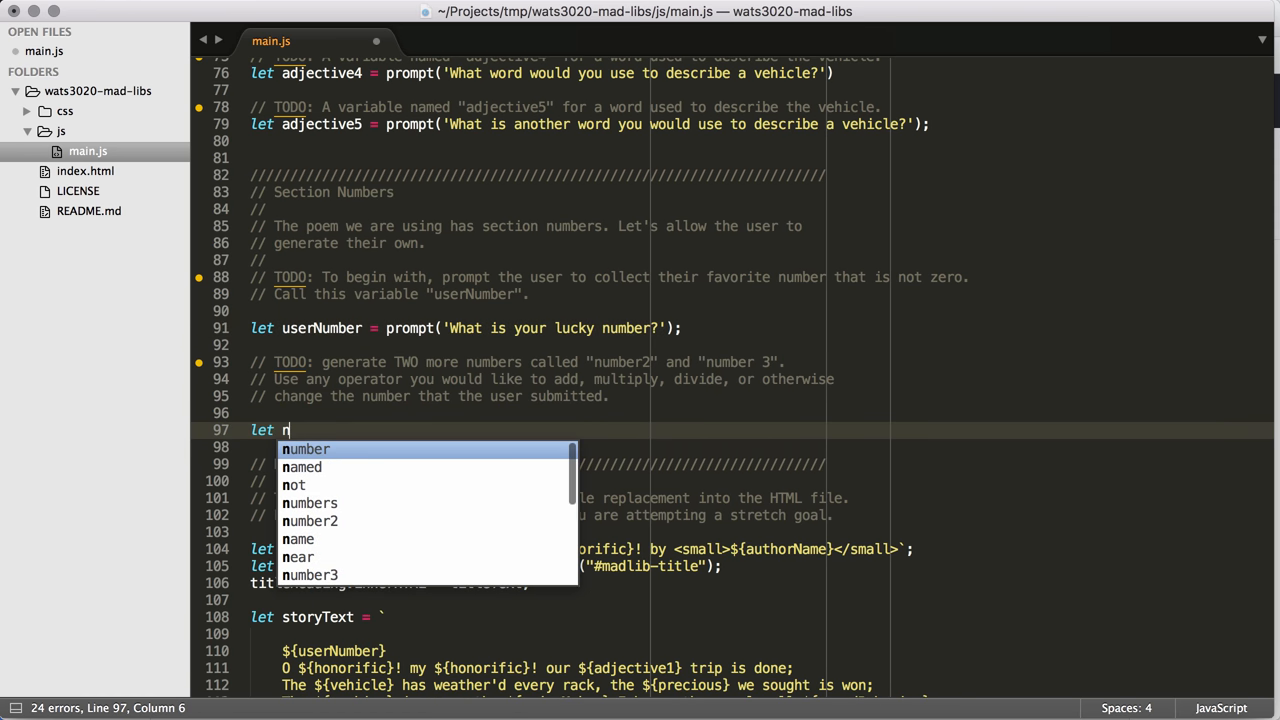
# Declare number2 as userNumber**4
pyautogui.write('umber2 =')
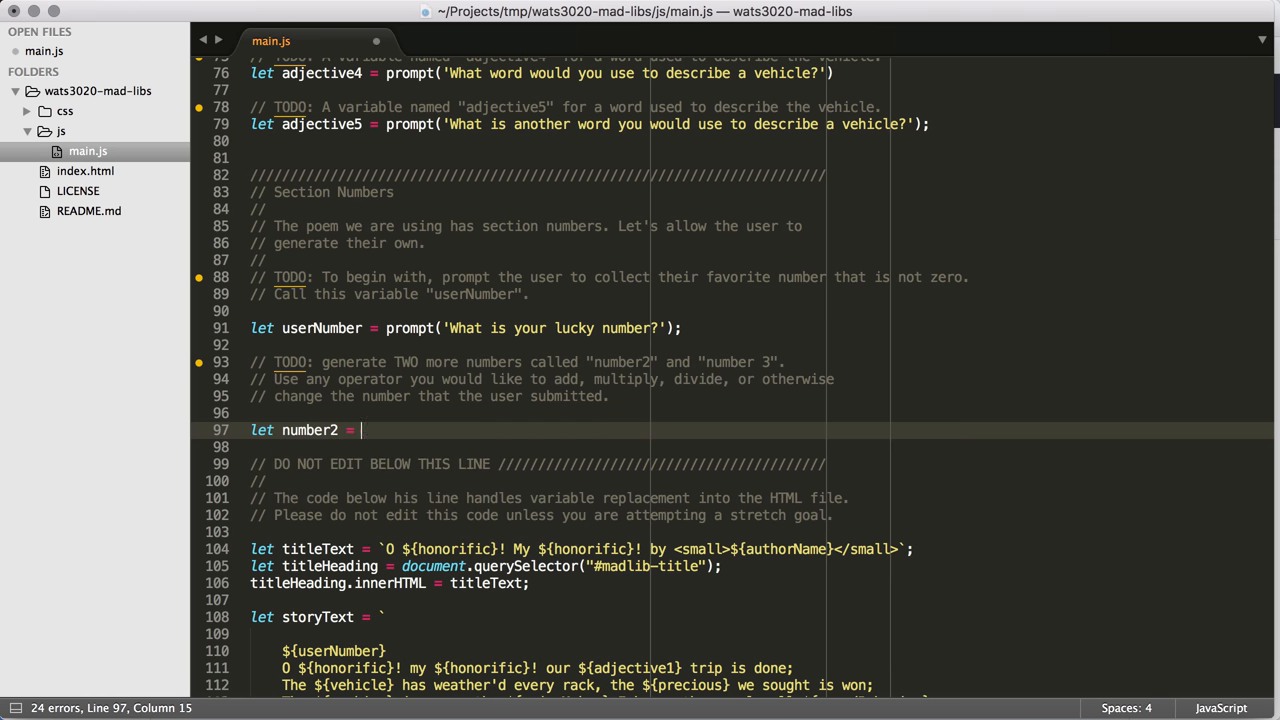
pyautogui.write('userNumber**')
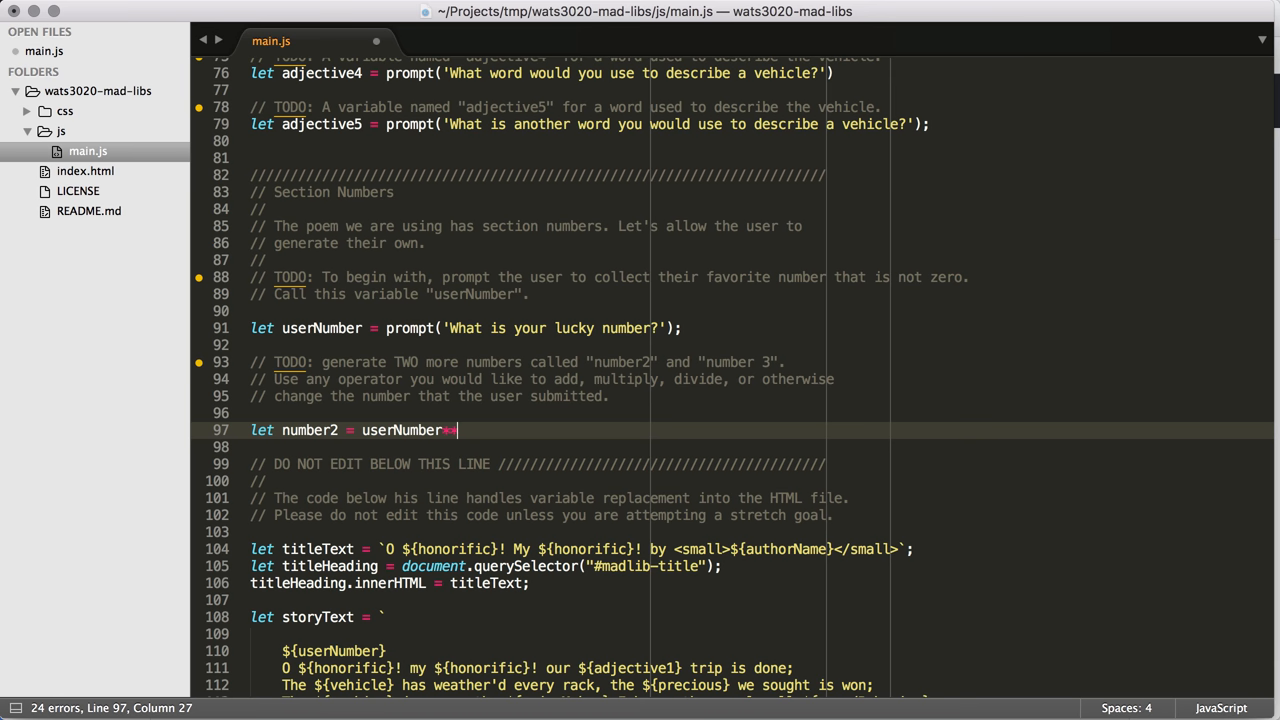
pyautogui.write('4;')
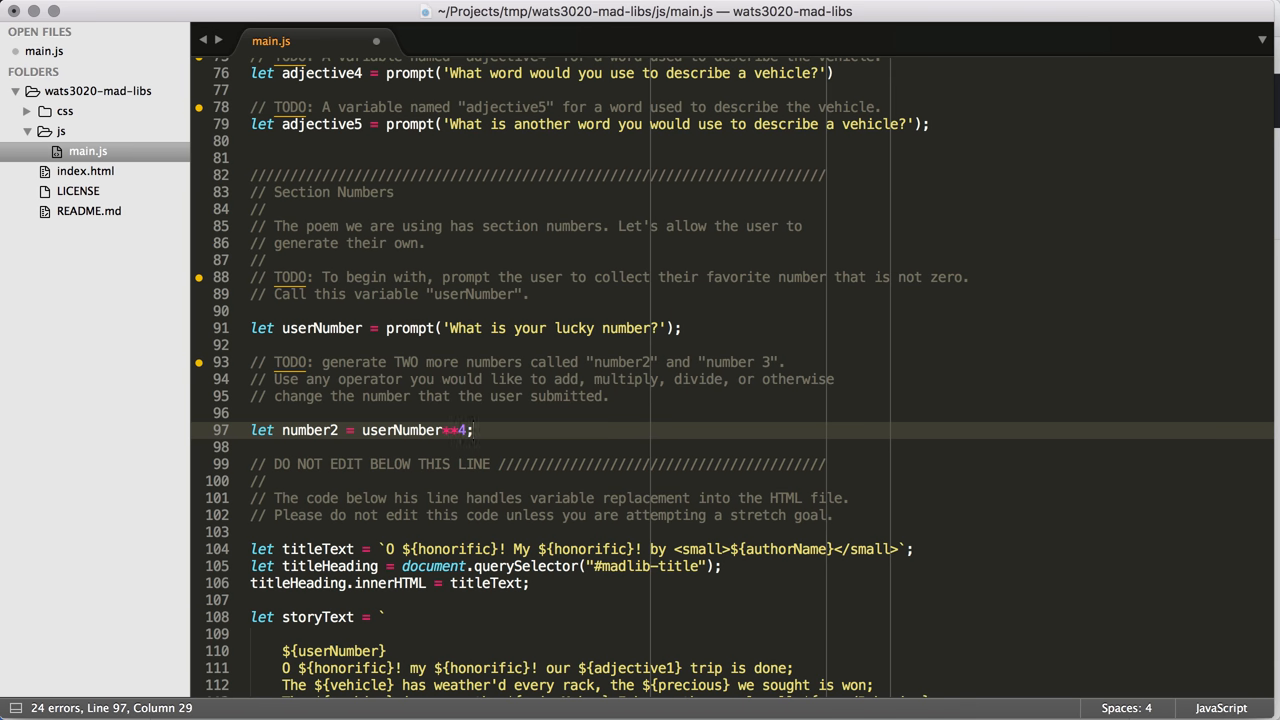
# Declare number3 = userNumber / number2 + (number2/12) and save main.js
pyautogui.write('let')
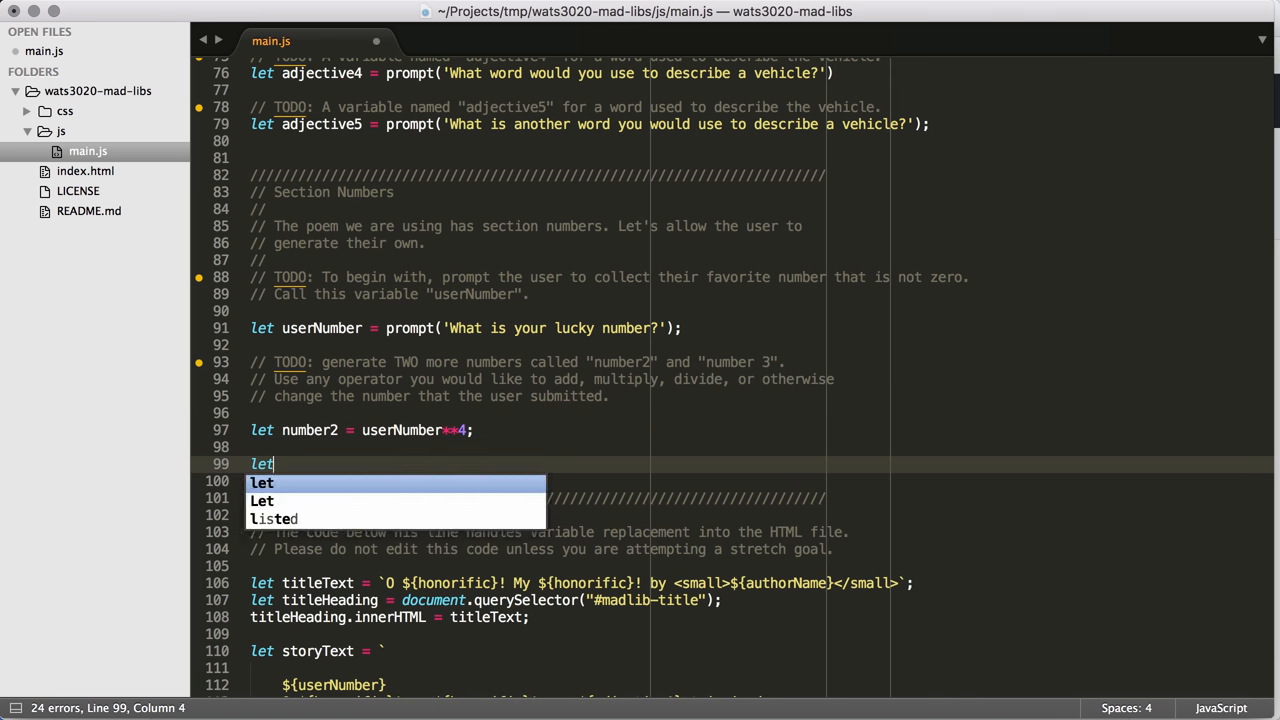
pyautogui.write('number3 =')
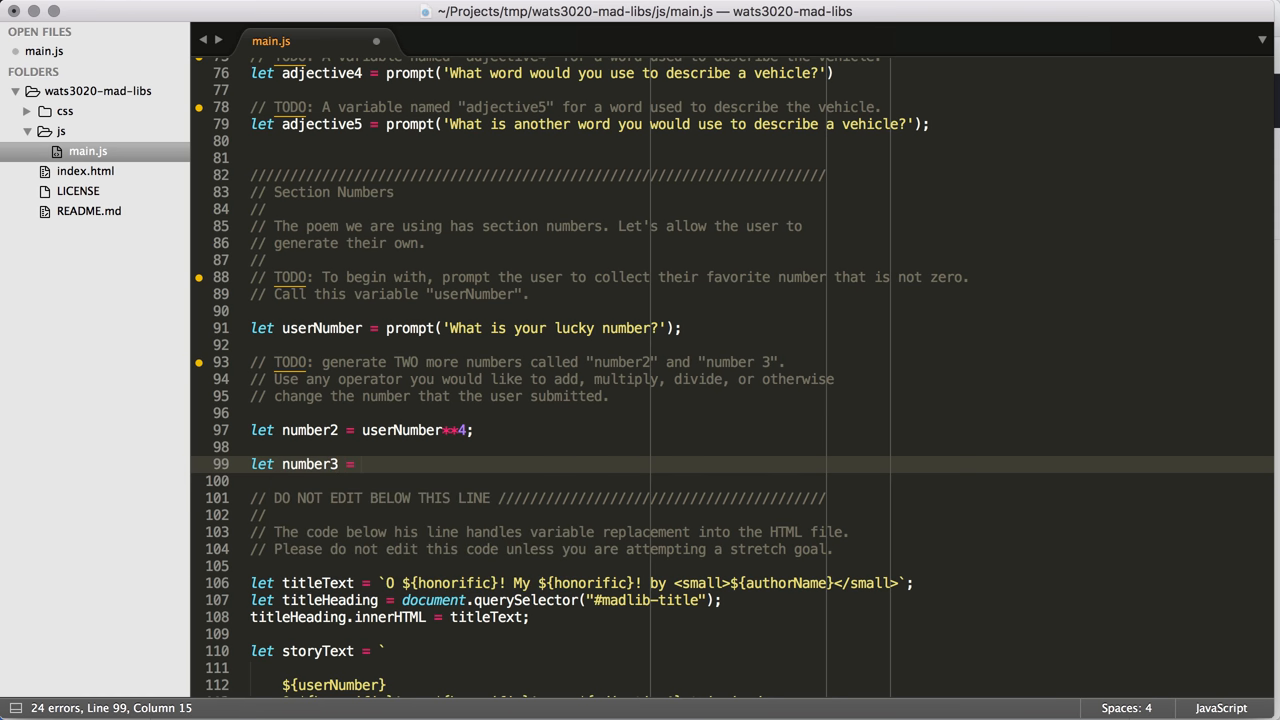
pyautogui.write('userNumber /')
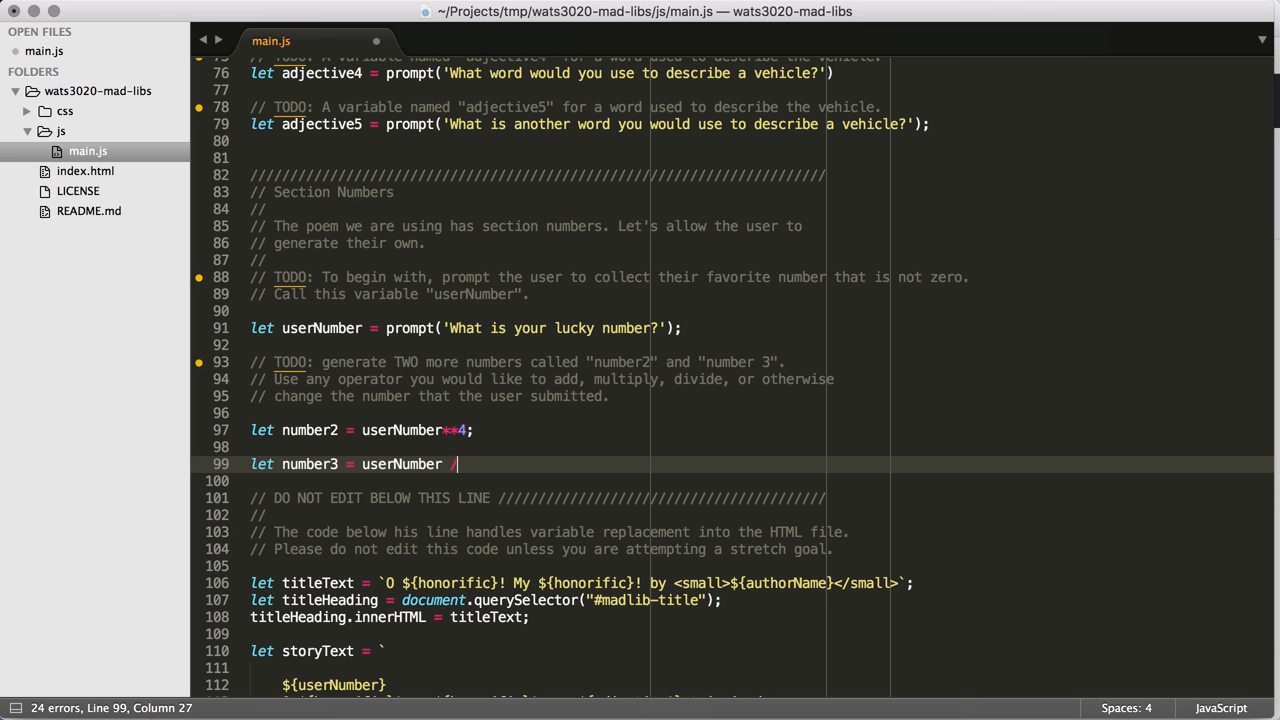
pyautogui.write('number2')
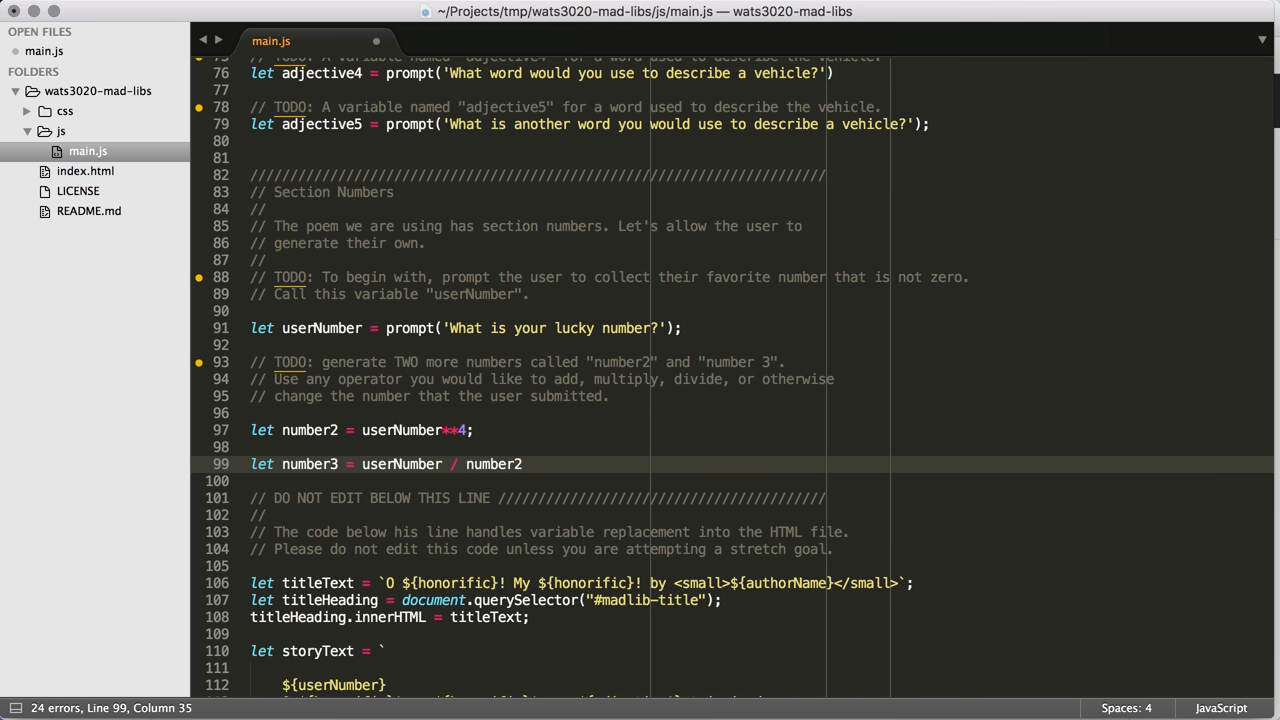
pyautogui.write('+ ()')
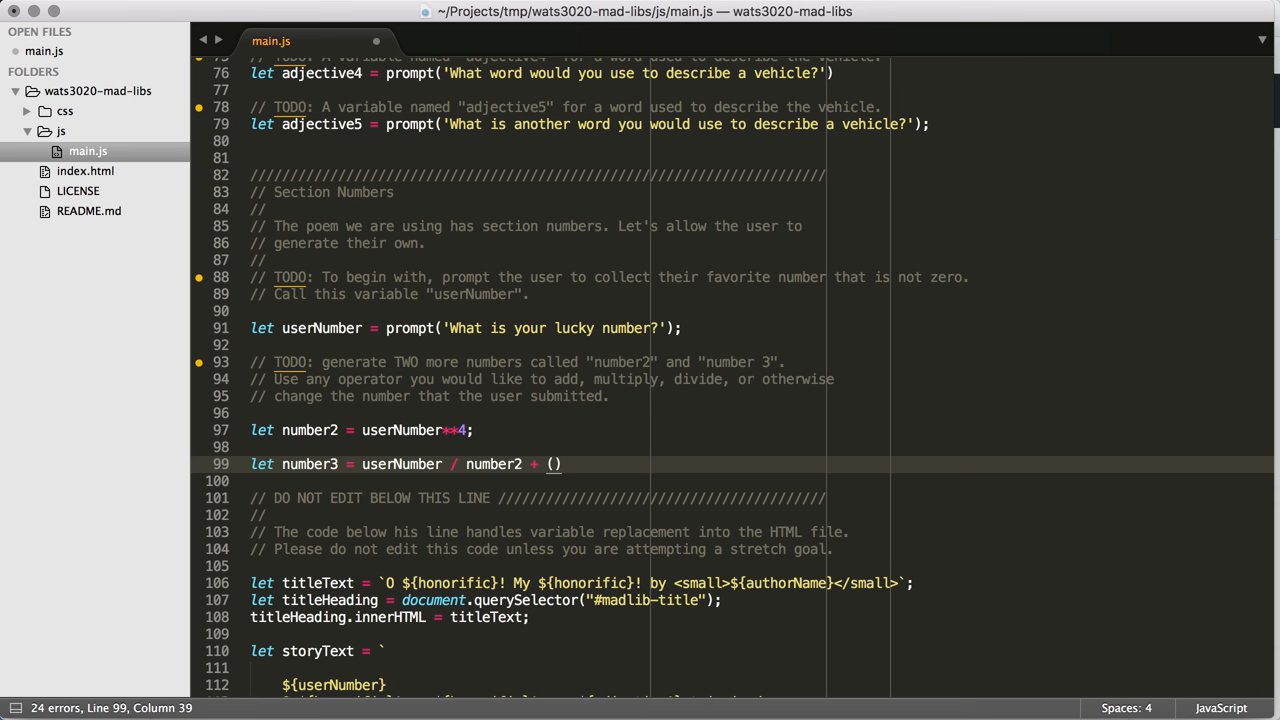
pyautogui.write('number2')
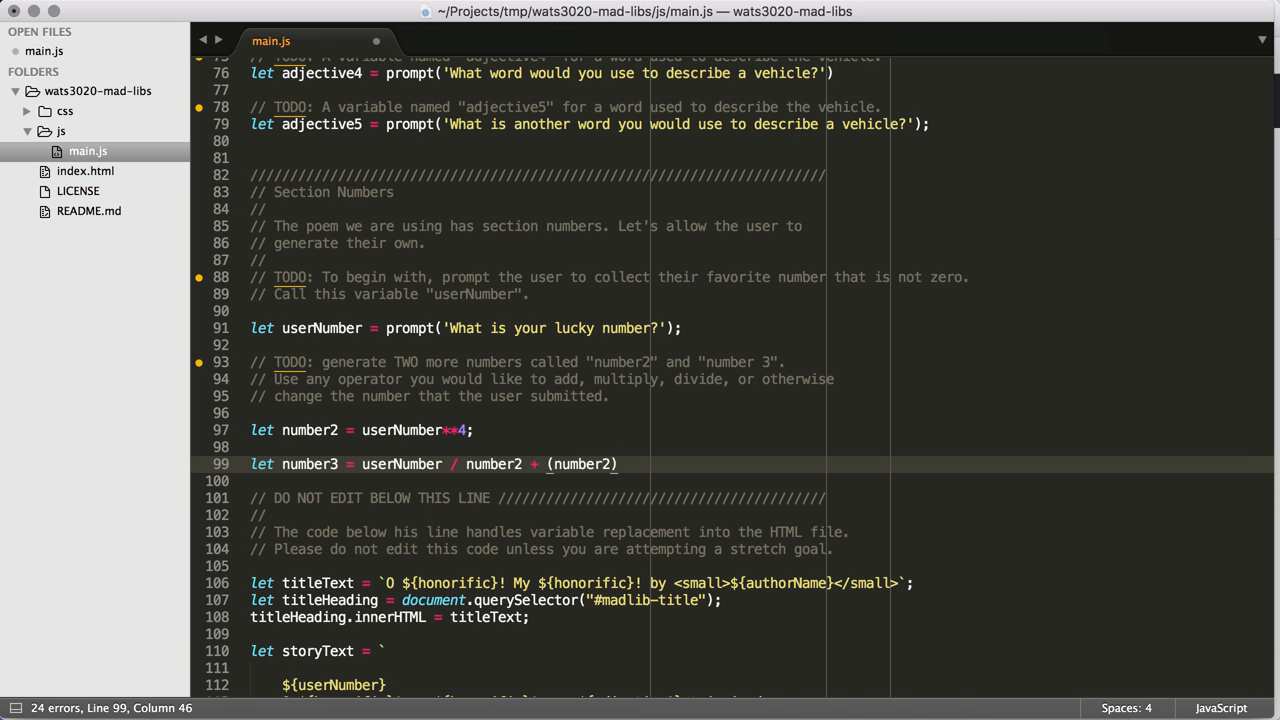
pyautogui.write('/12')
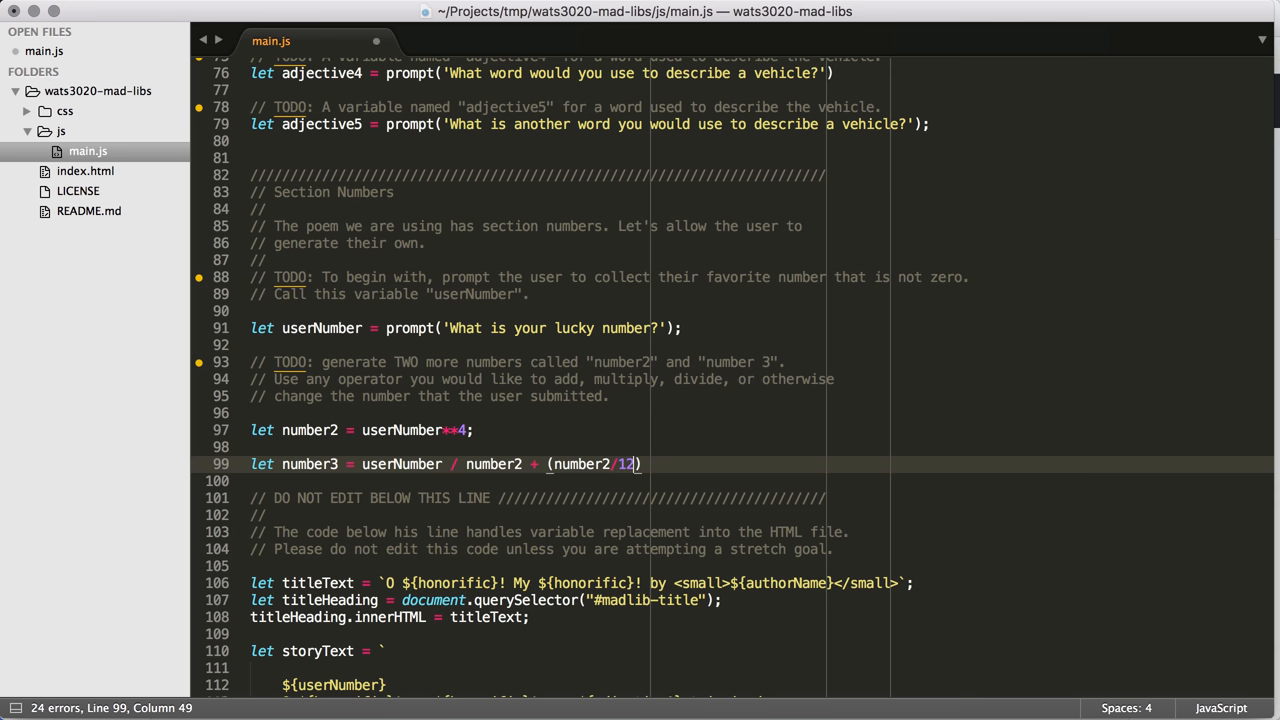
pyautogui.write(');')
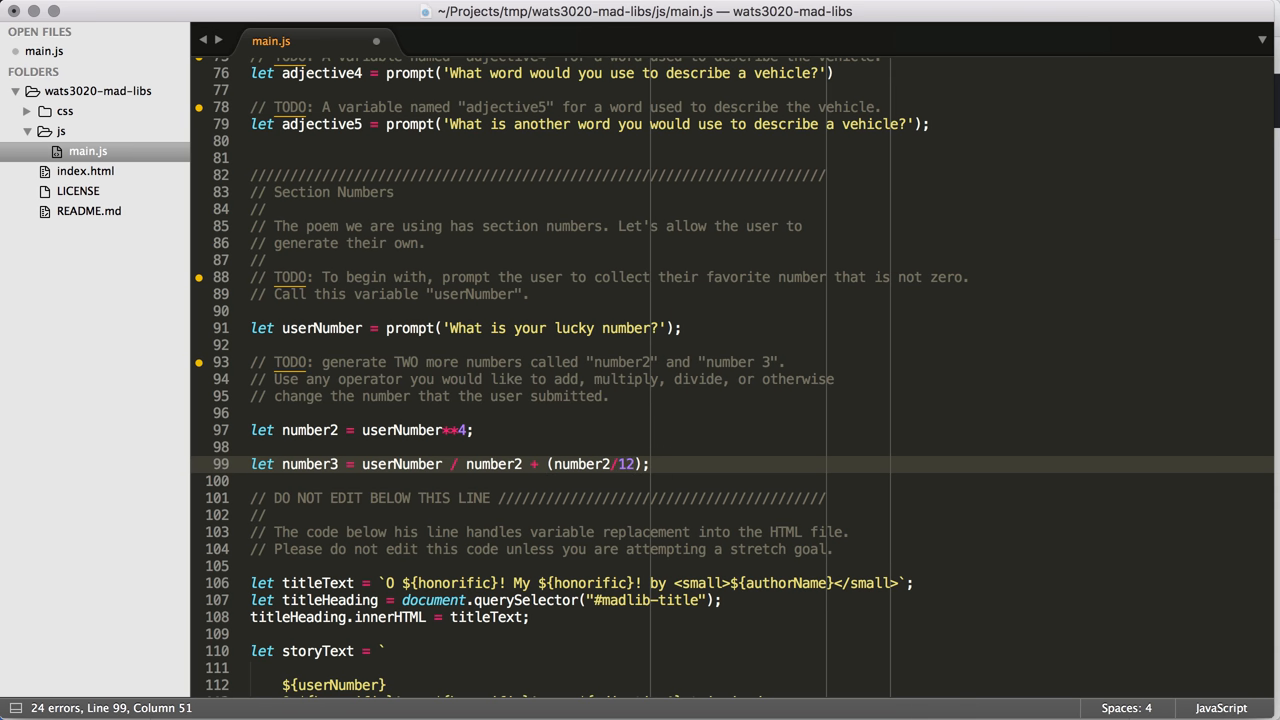
pyautogui.moveTo(772, 435)
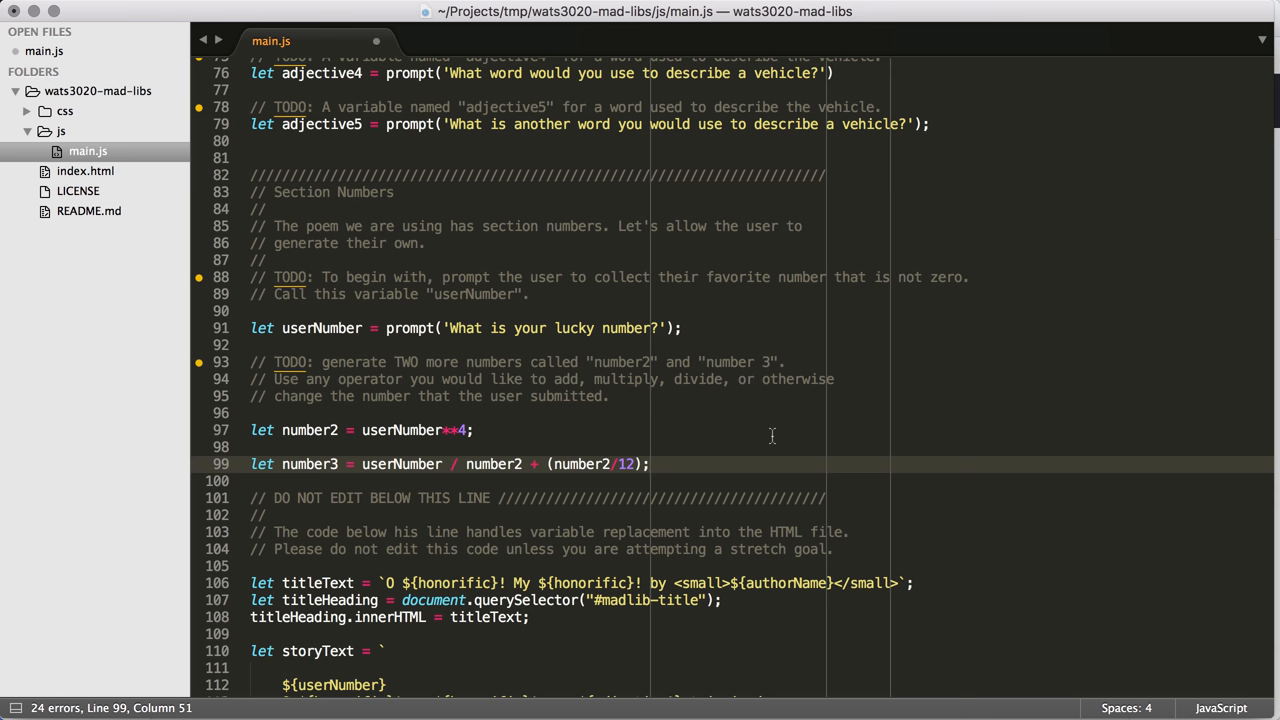
pyautogui.moveTo(735, 429)
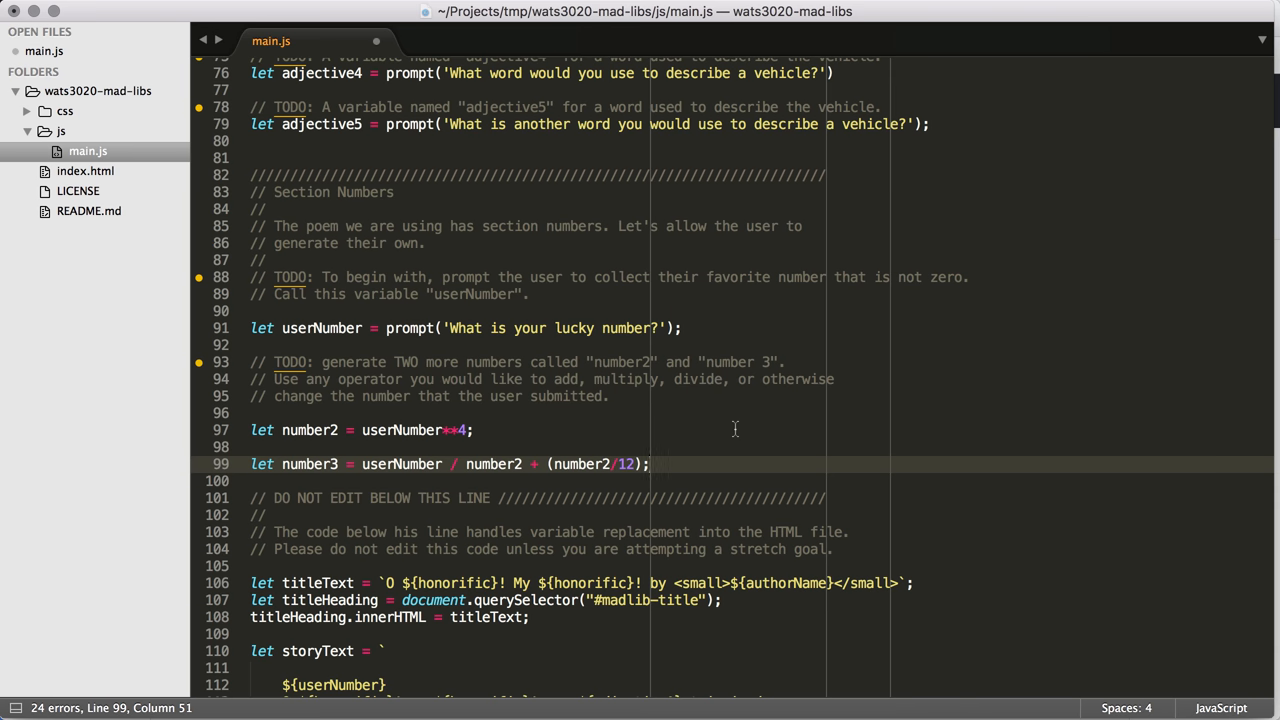
pyautogui.press('cmd+s')
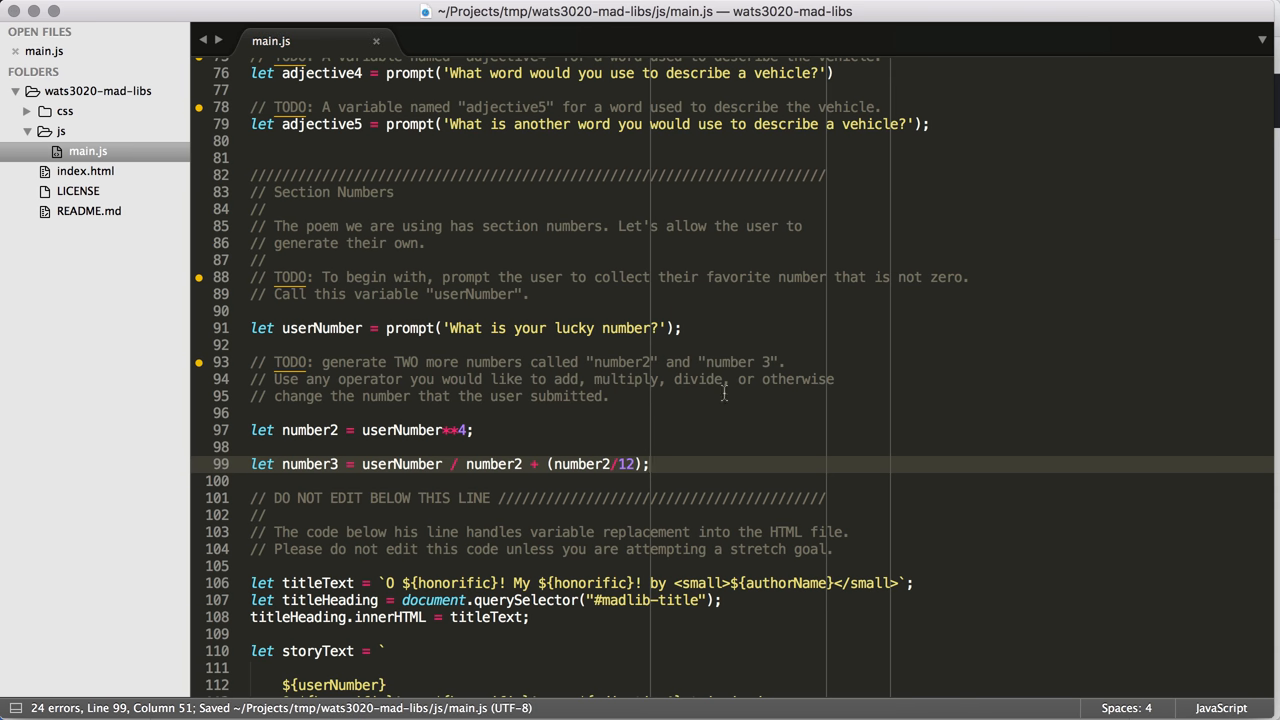
pyautogui.moveTo(718, 363)
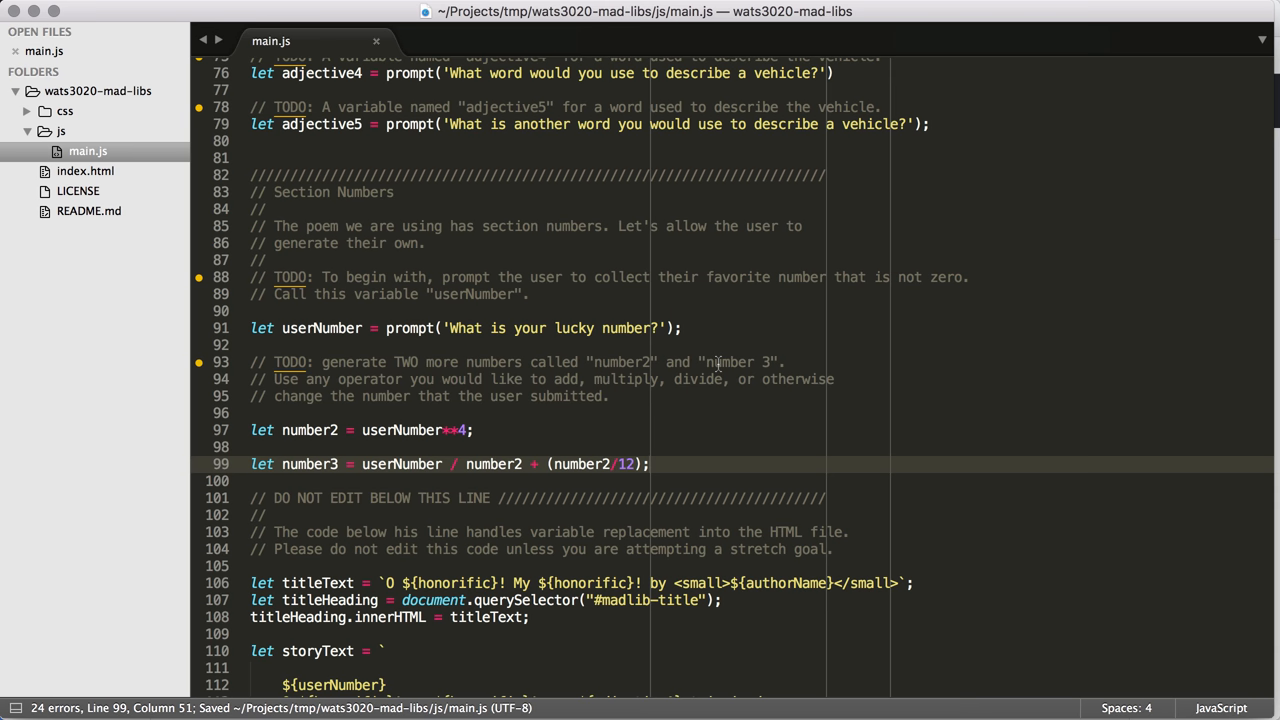
pyautogui.moveTo(718, 508)
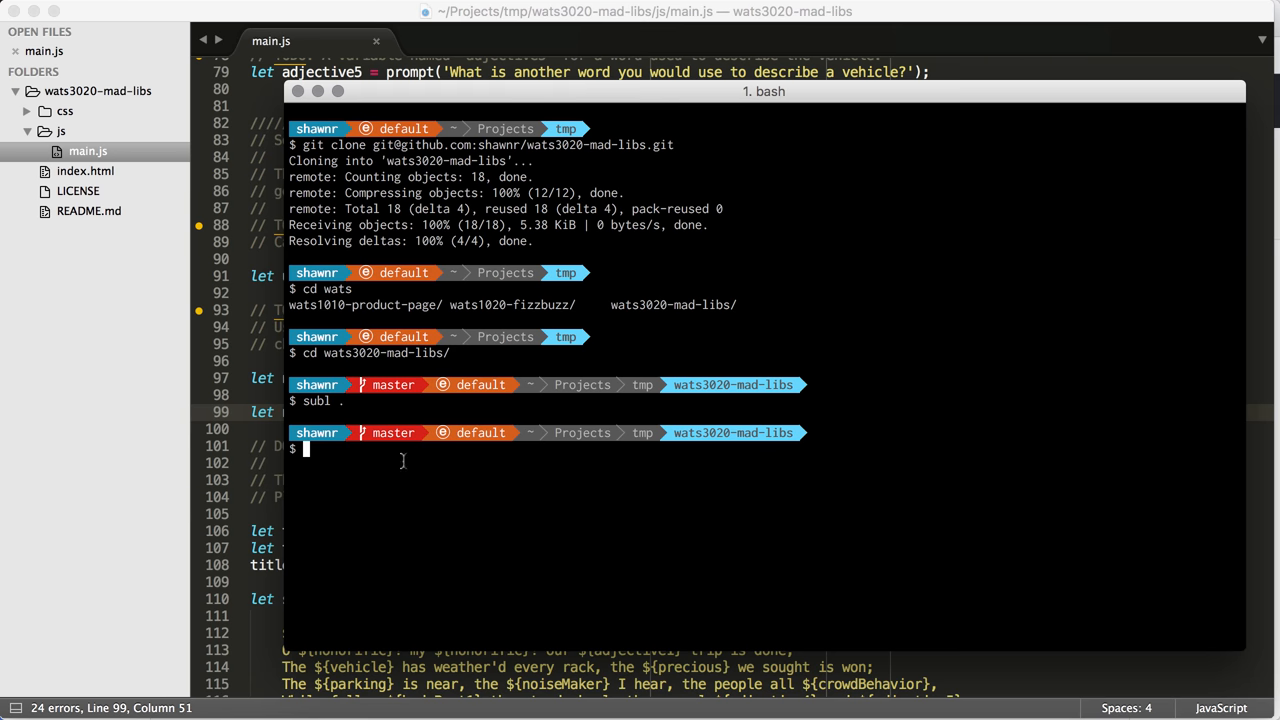
pyautogui.moveTo(549, 473)
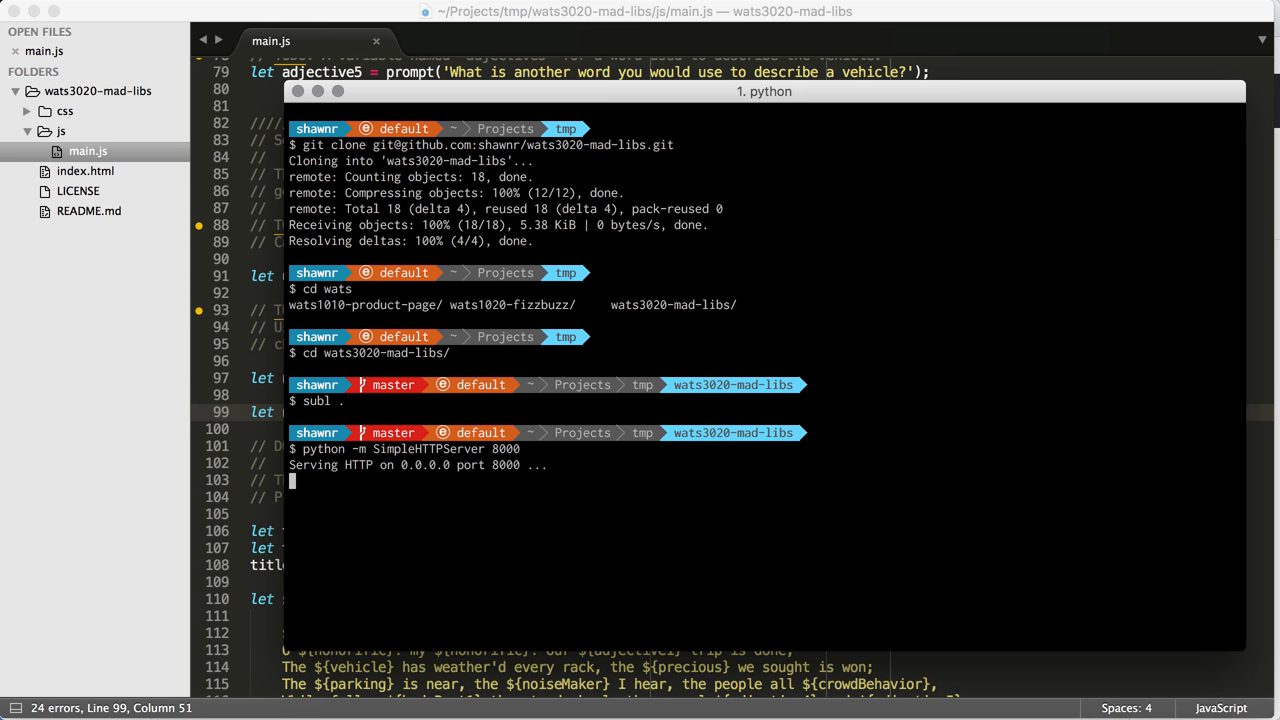
pyautogui.moveTo(693, 450)
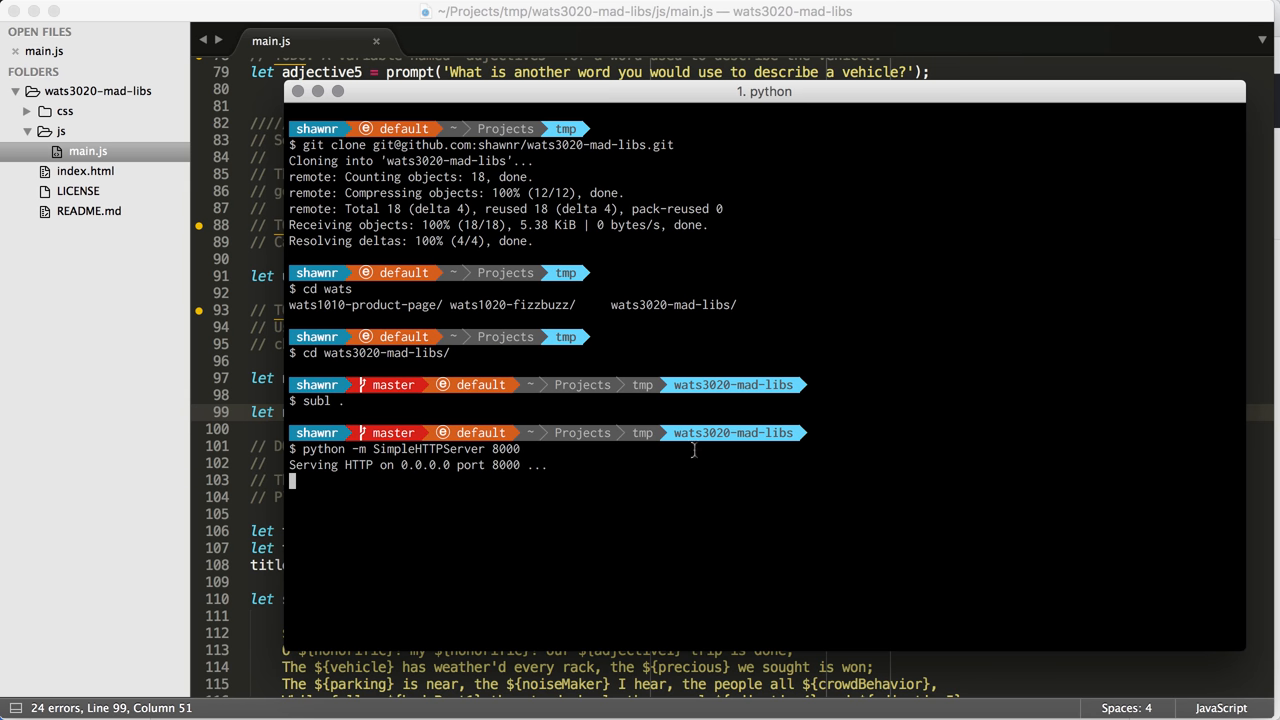
pyautogui.moveTo(742, 618)
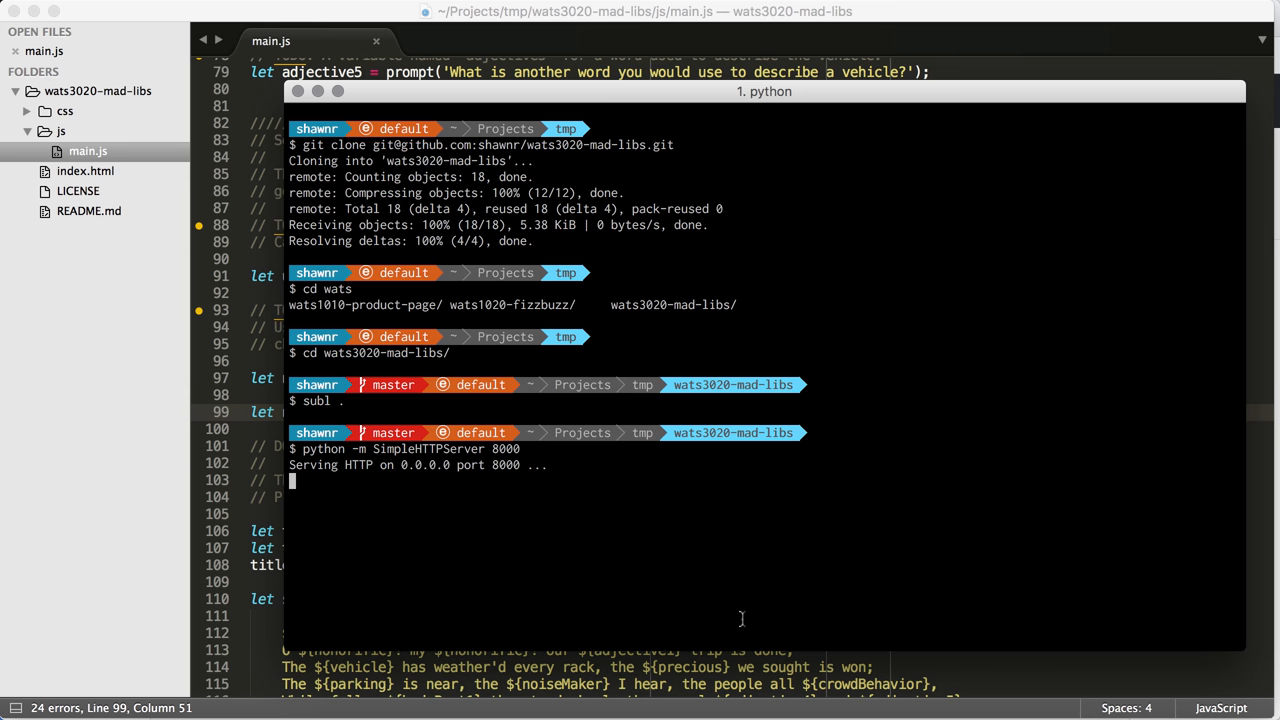
pyautogui.moveTo(628, 481)
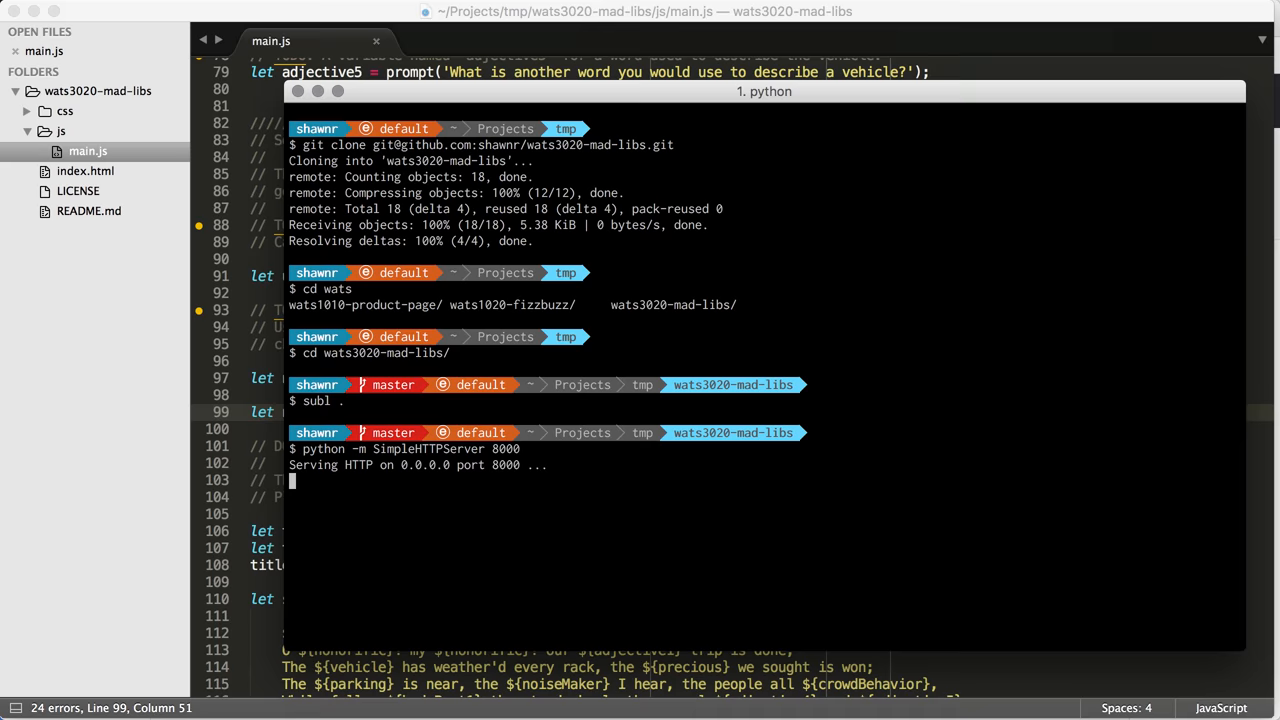
# Bring up the browser to test the Mad Libs page served on port 8000
pyautogui.click(1051, 405)
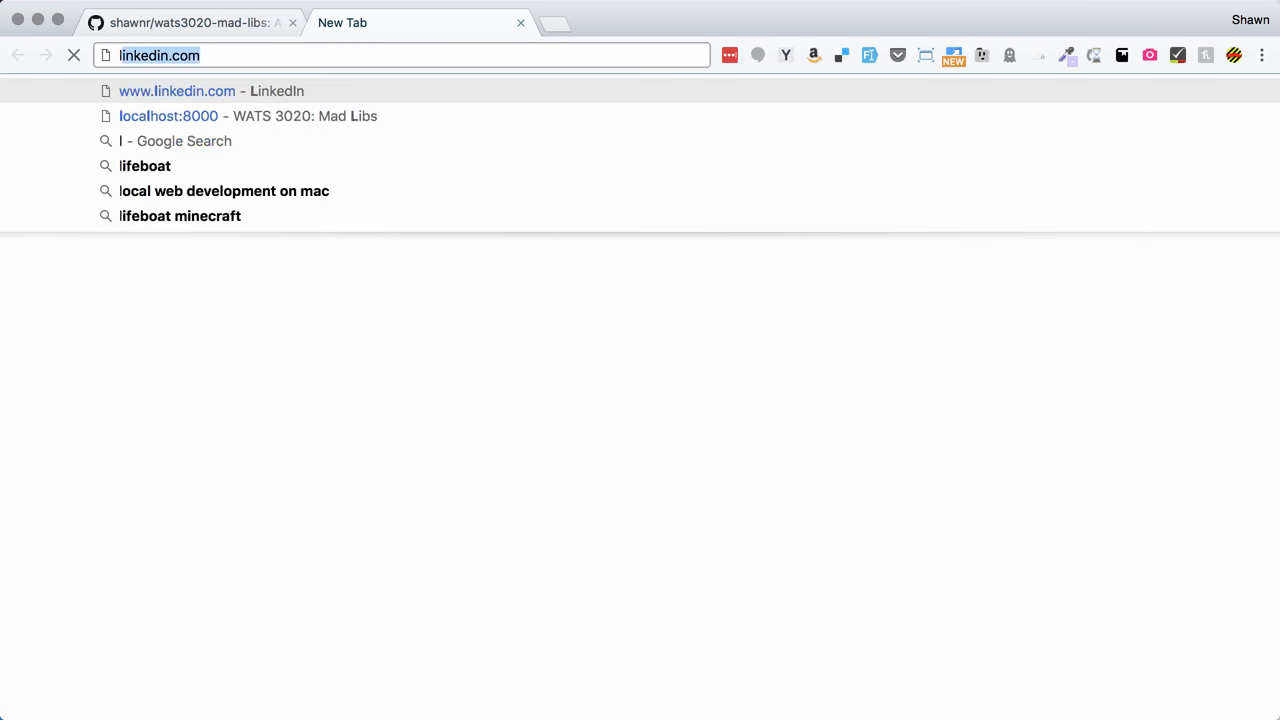
# Load localhost:8000 and answer the prompts, giving Jane Doe as the name and riot for crowd
pyautogui.click(168, 115)
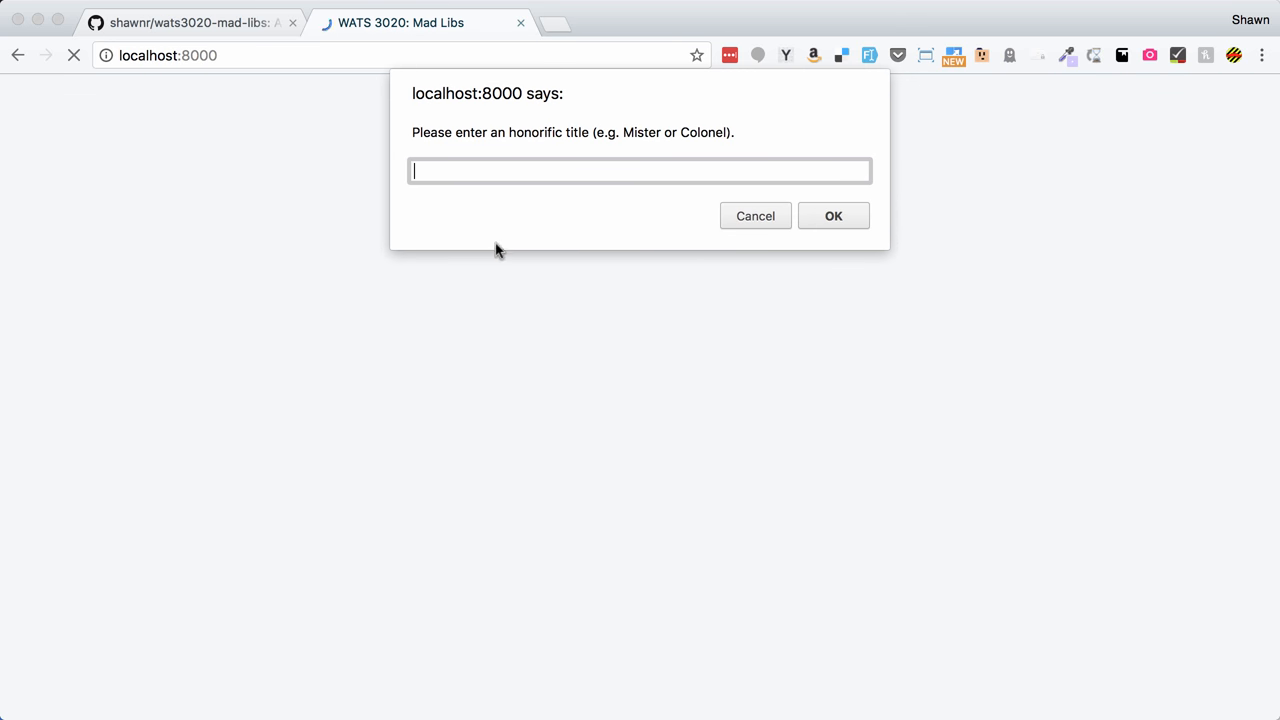
pyautogui.moveTo(534, 237)
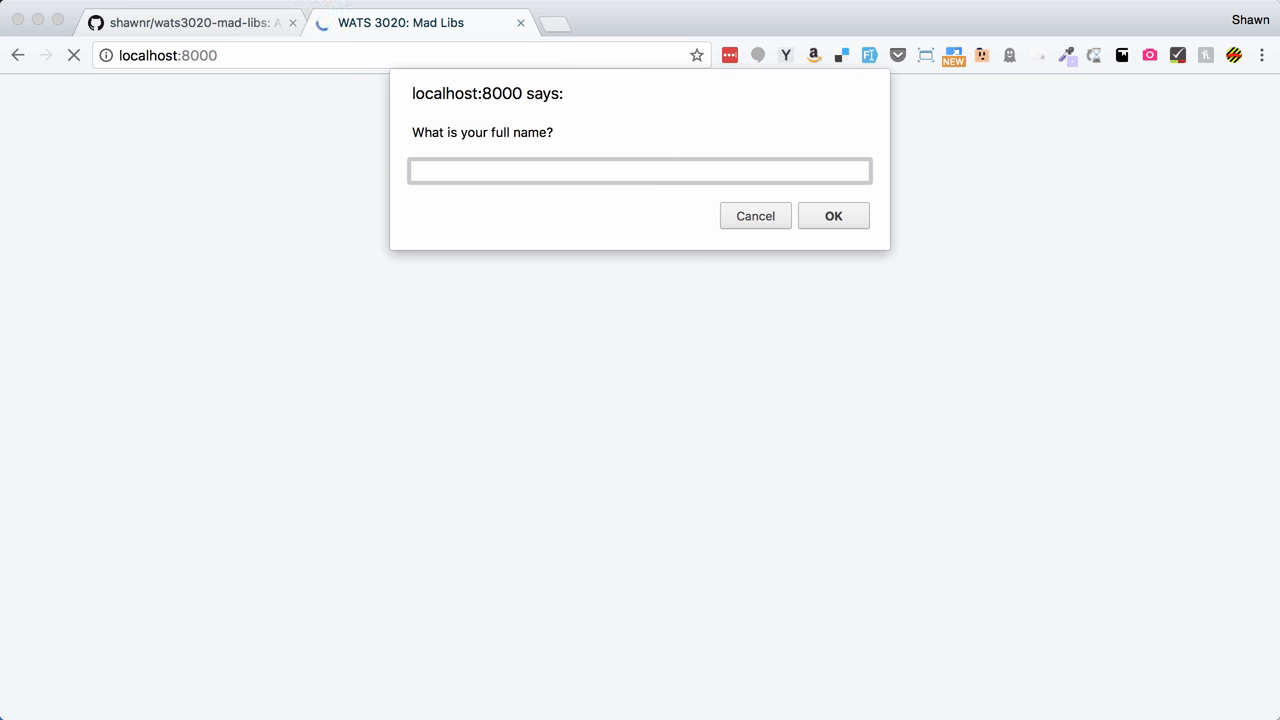
pyautogui.write('J')
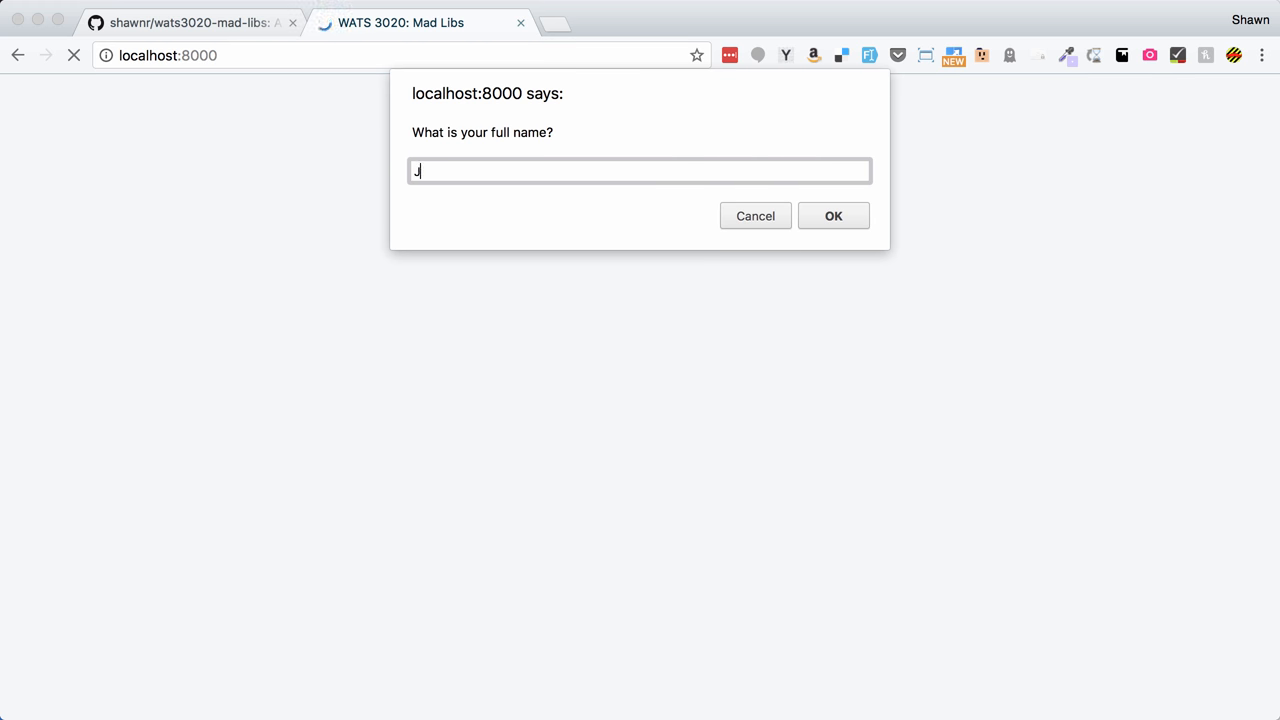
pyautogui.write('ane Doe')
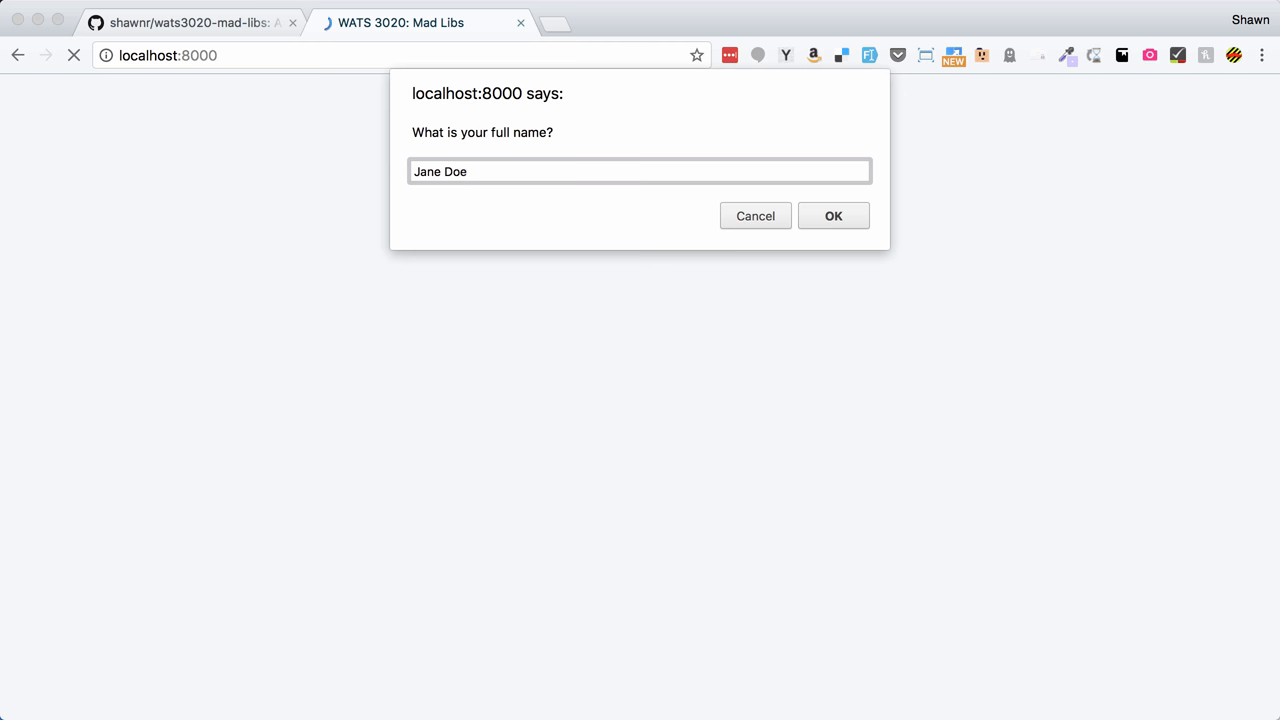
pyautogui.click(833, 215)
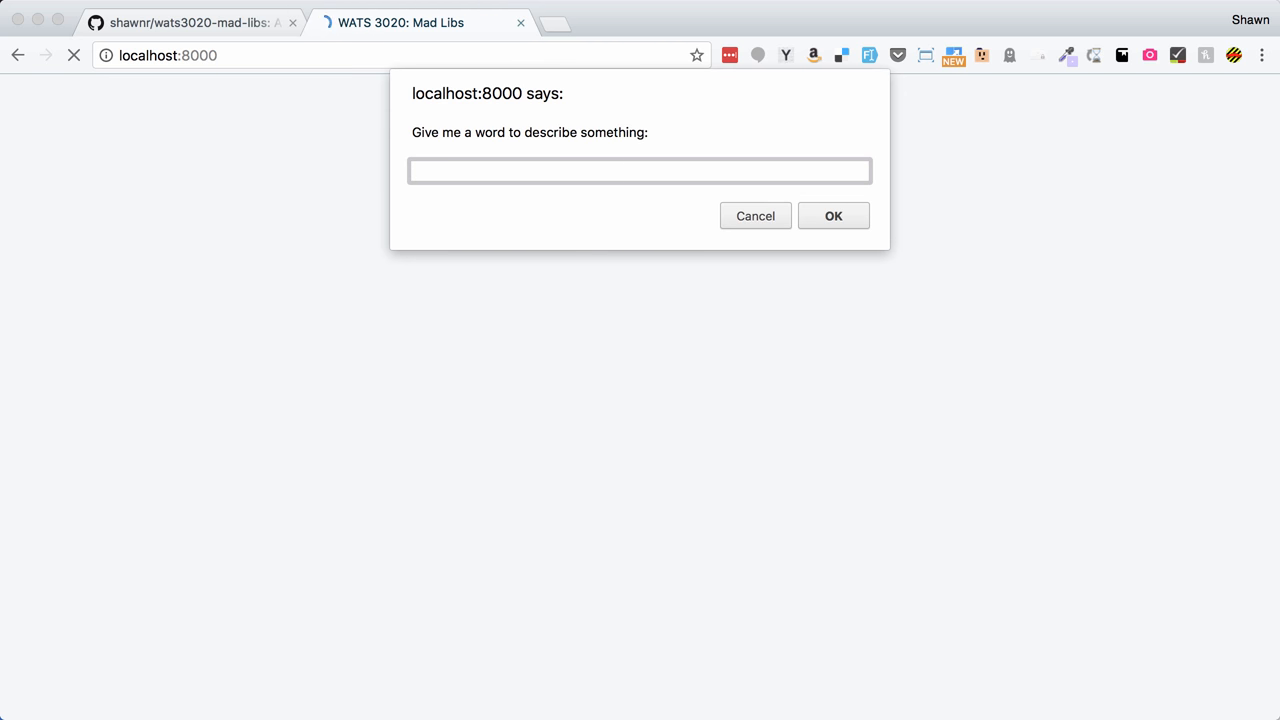
pyautogui.click(832, 215)
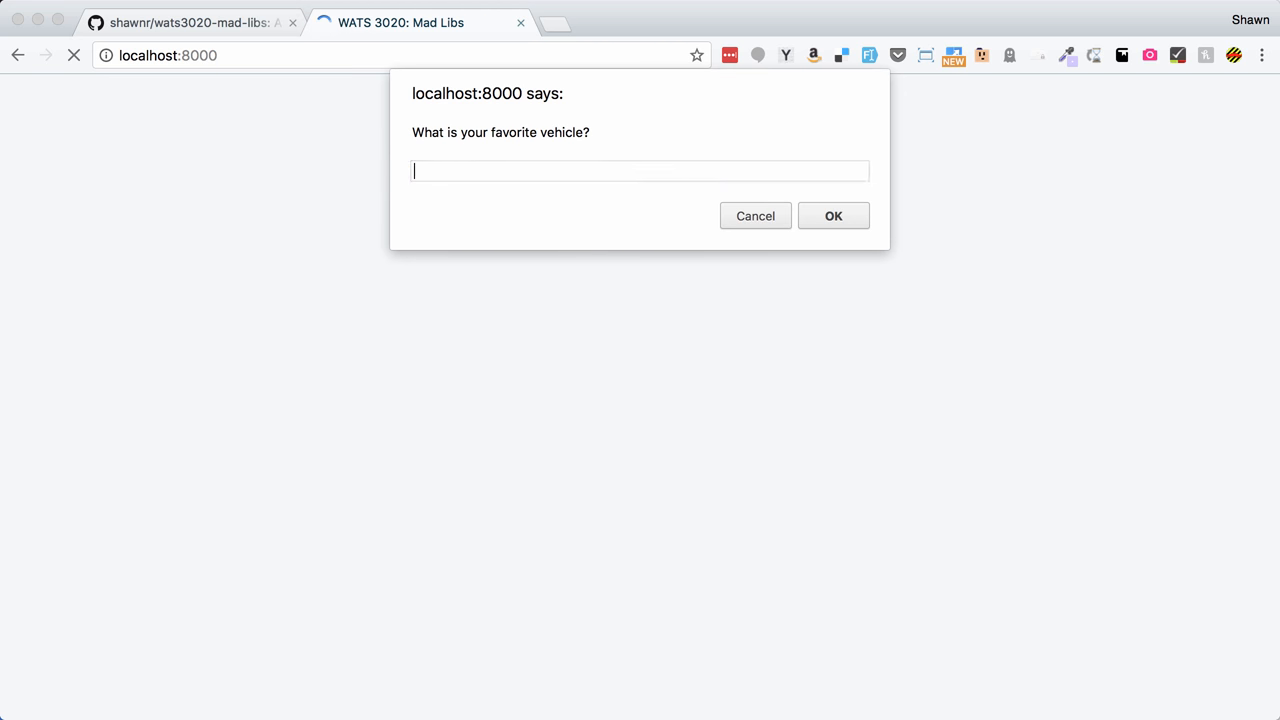
pyautogui.write('riot')
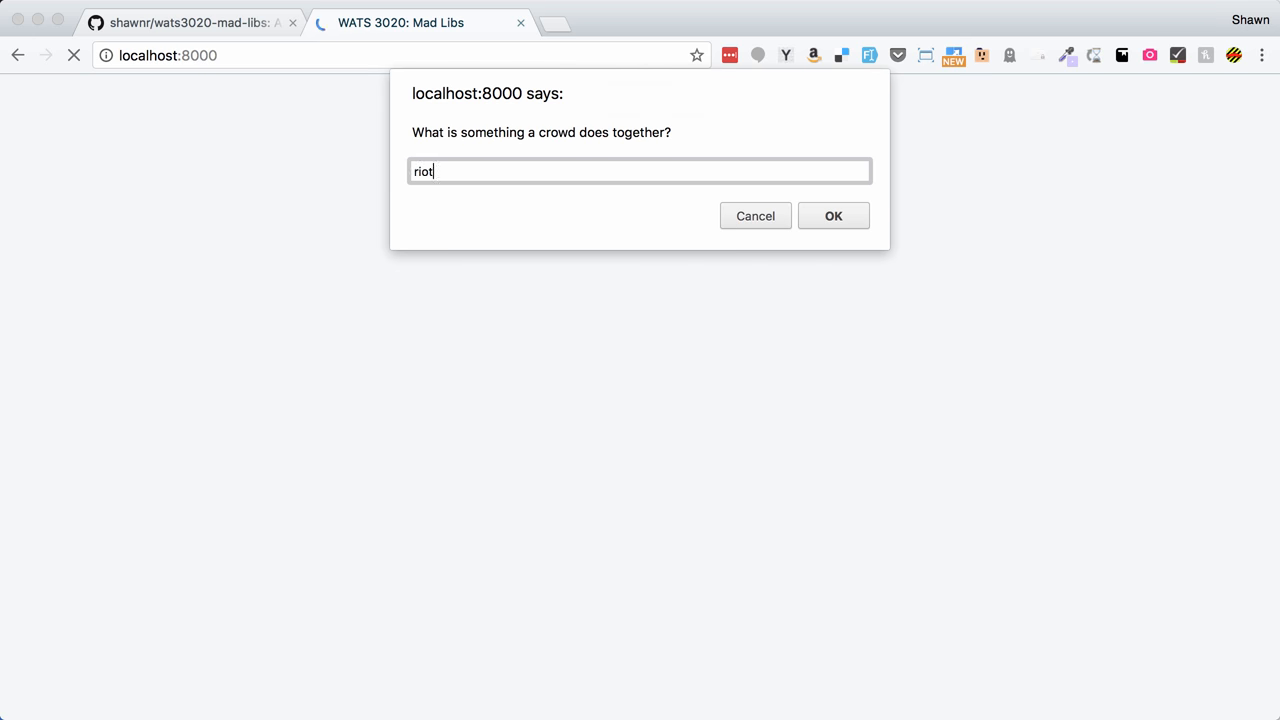
pyautogui.click(833, 216)
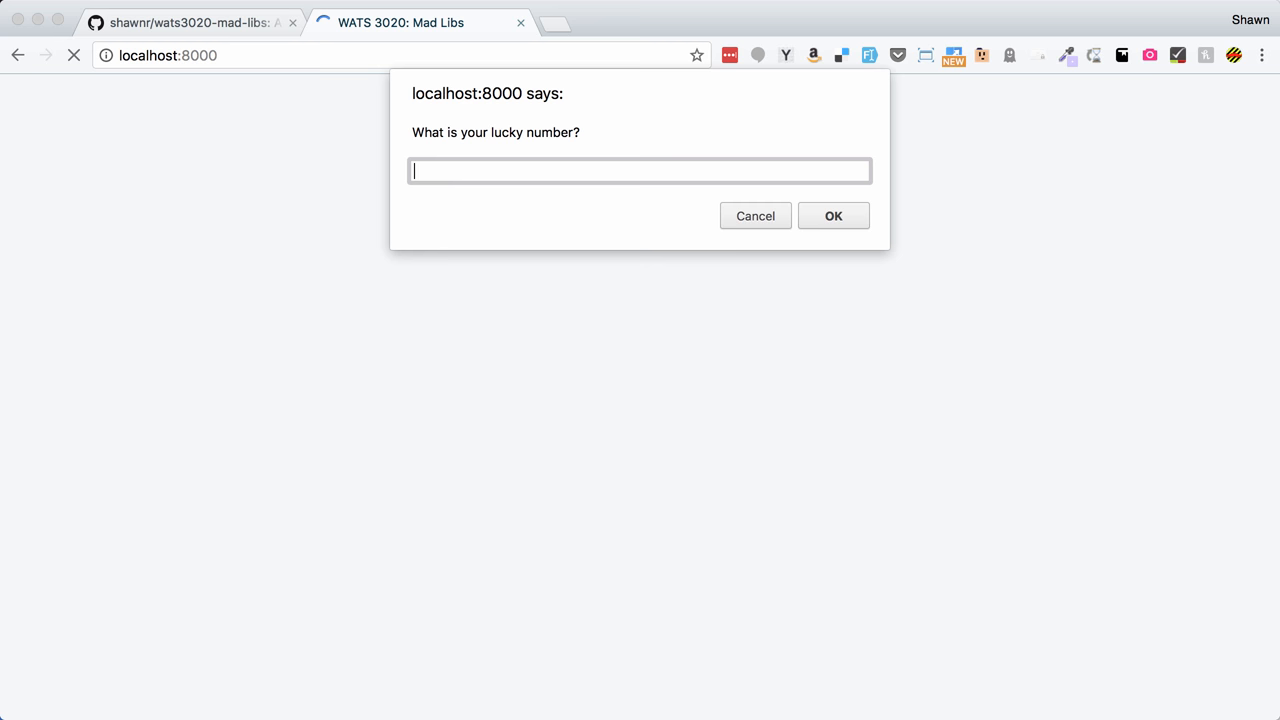
pyautogui.click(833, 215)
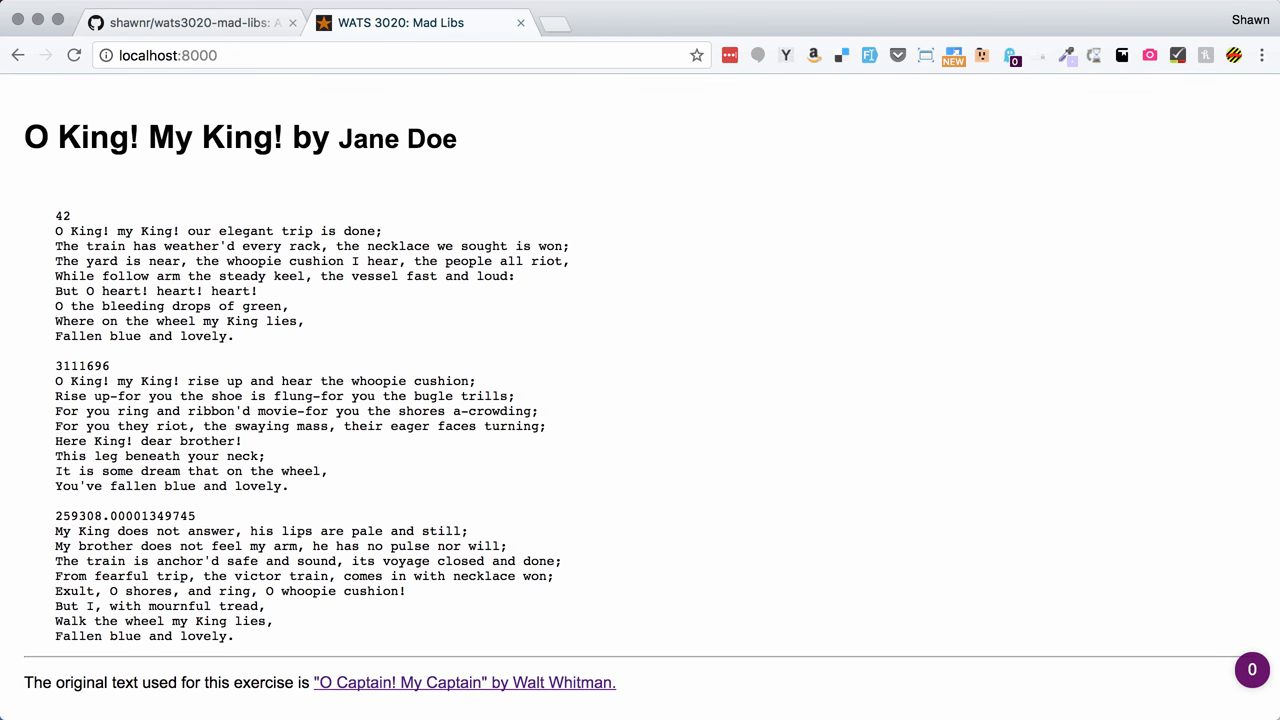
pyautogui.moveTo(211, 180)
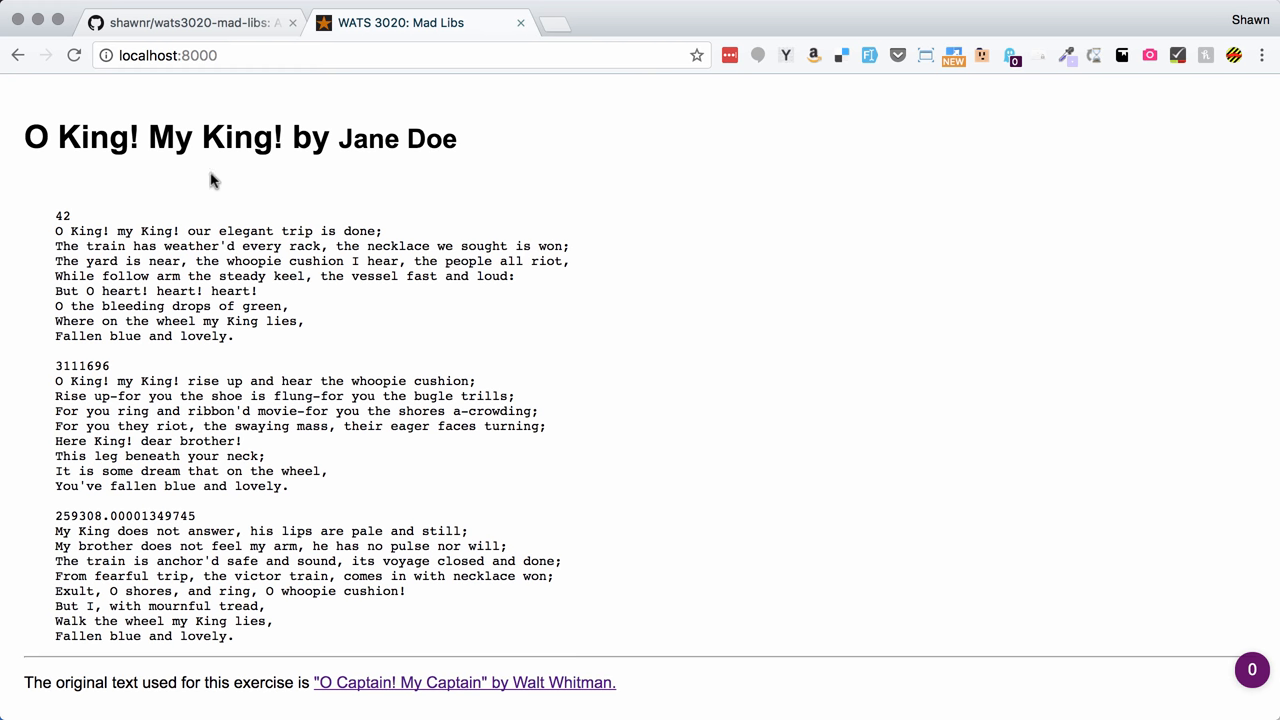
pyautogui.moveTo(205, 250)
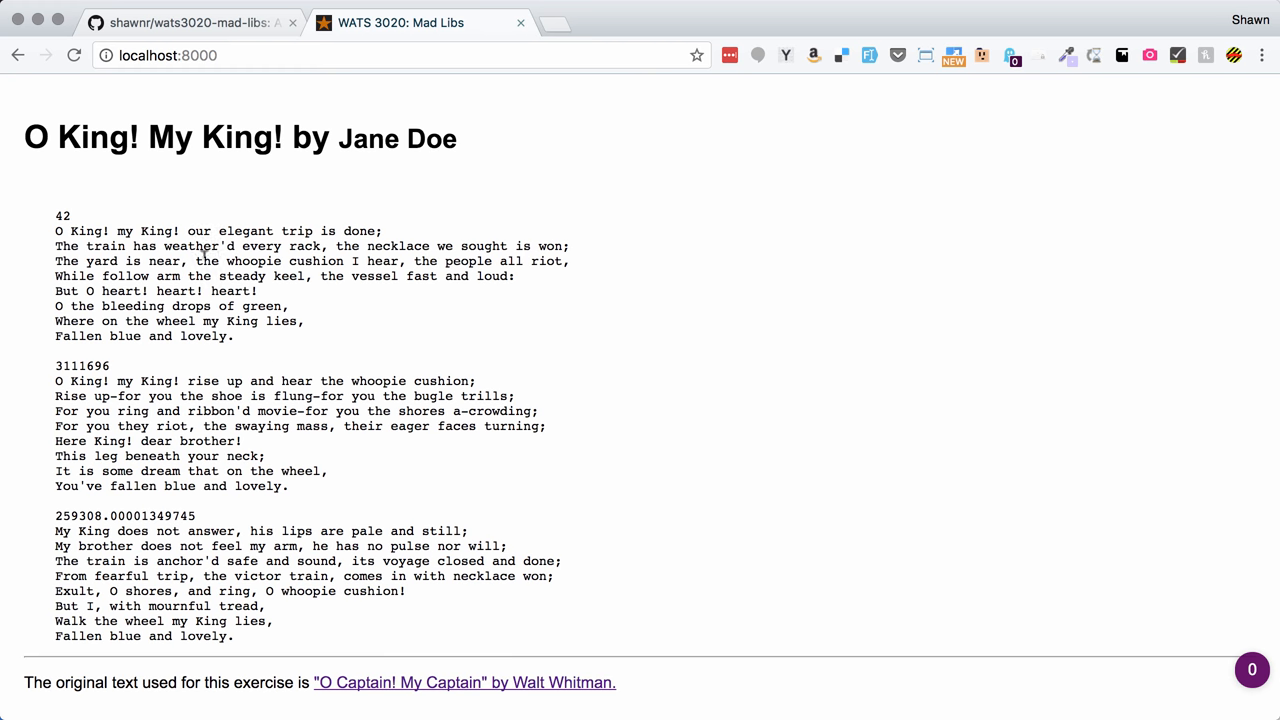
pyautogui.doubleClick(62, 215)
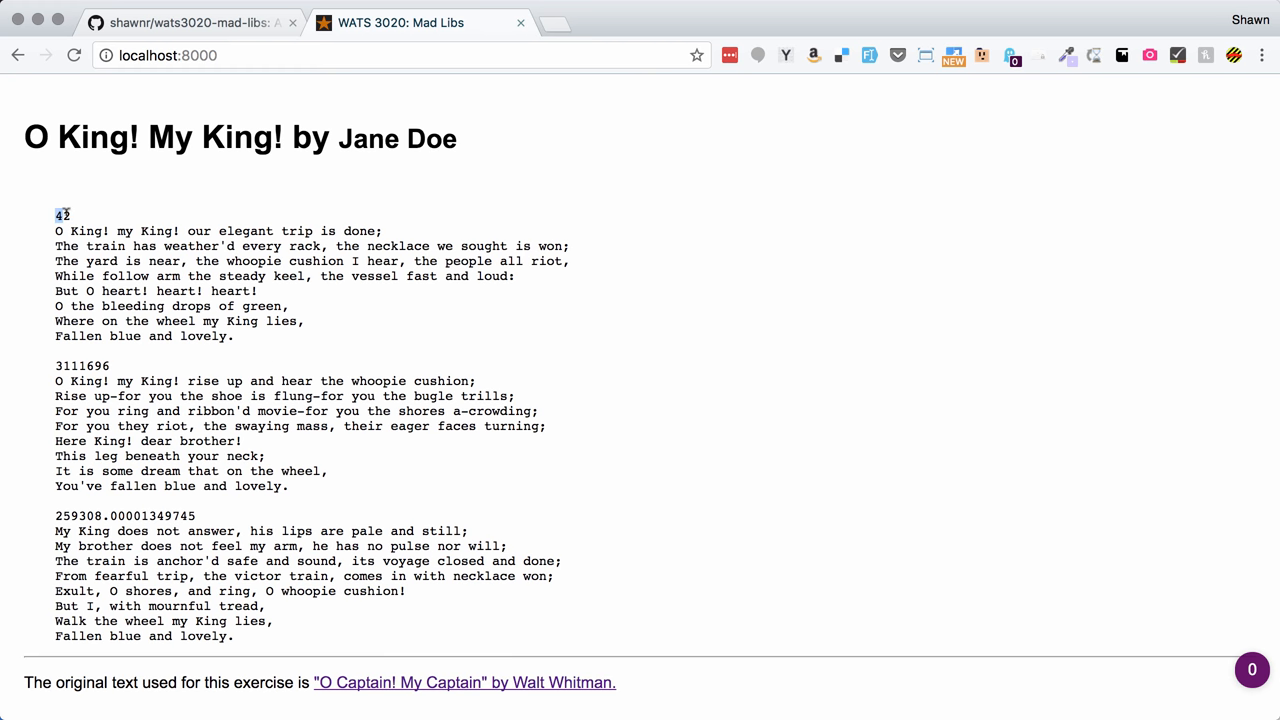
pyautogui.doubleClick(82, 365)
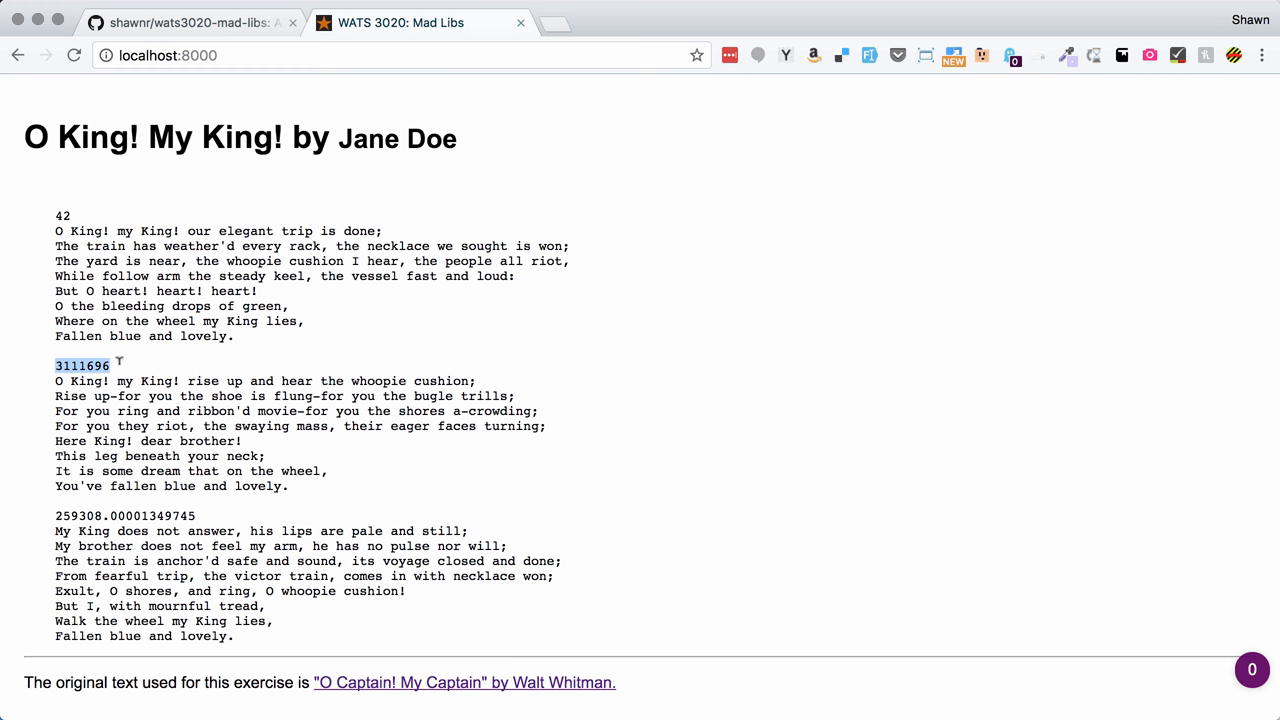
pyautogui.doubleClick(125, 515)
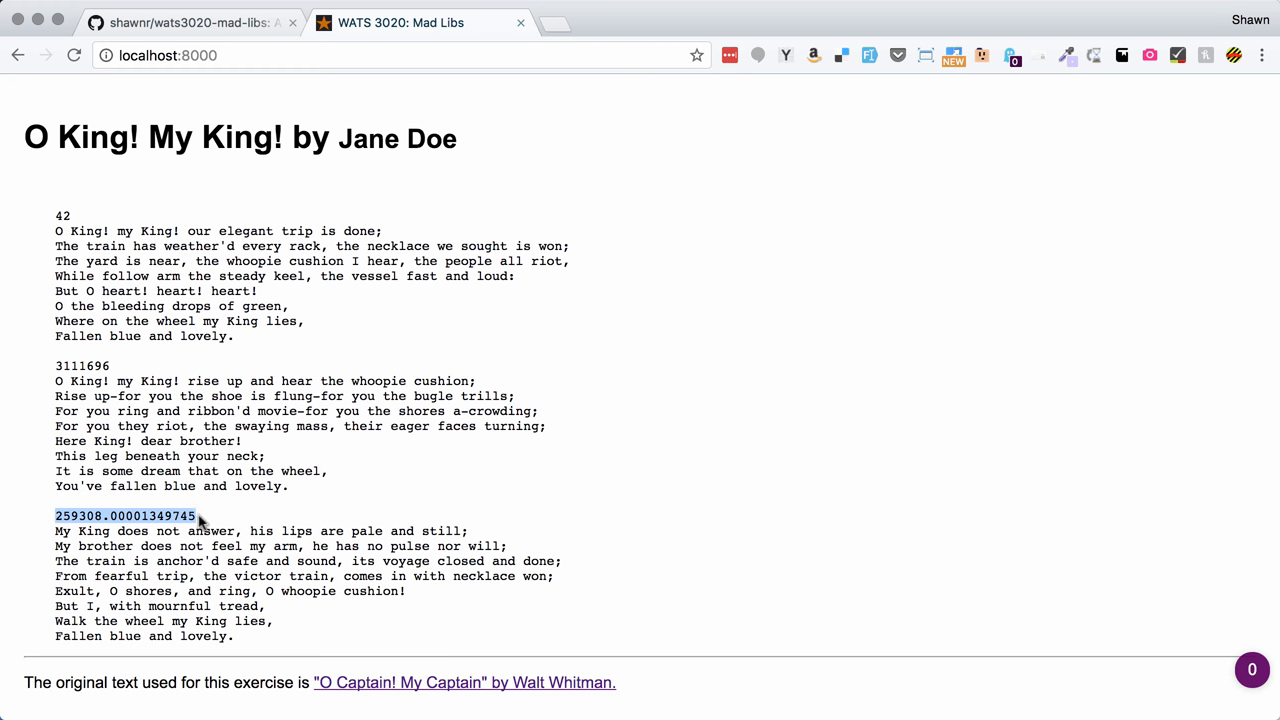
pyautogui.doubleClick(85, 230)
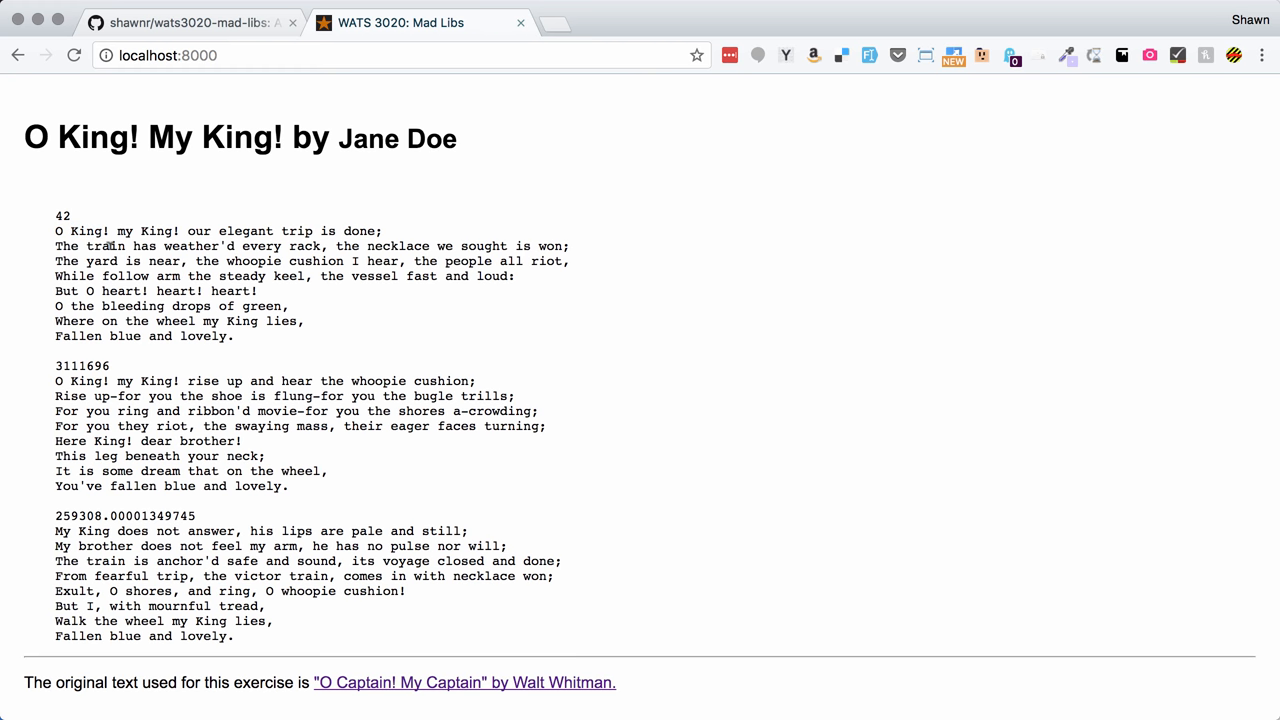
pyautogui.doubleClick(104, 246)
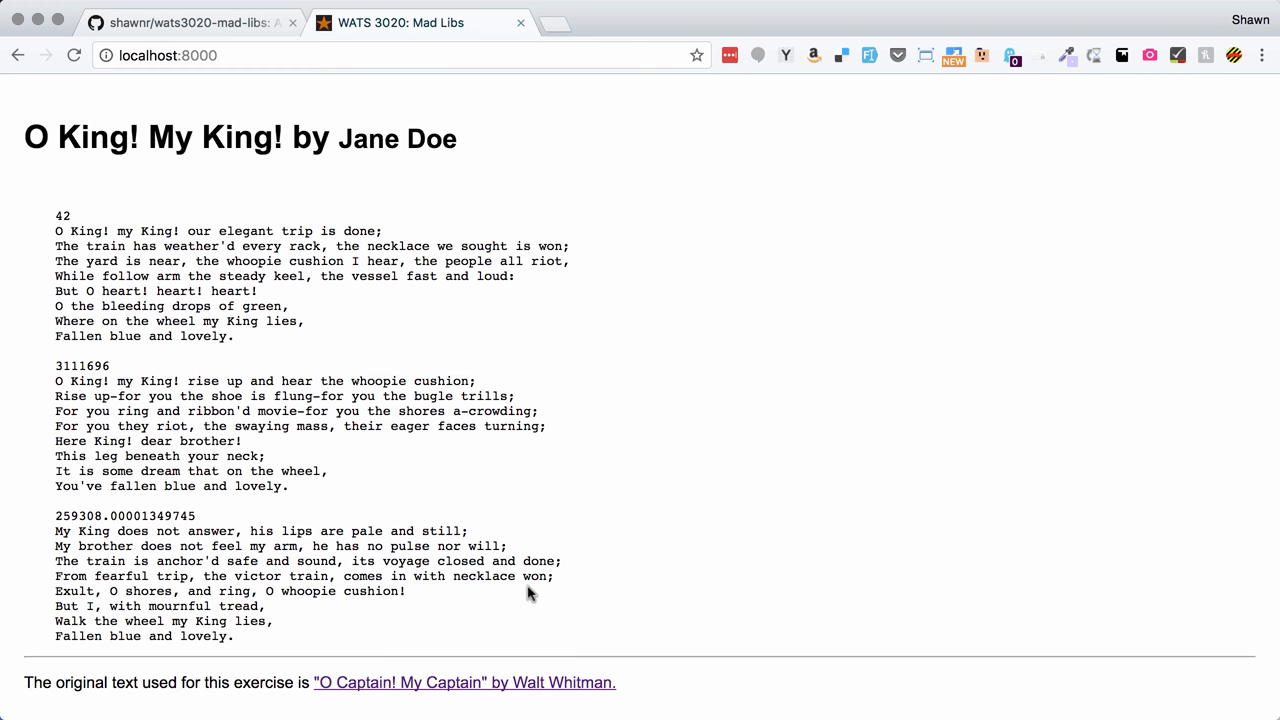
pyautogui.moveTo(390, 125)
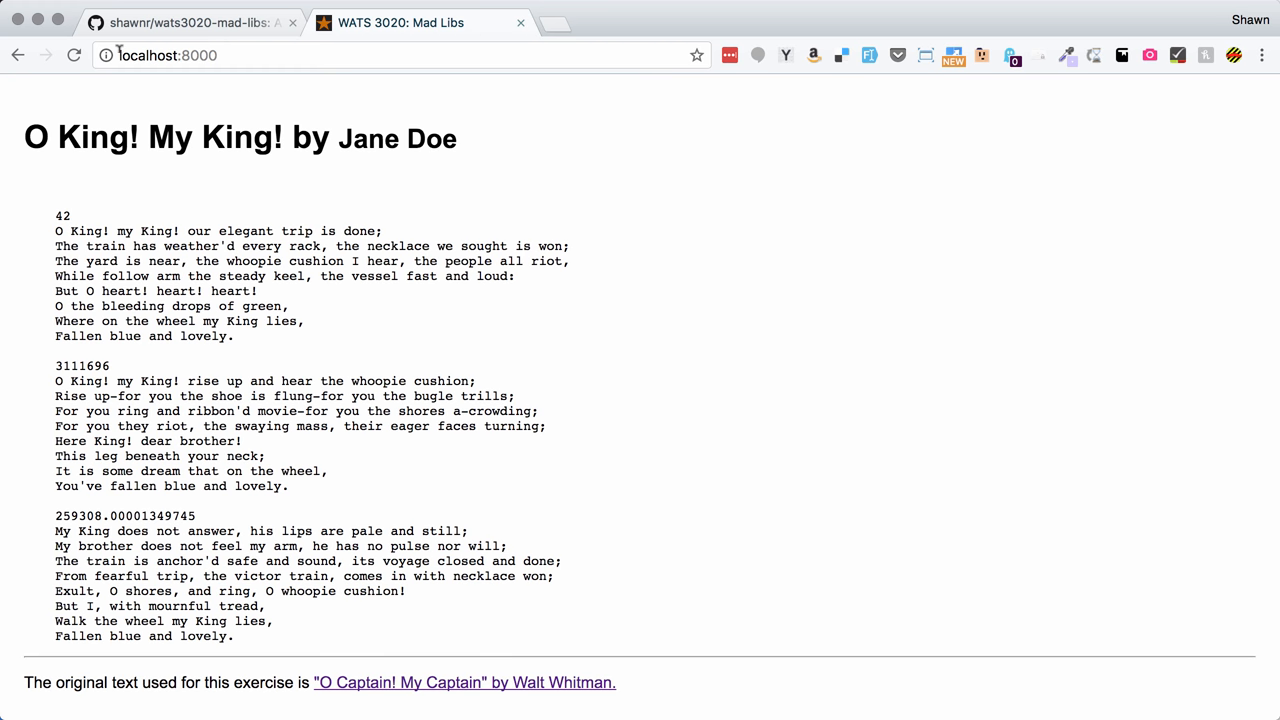
pyautogui.click(168, 55)
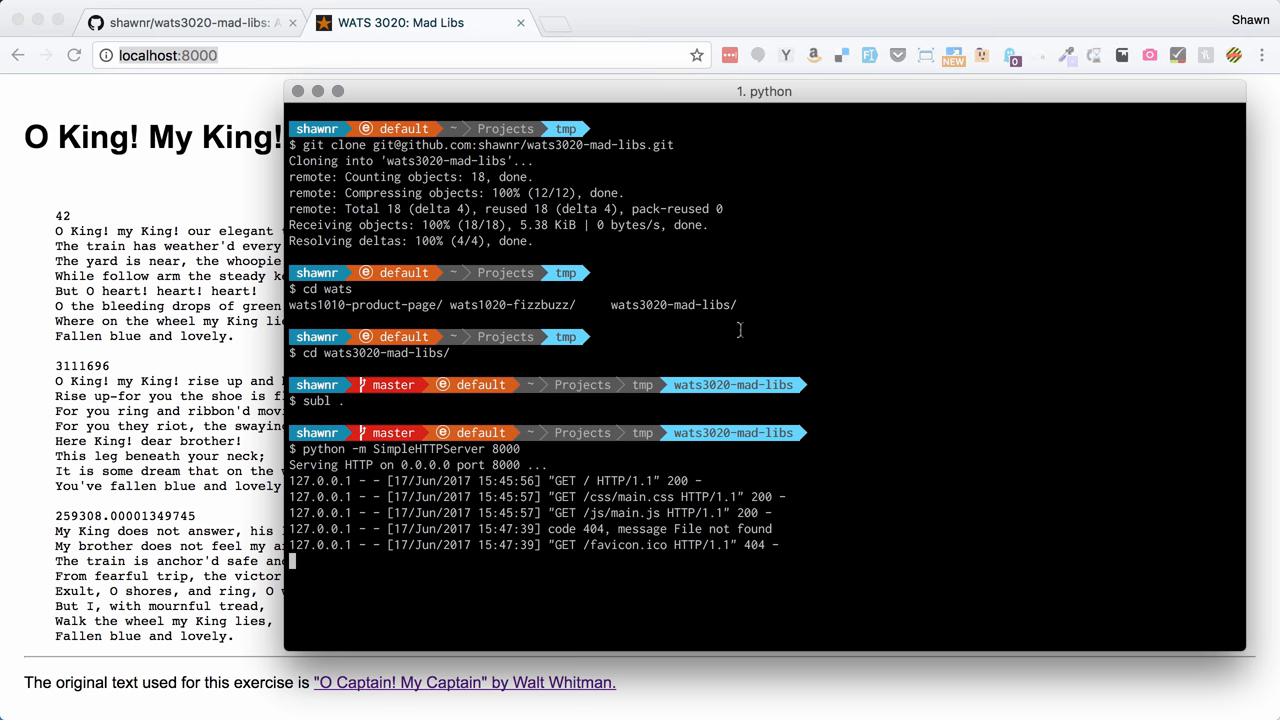
pyautogui.moveTo(593, 535)
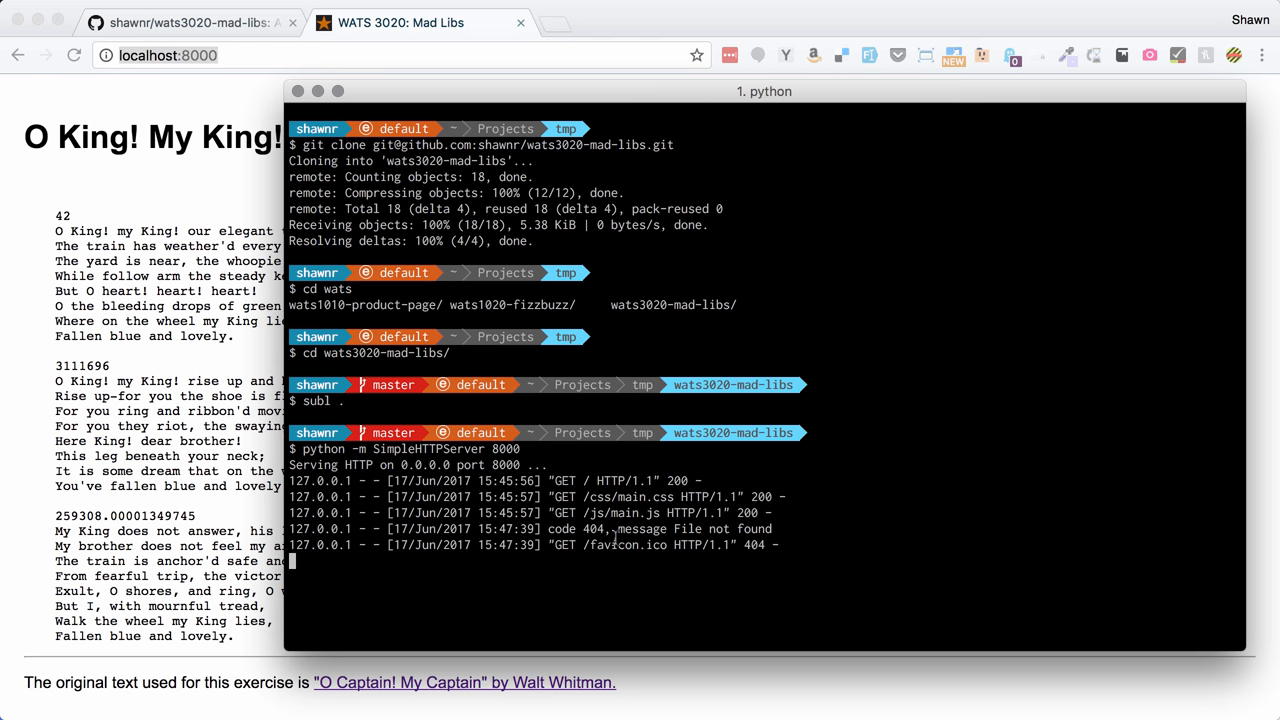
# Halt the Python SimpleHTTPServer serving the project on port 8000 with Ctrl+C
pyautogui.press('ctrl+c')
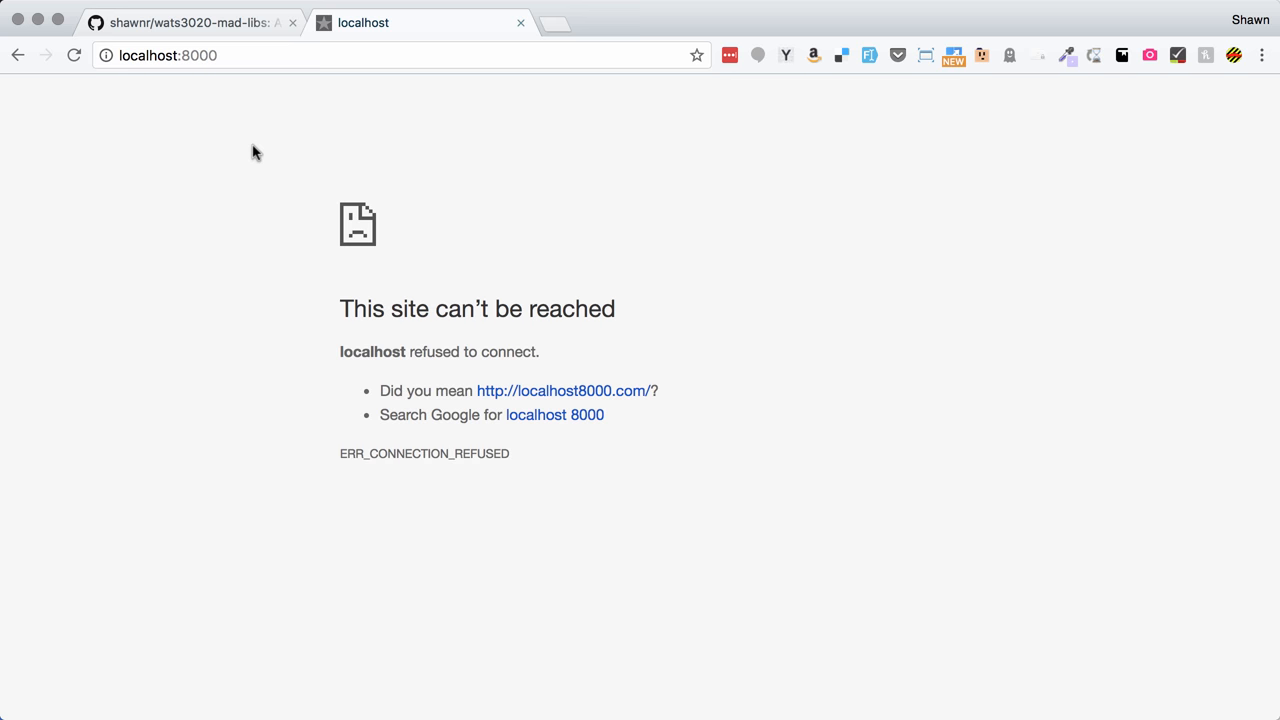
pyautogui.moveTo(377, 261)
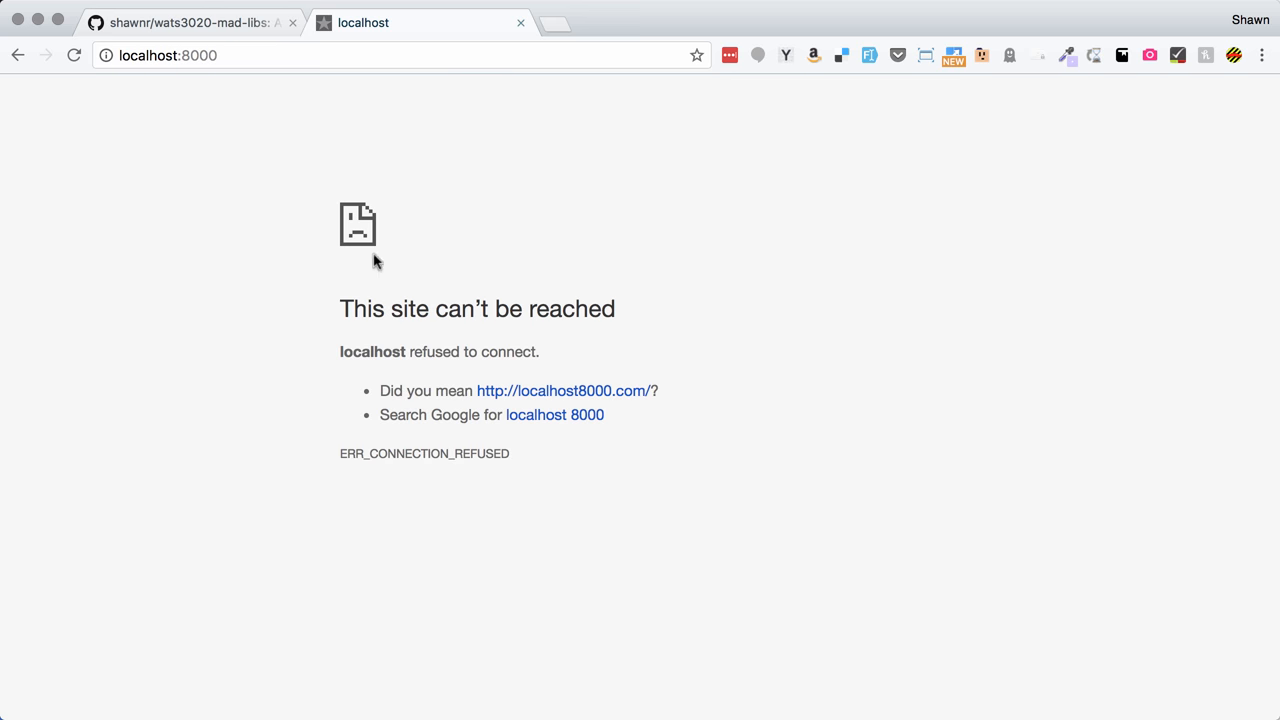
pyautogui.moveTo(190, 22)
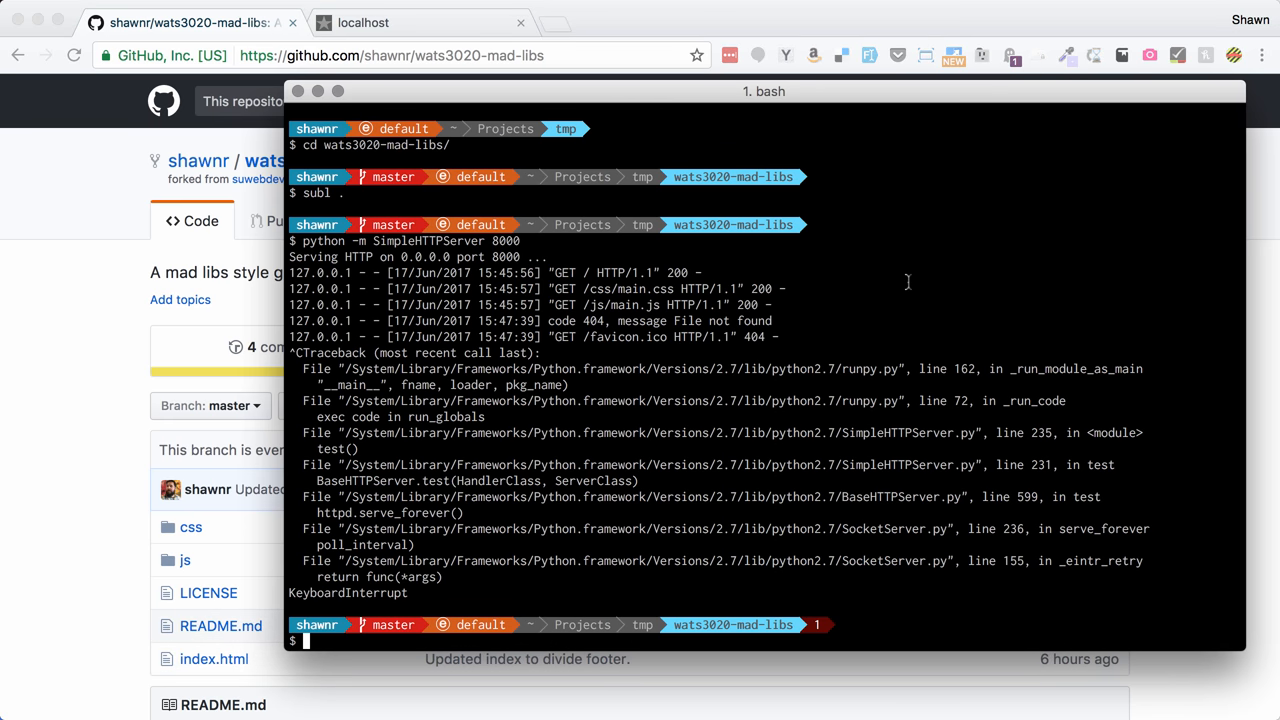
# Stage js/main.js, commit it as 'Filled in code exercise.', and push to origin
pyautogui.write('git status')
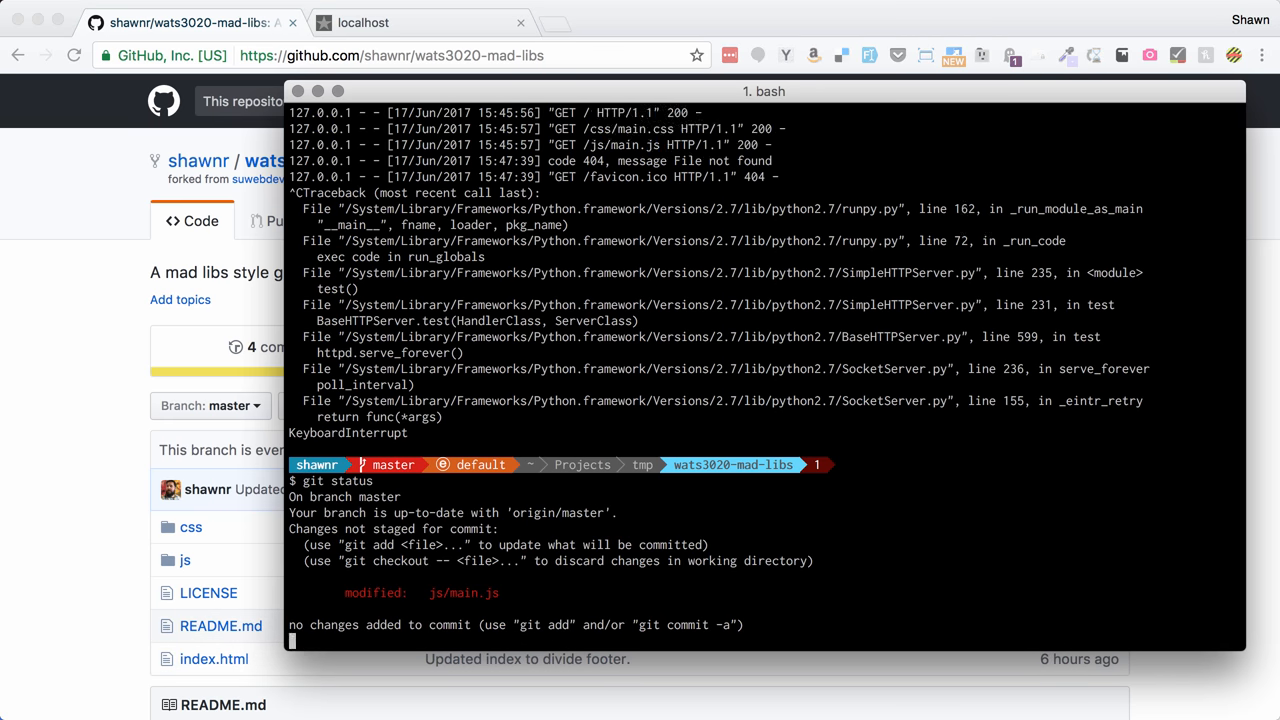
pyautogui.write('git add js/main.js')
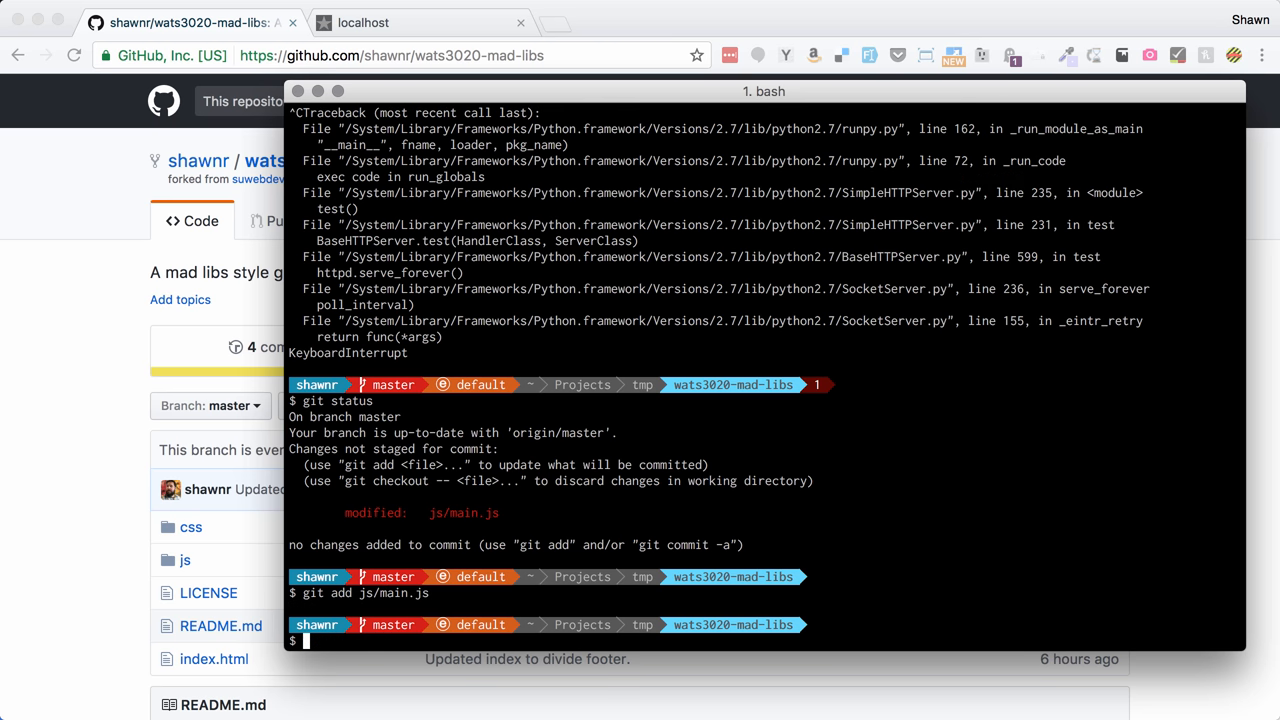
pyautogui.write("git commit -m 'Filled in code exercise.")
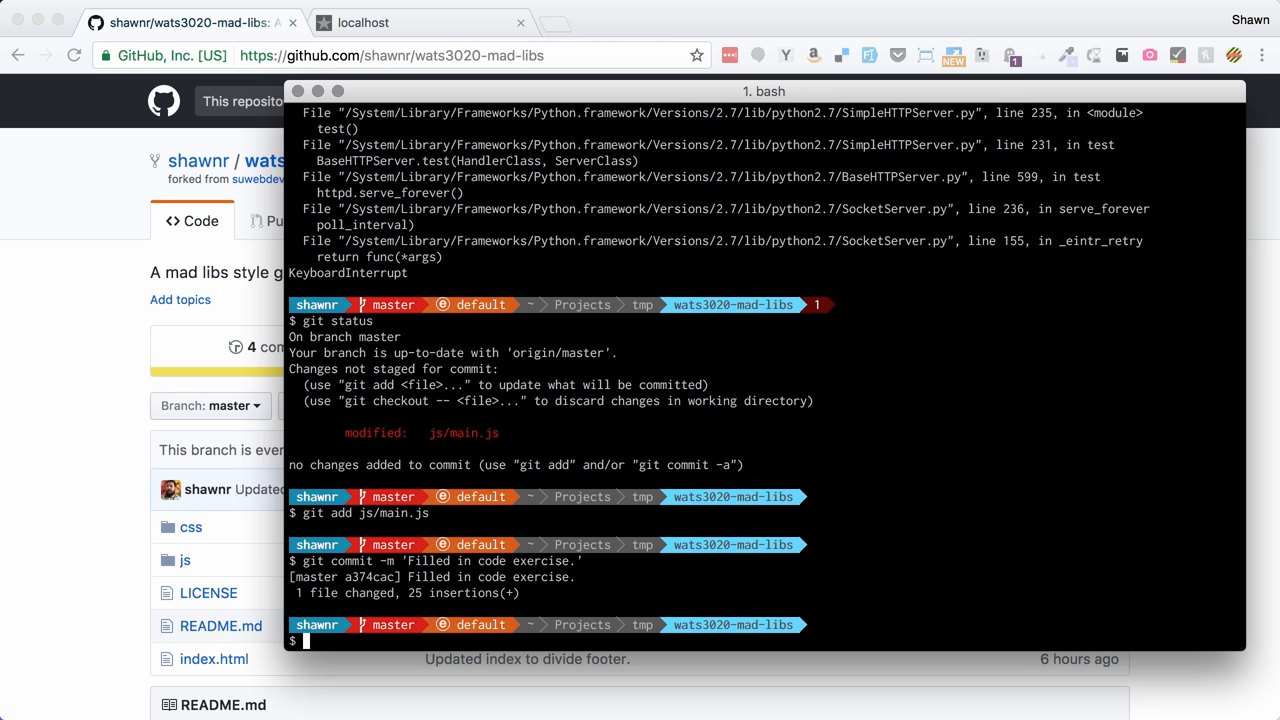
pyautogui.write('git push origin')
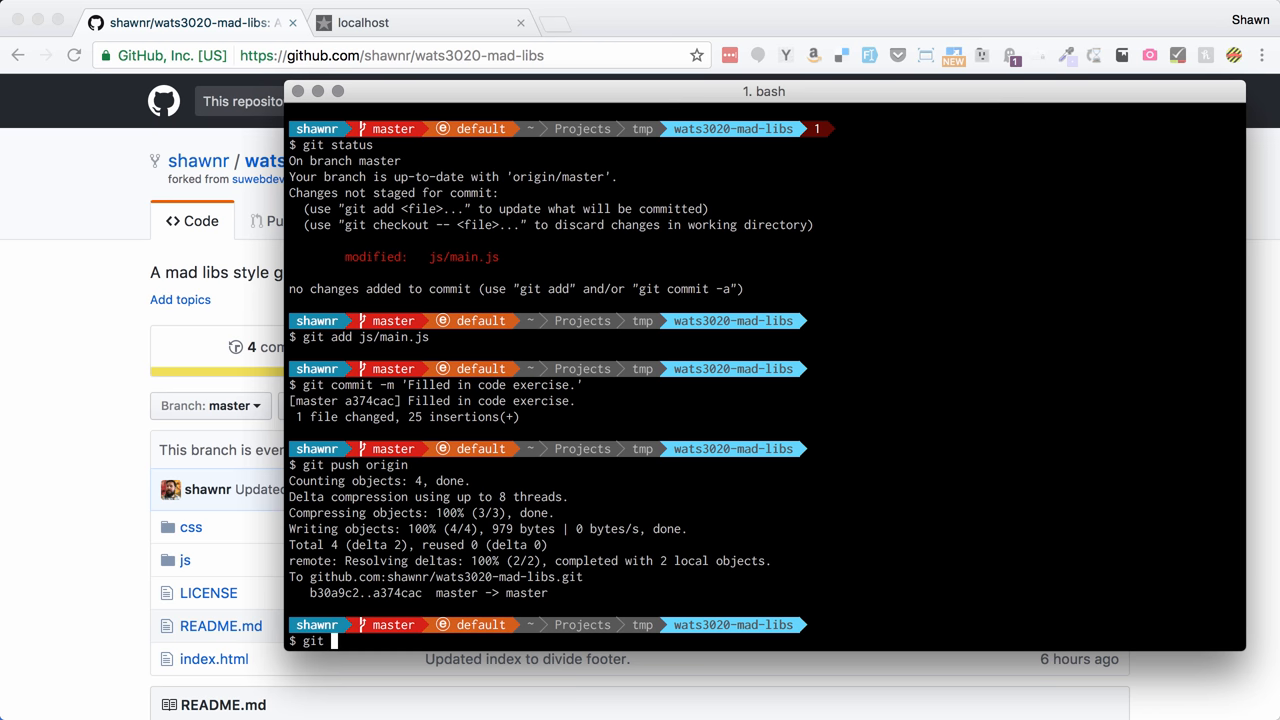
# Create and switch to a new local gh-pages branch
pyautogui.write('c')
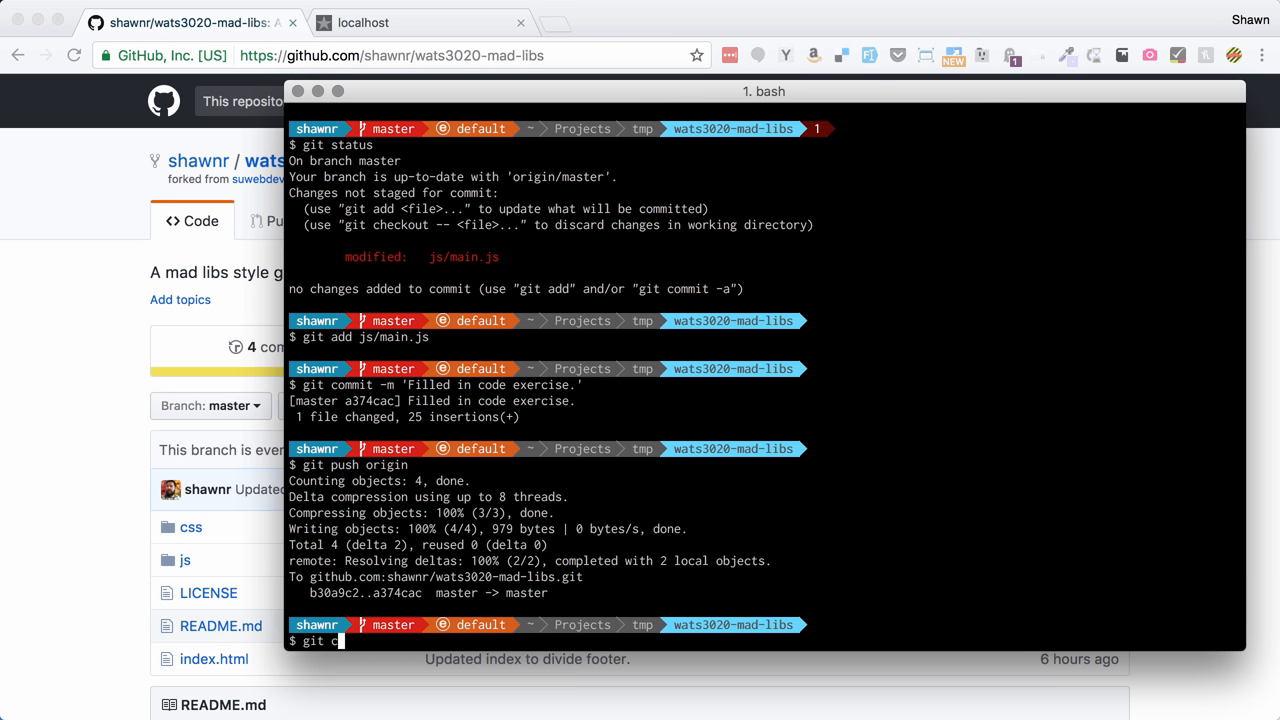
pyautogui.write('heckout -b')
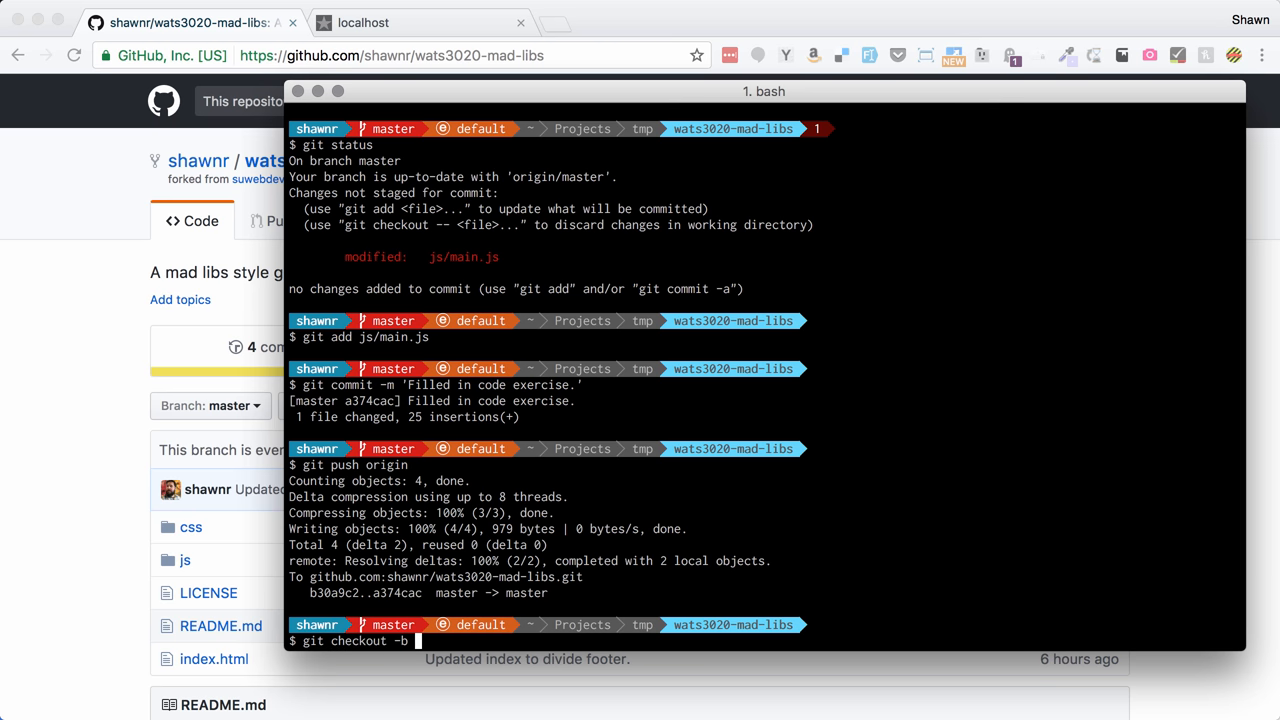
pyautogui.write('gh-pages')
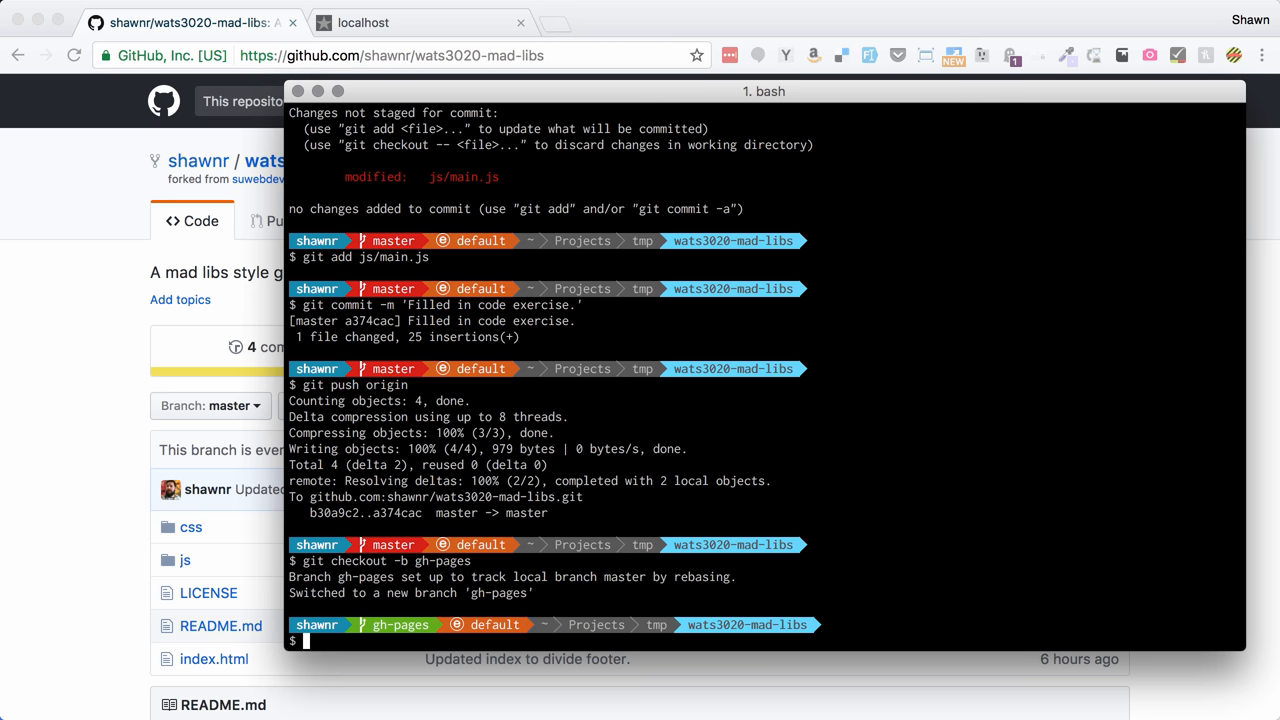
# Push the gh-pages branch to origin as gh-pages with upstream tracking
pyautogui.write('git push -u origin gh-pag')
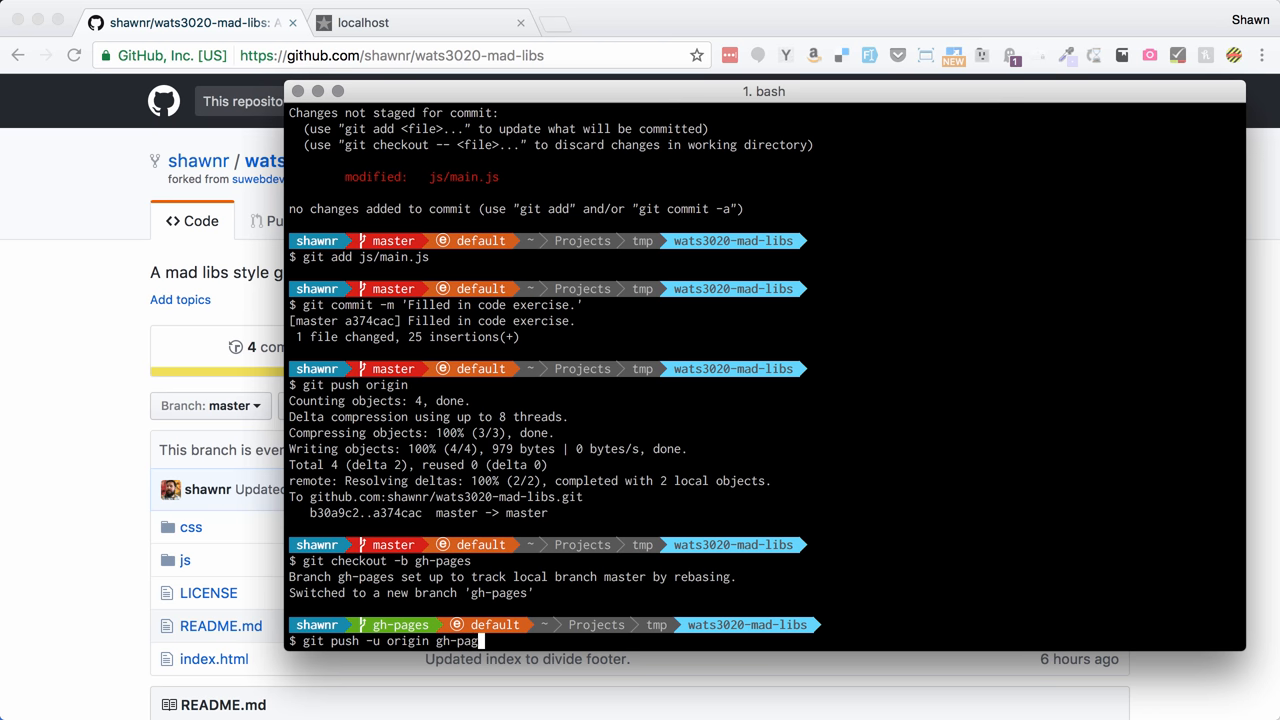
pyautogui.write(':gh-pages')
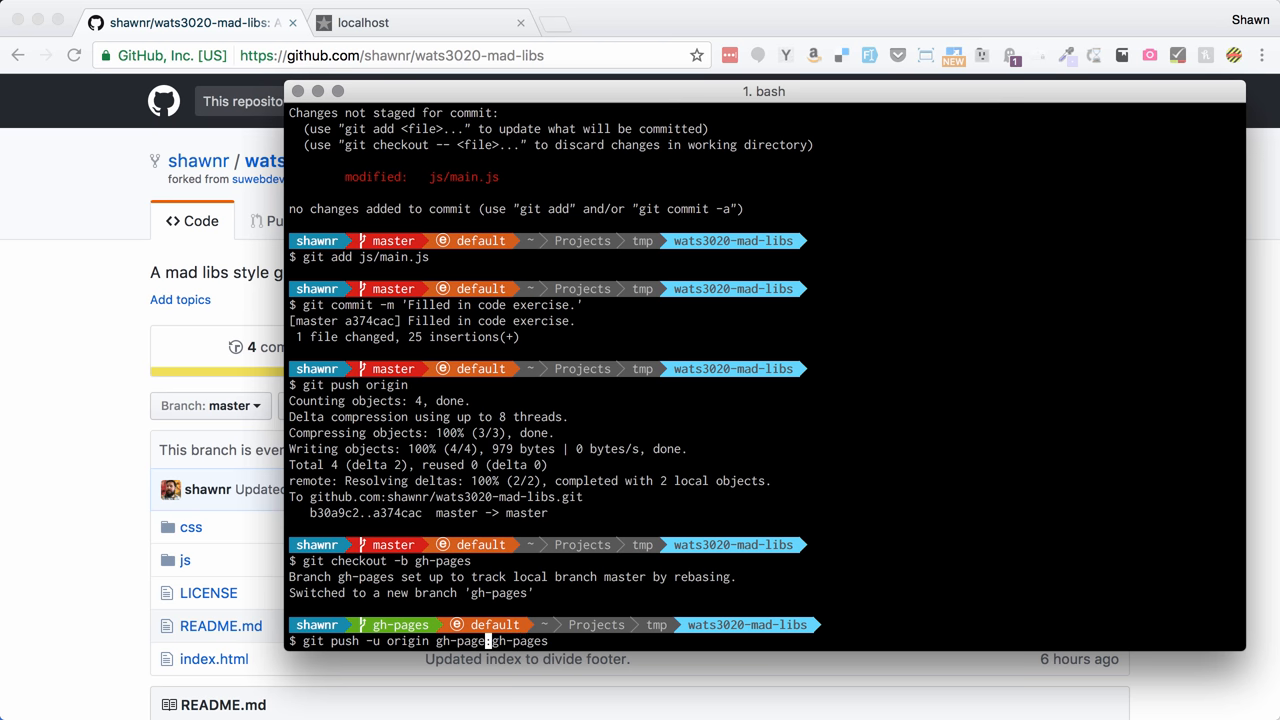
pyautogui.write(':gh-pages')
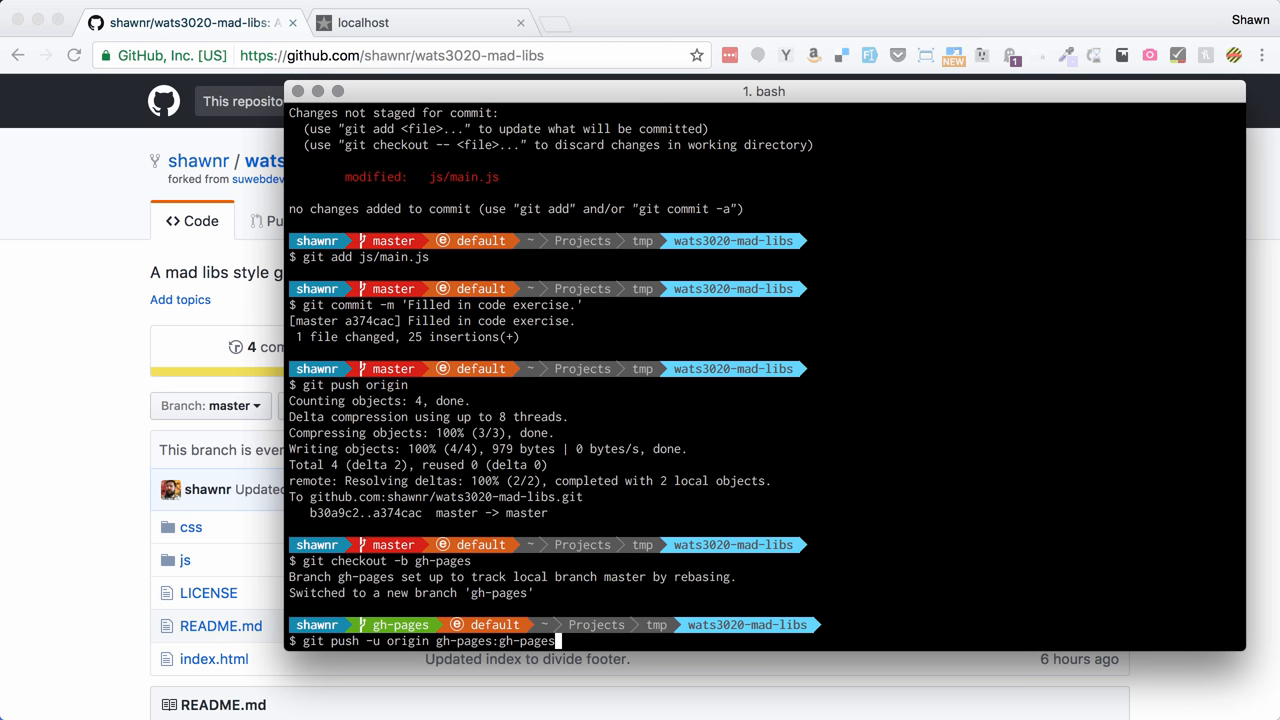
pyautogui.press('enter')
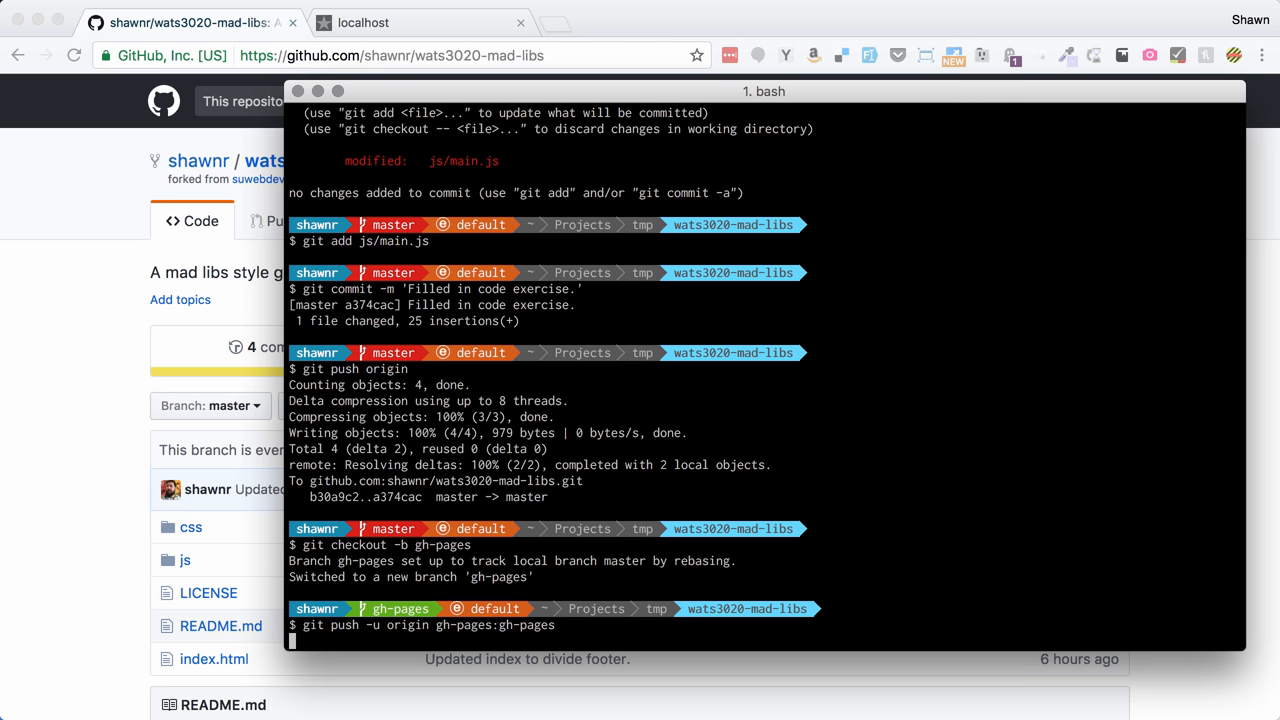
pyautogui.press('Return')
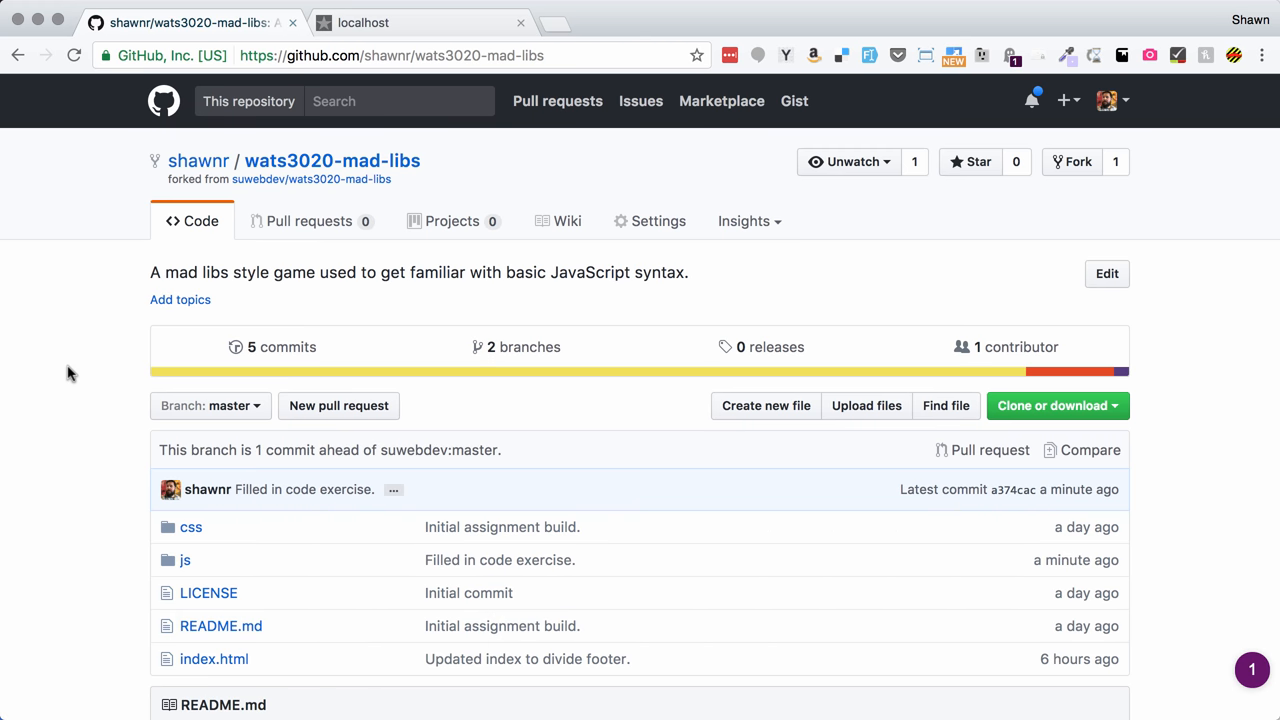
pyautogui.moveTo(303, 489)
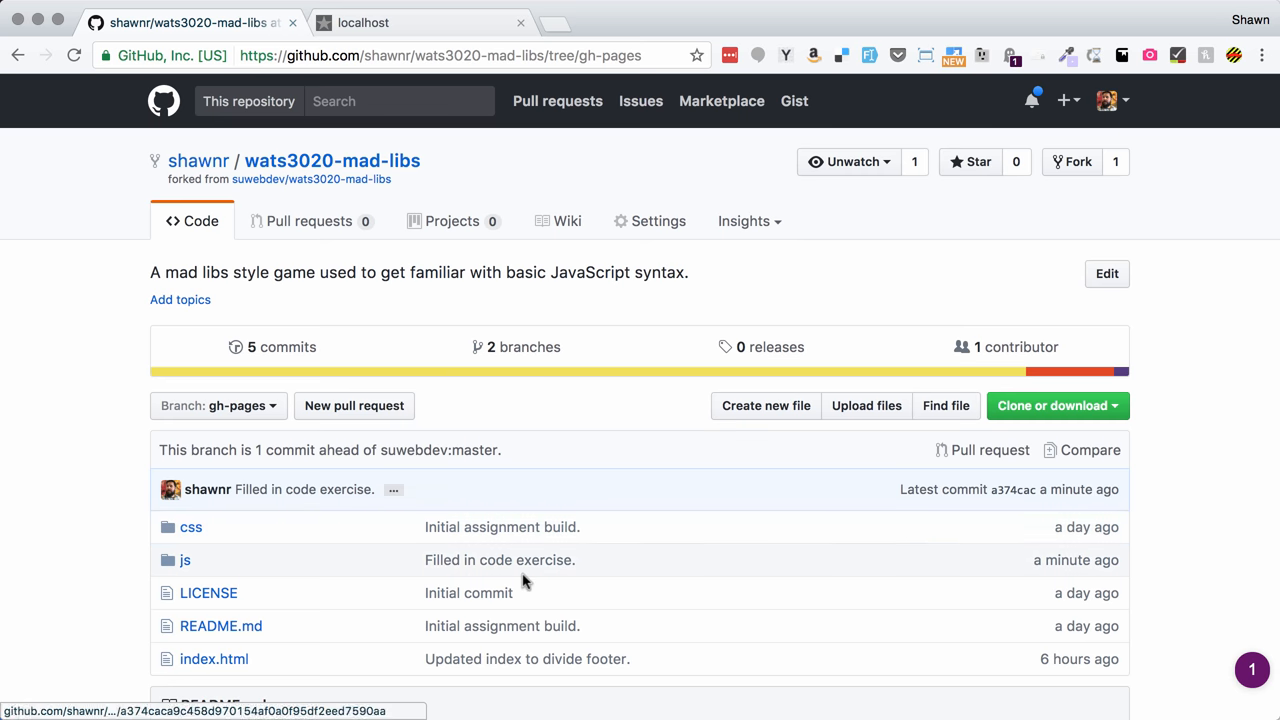
pyautogui.moveTo(658, 221)
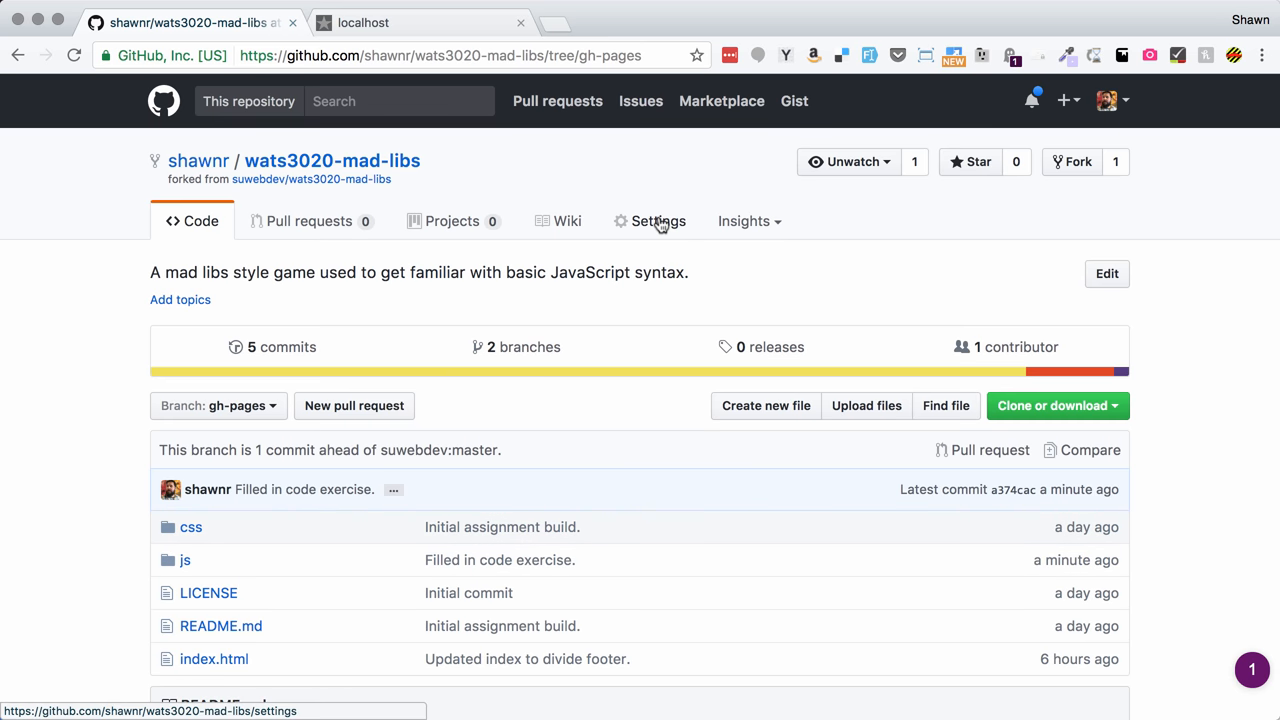
# Open the repository Settings to confirm GitHub Pages publishes from the gh-pages branch
pyautogui.click(658, 221)
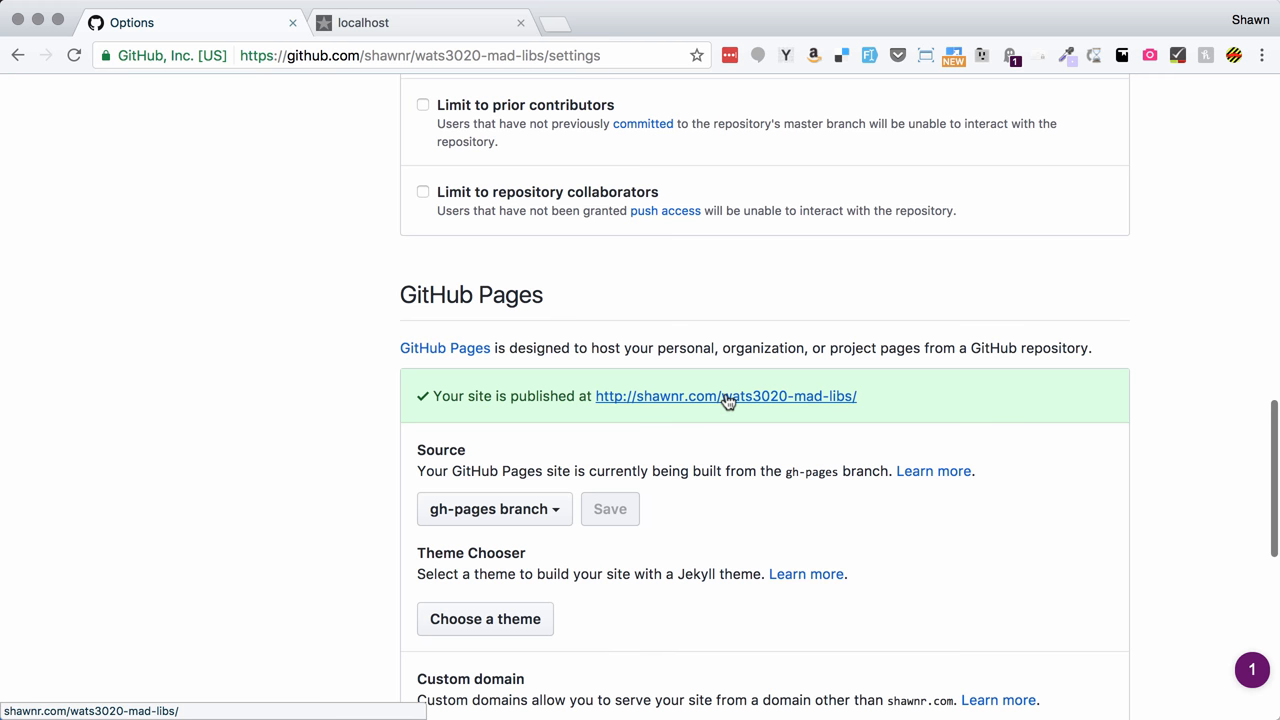
# Open the published Mad Libs site and answer 'prince' for the honorific title
pyautogui.click(725, 396)
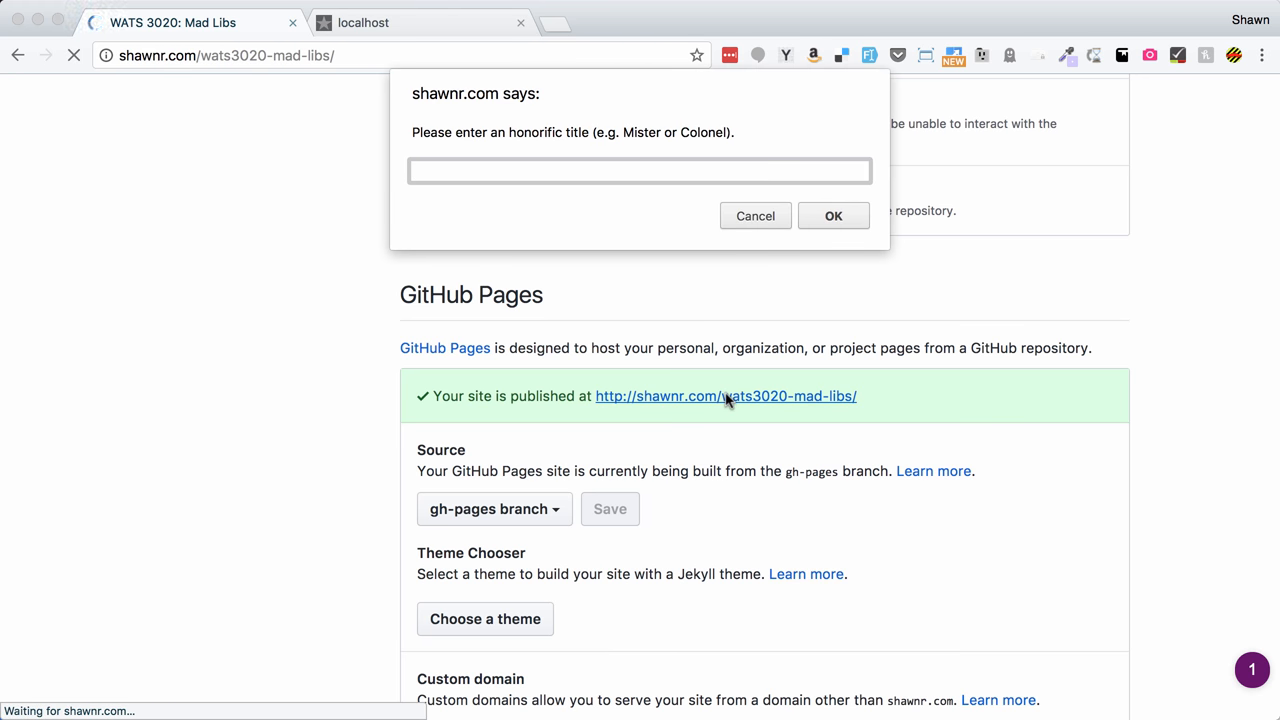
pyautogui.click(640, 170)
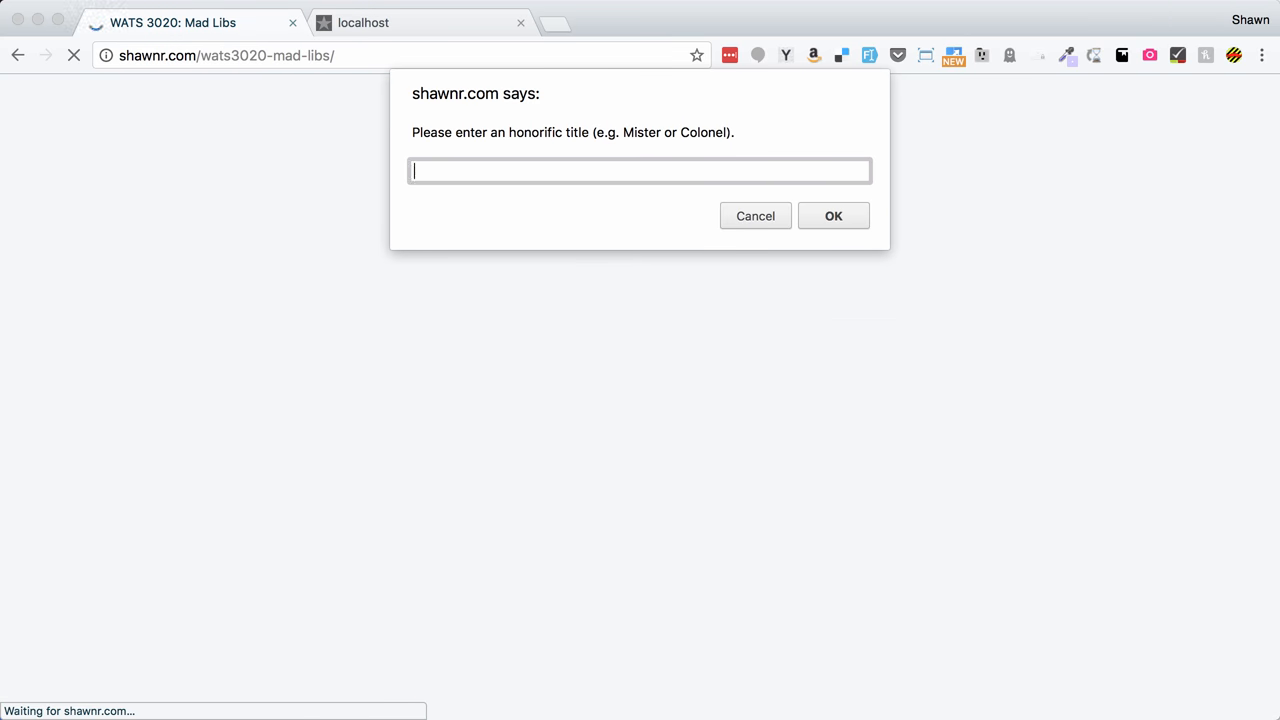
pyautogui.write('prince')
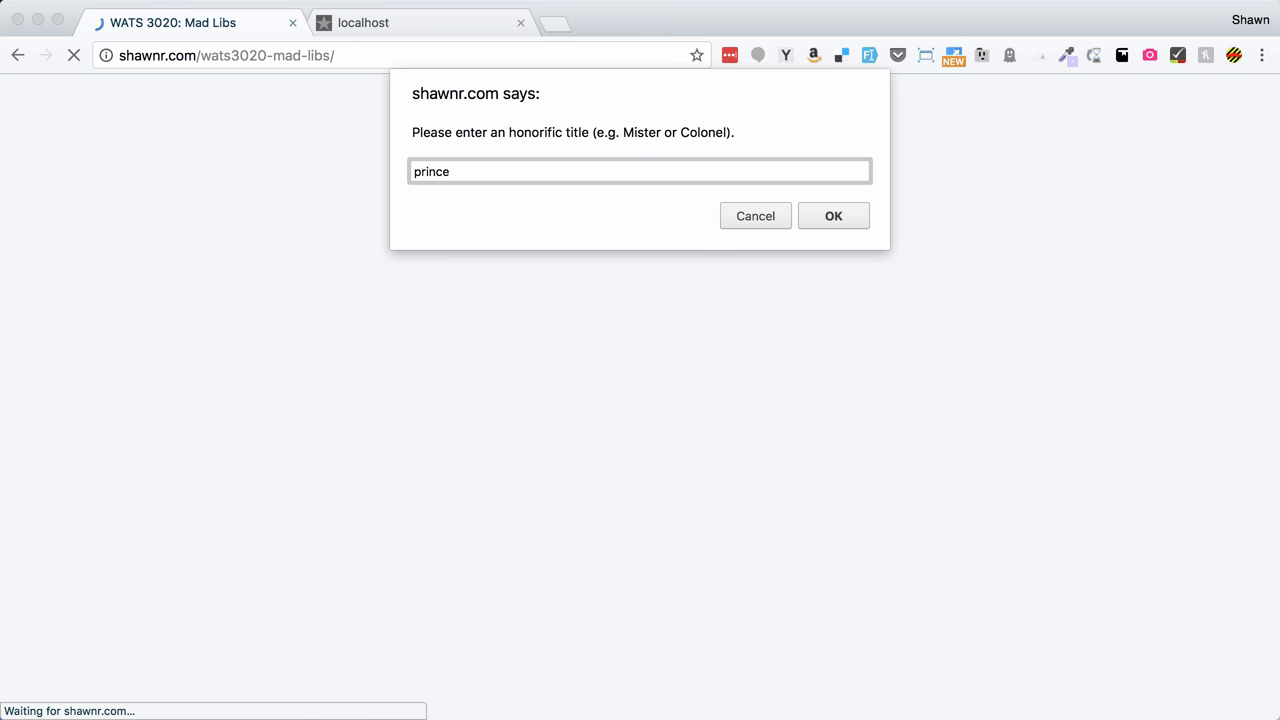
pyautogui.click(833, 216)
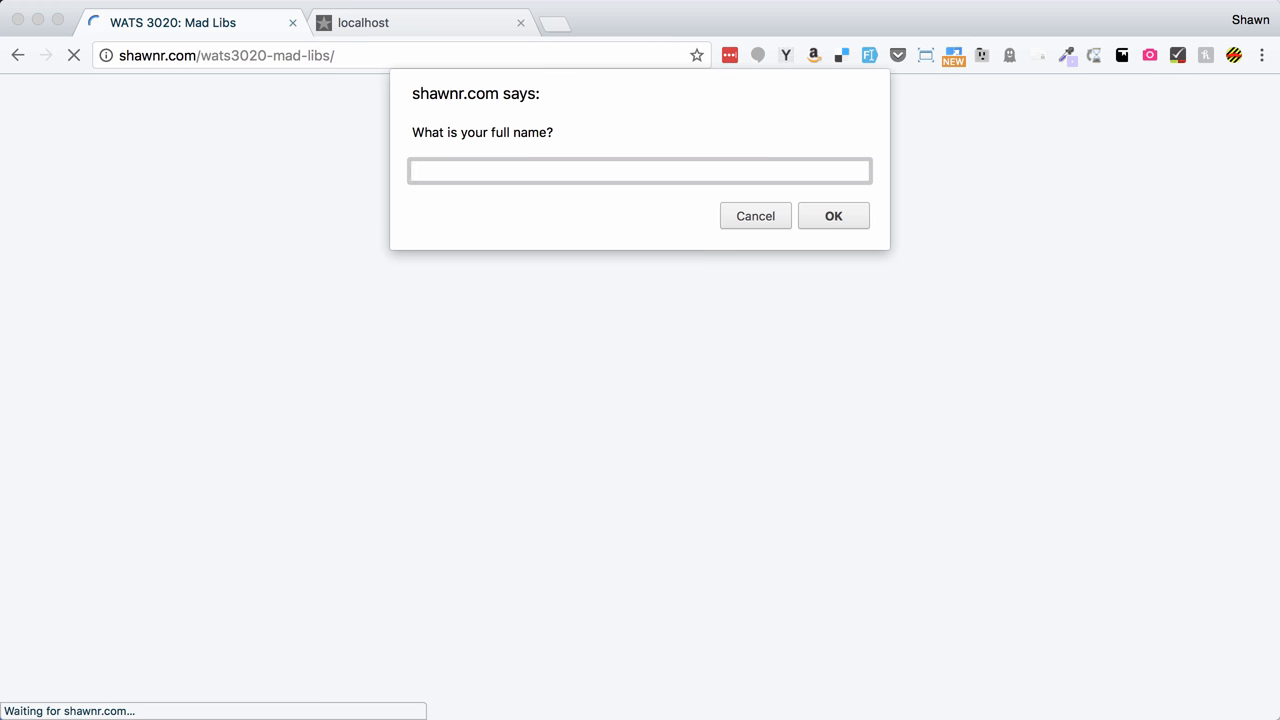
# Submit the full name, two describing words, and the gift-for-a-loved-one answers
pyautogui.click(833, 216)
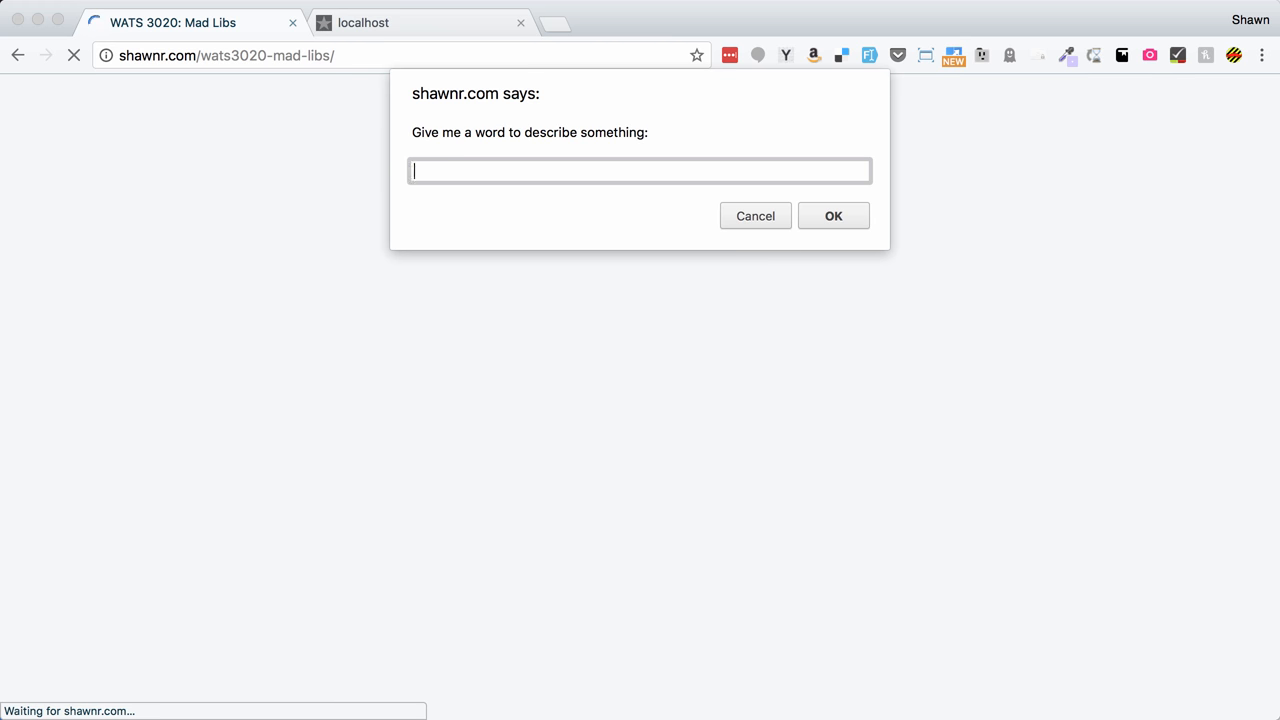
pyautogui.click(833, 215)
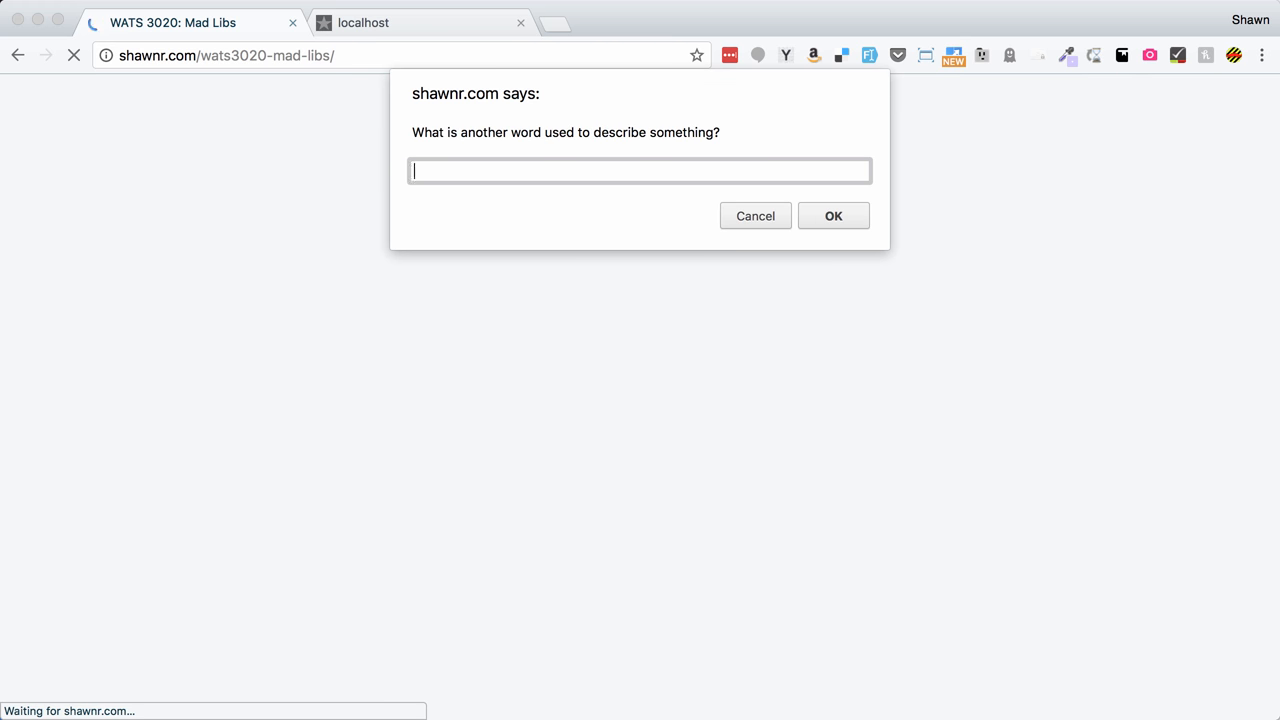
pyautogui.click(833, 216)
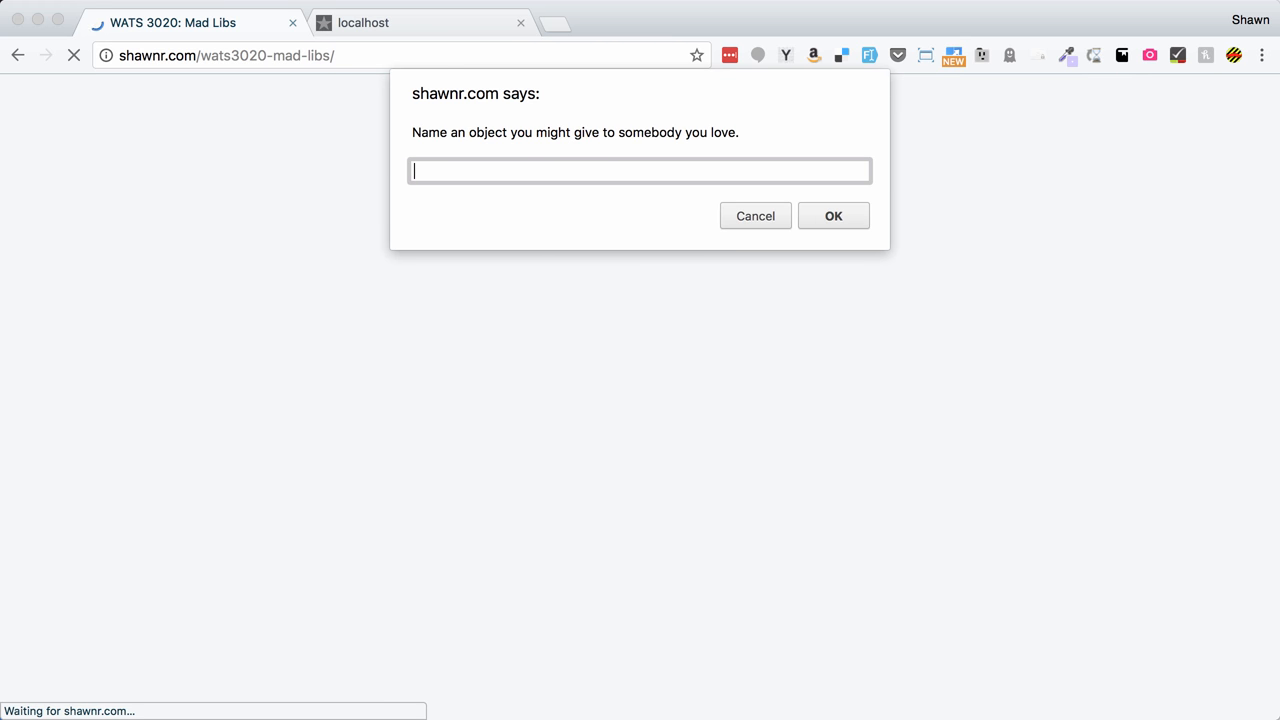
pyautogui.click(833, 215)
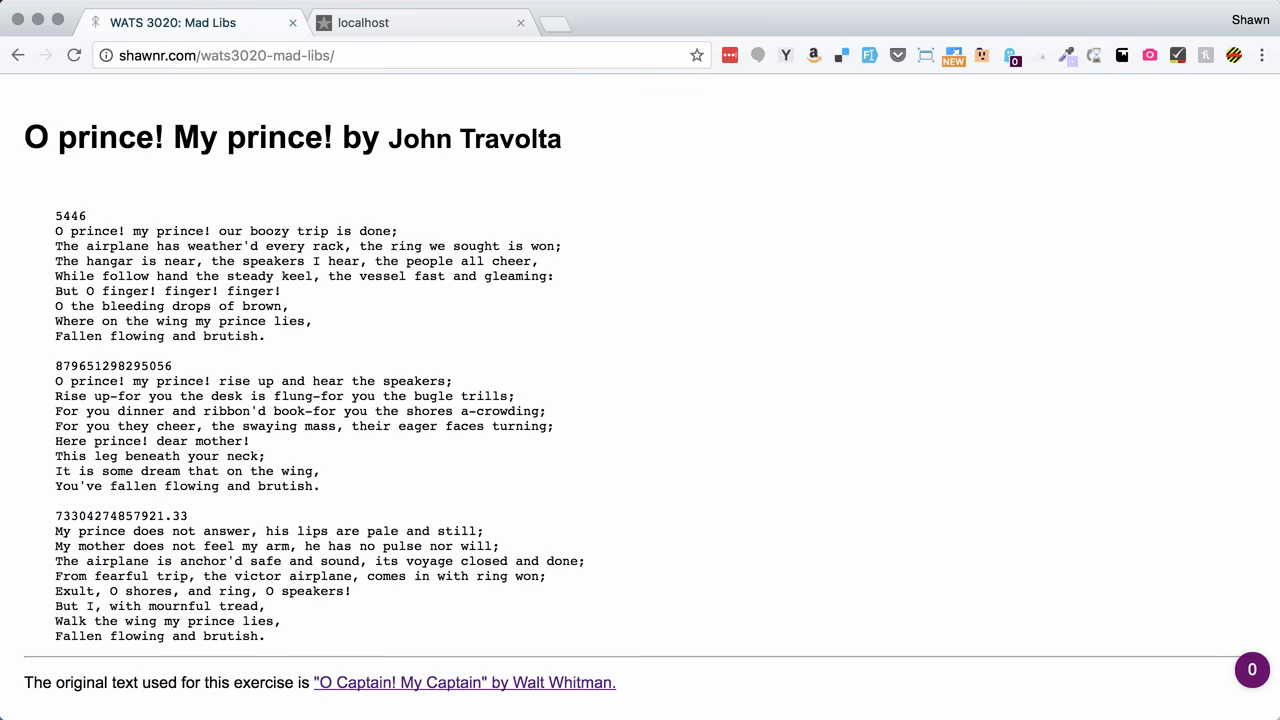
pyautogui.moveTo(379, 331)
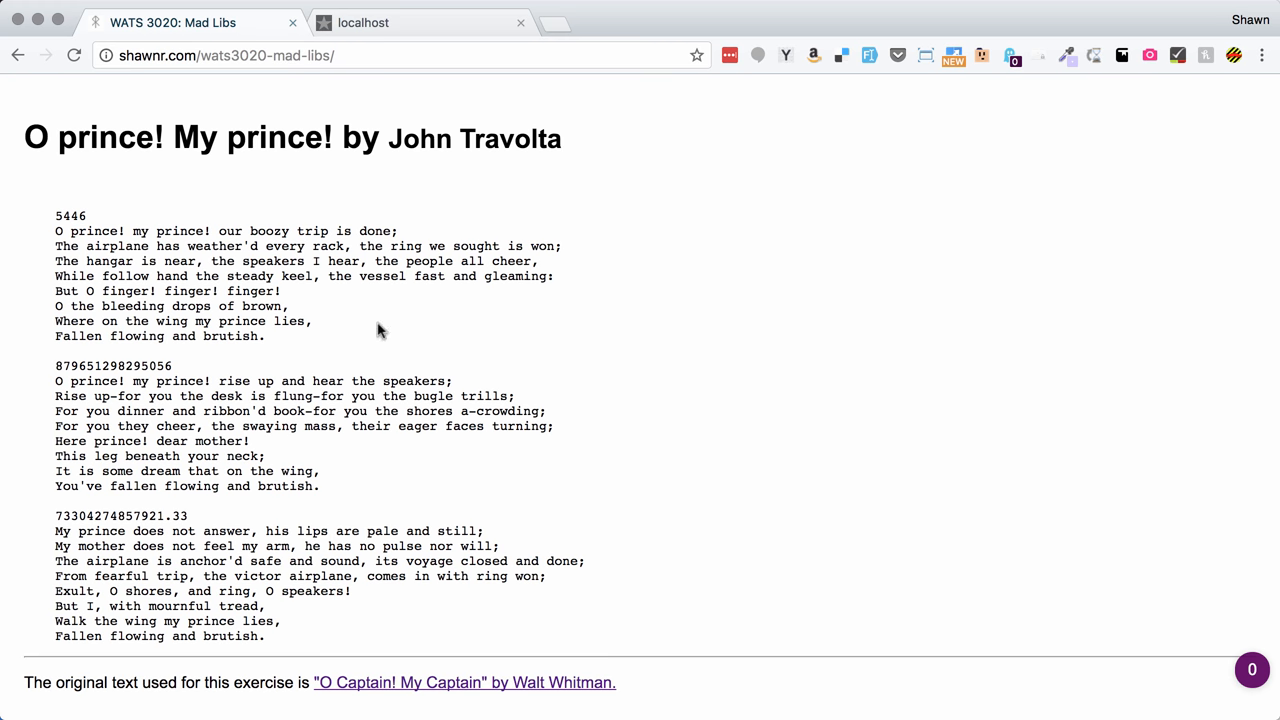
pyautogui.moveTo(477, 485)
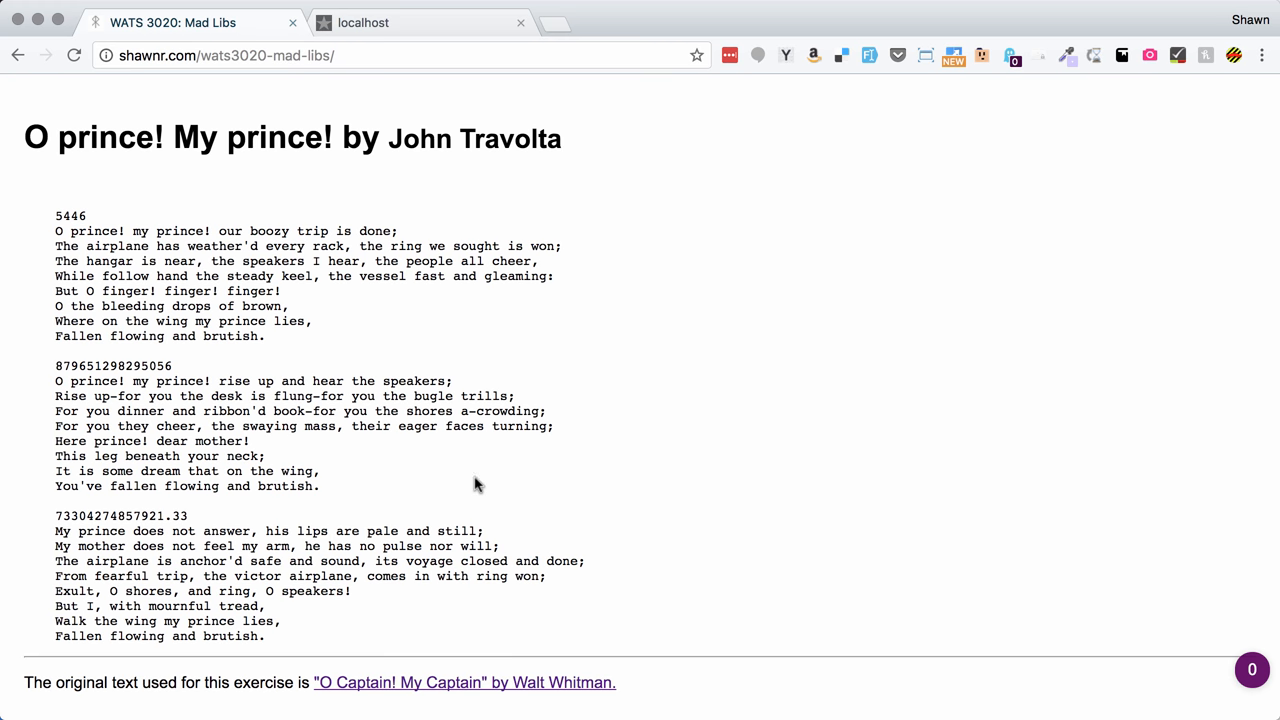
pyautogui.moveTo(510, 519)
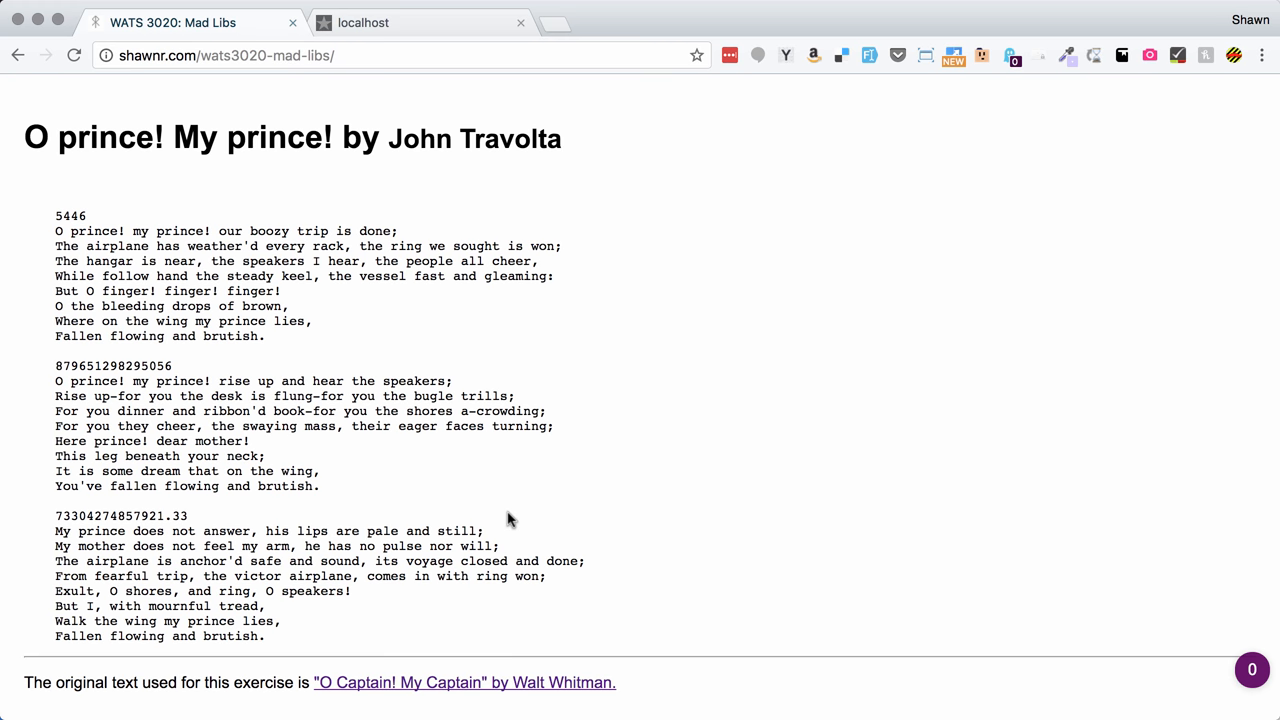
pyautogui.moveTo(530, 502)
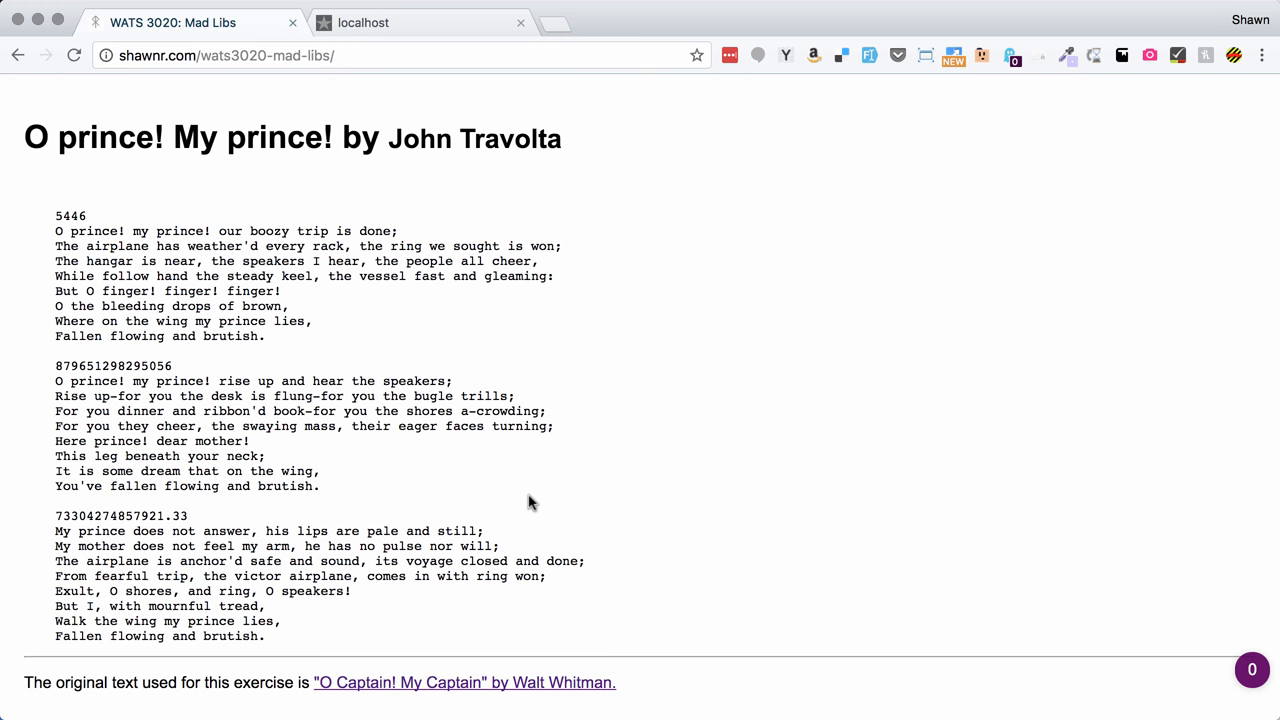
pyautogui.moveTo(538, 345)
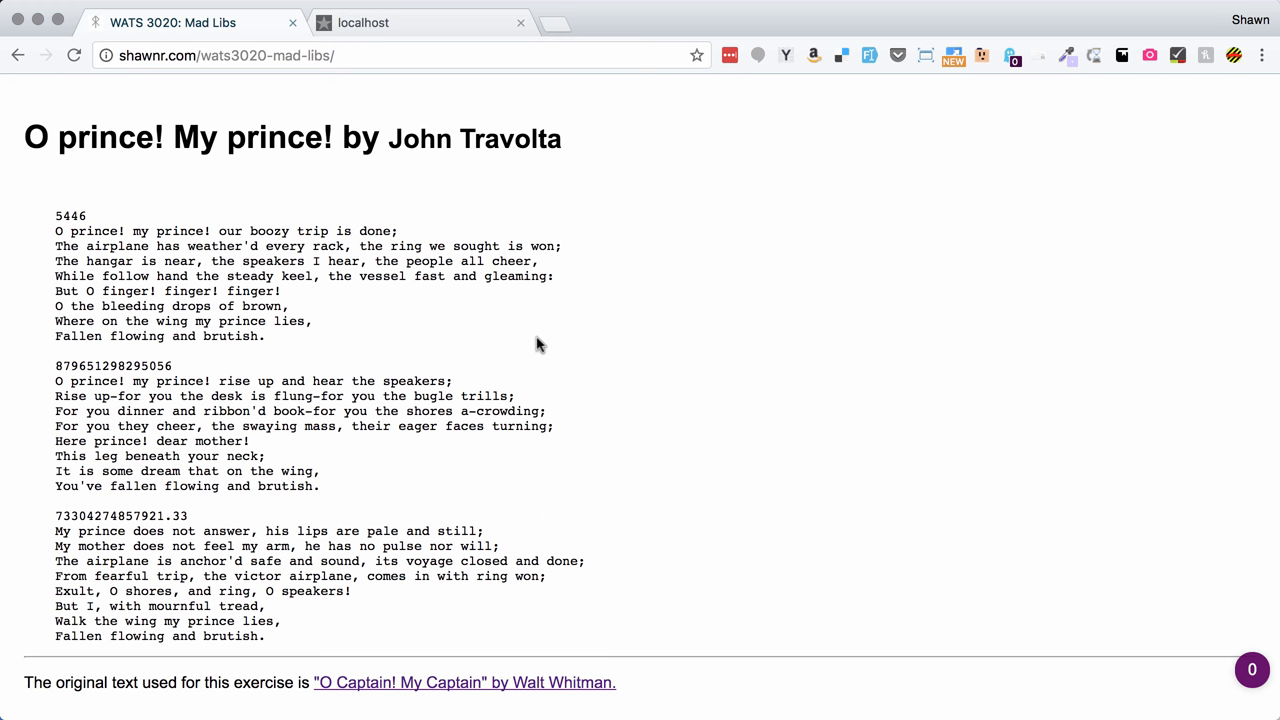
pyautogui.moveTo(627, 362)
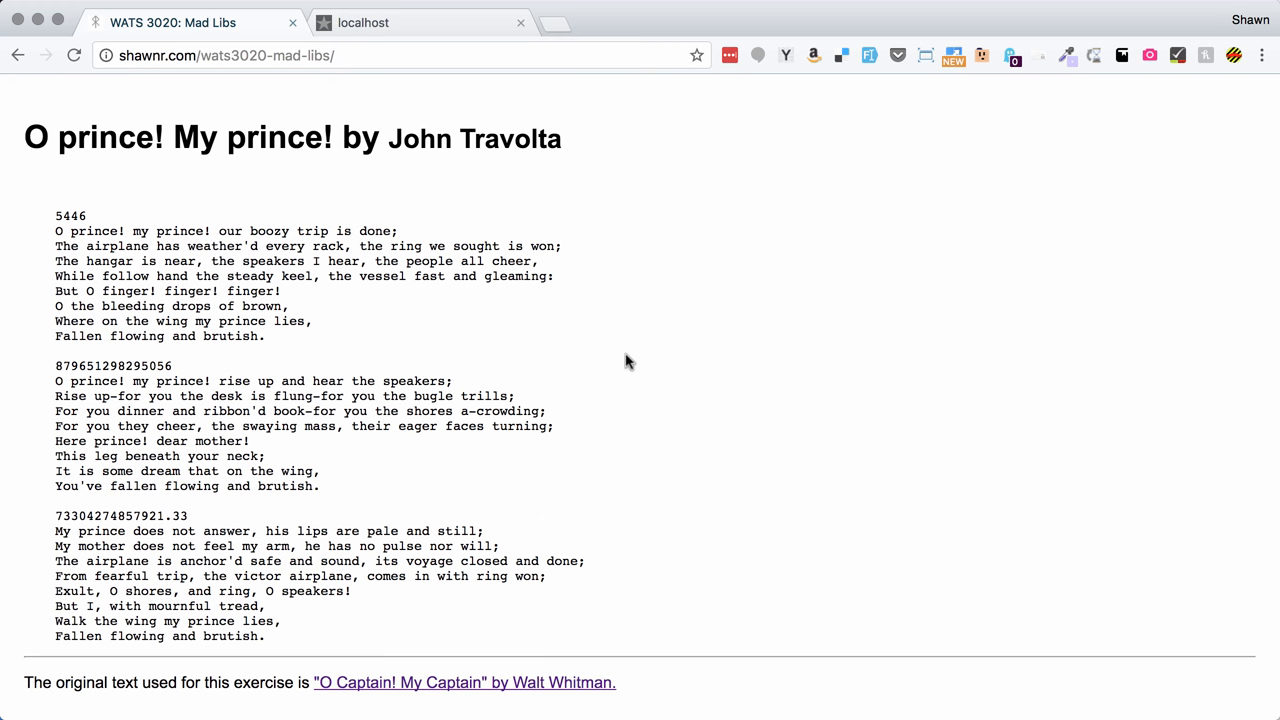
pyautogui.moveTo(643, 355)
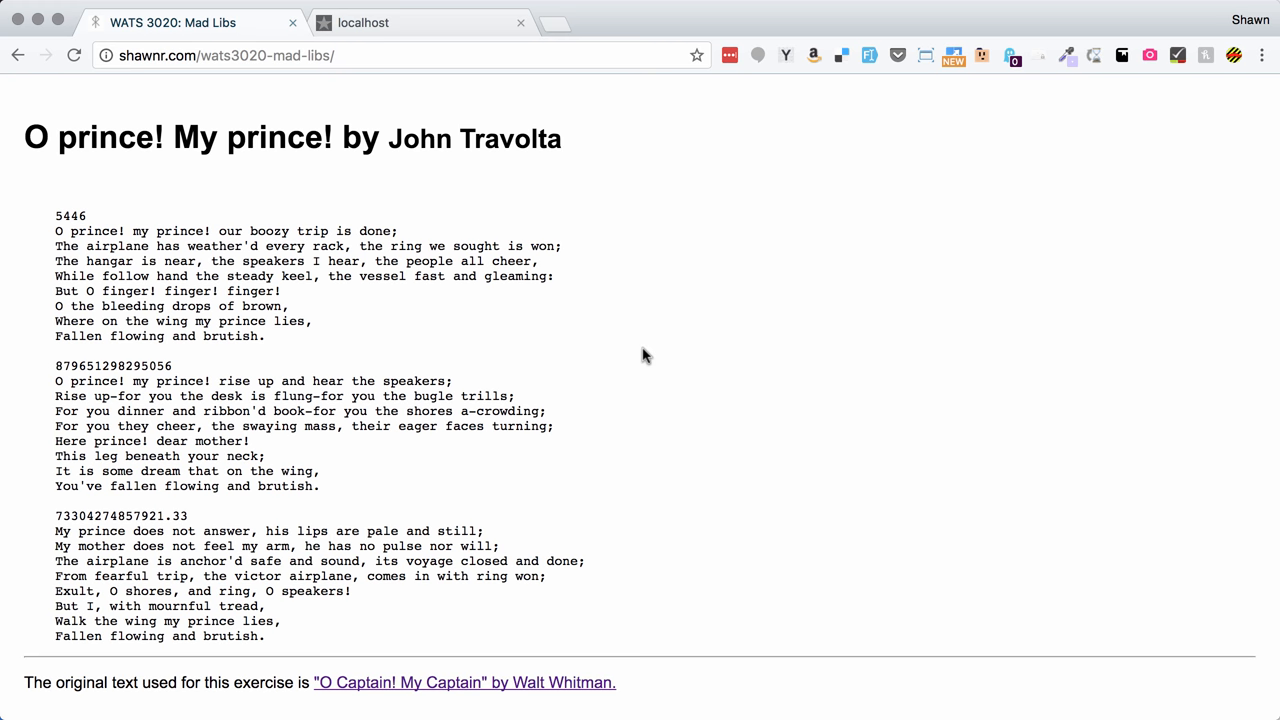
pyautogui.moveTo(532, 443)
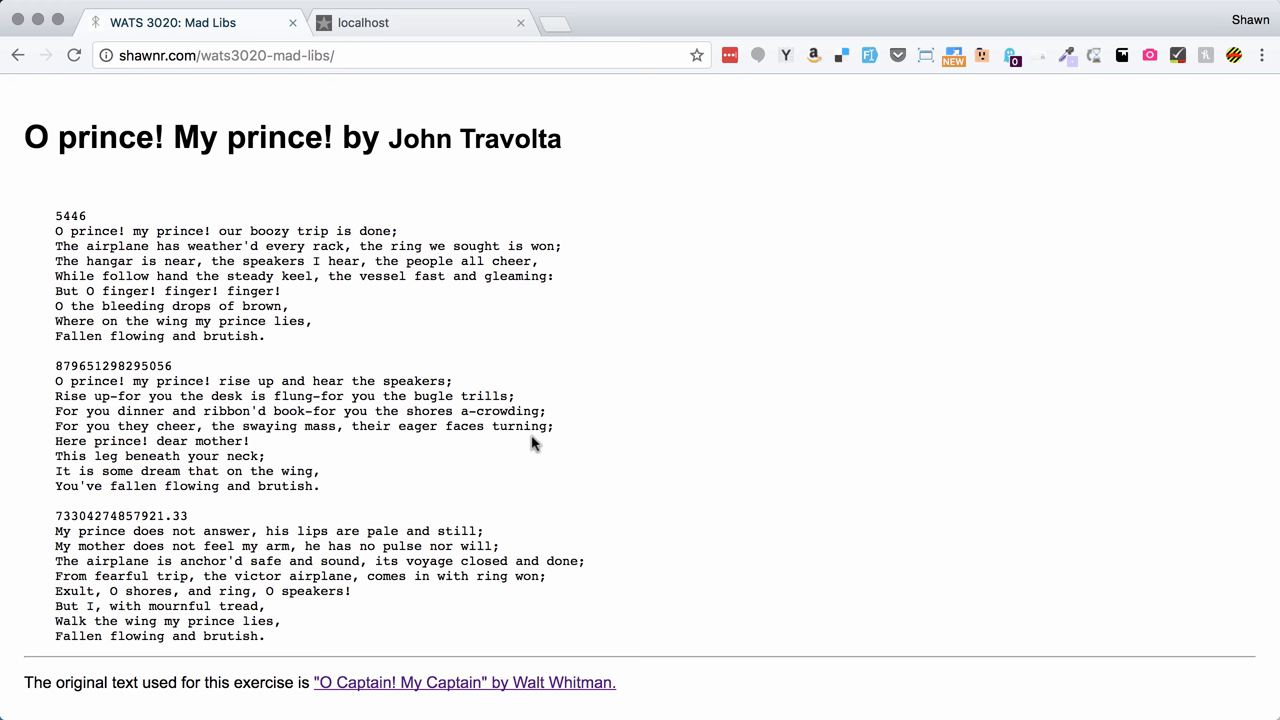
pyautogui.moveTo(451, 378)
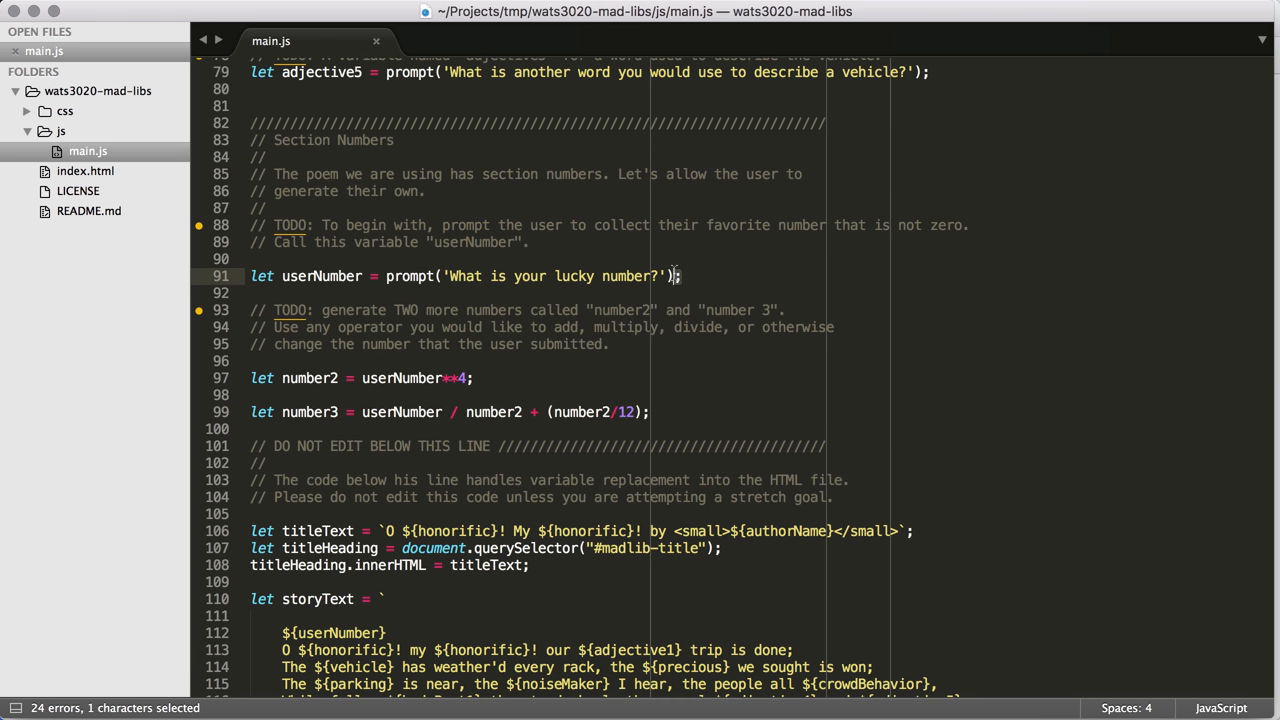
pyautogui.moveTo(432, 276)
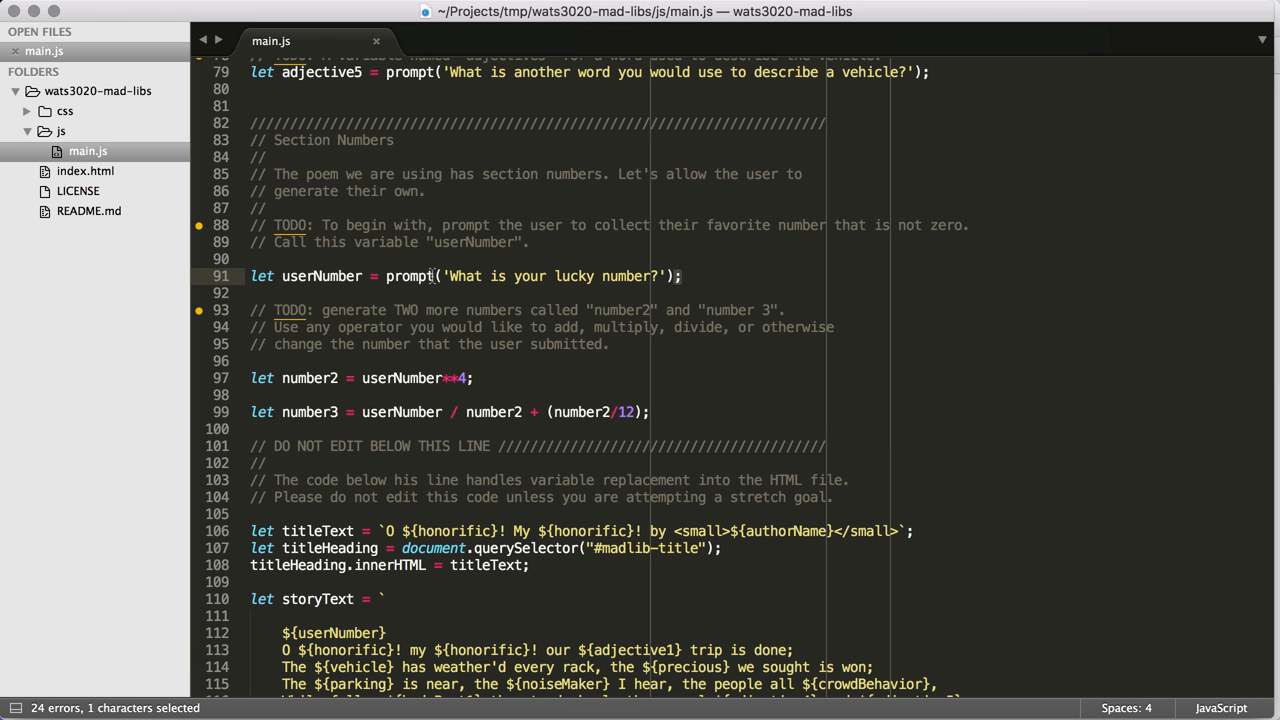
pyautogui.click(383, 276)
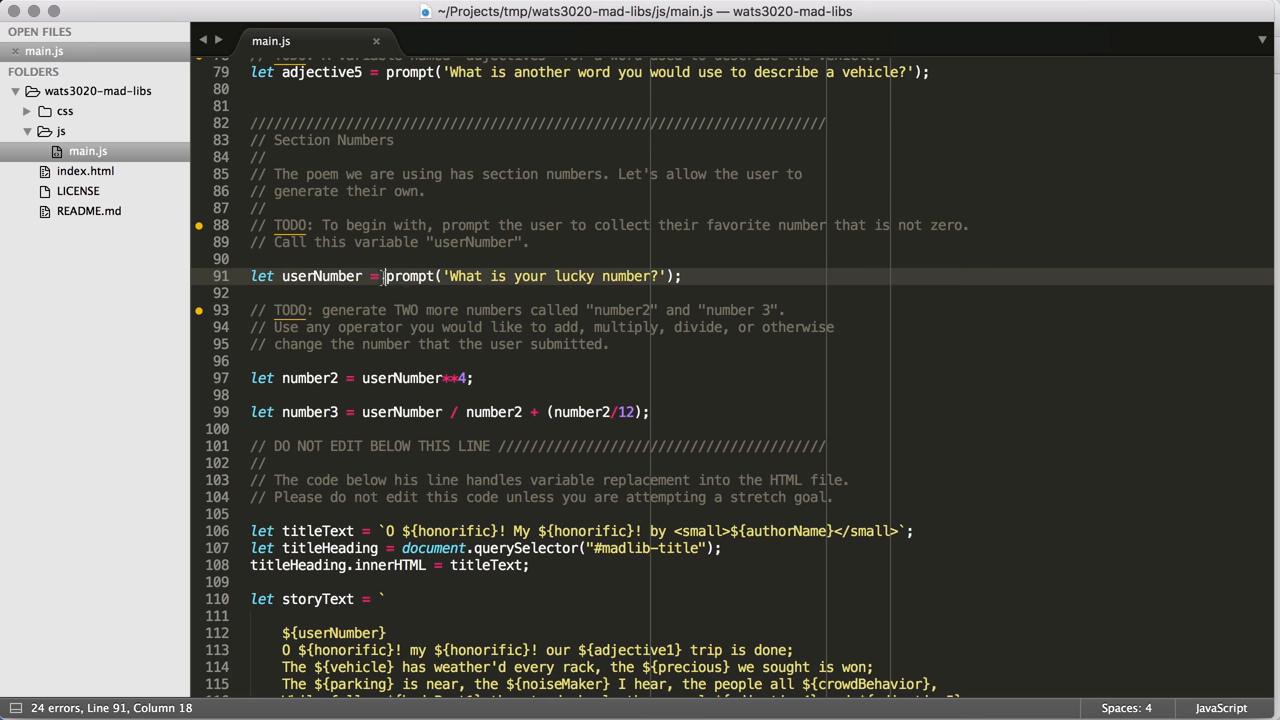
pyautogui.doubleClick(409, 276)
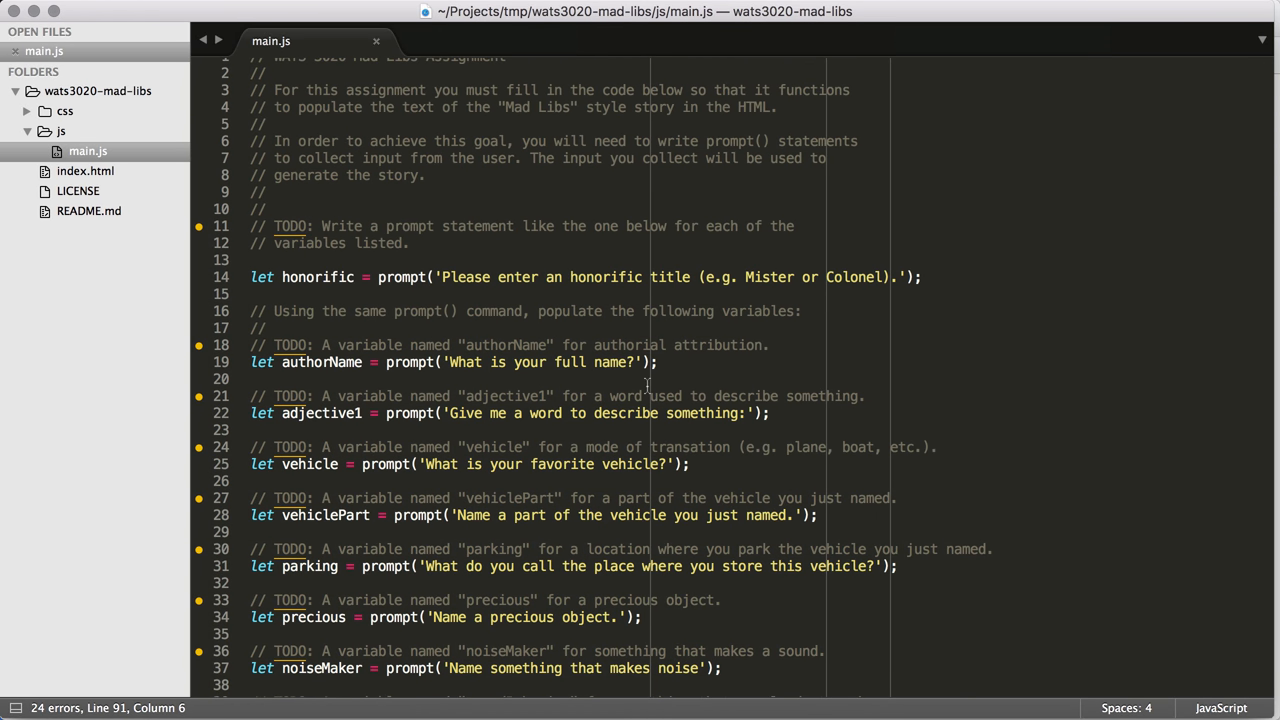
pyautogui.scroll(-3)
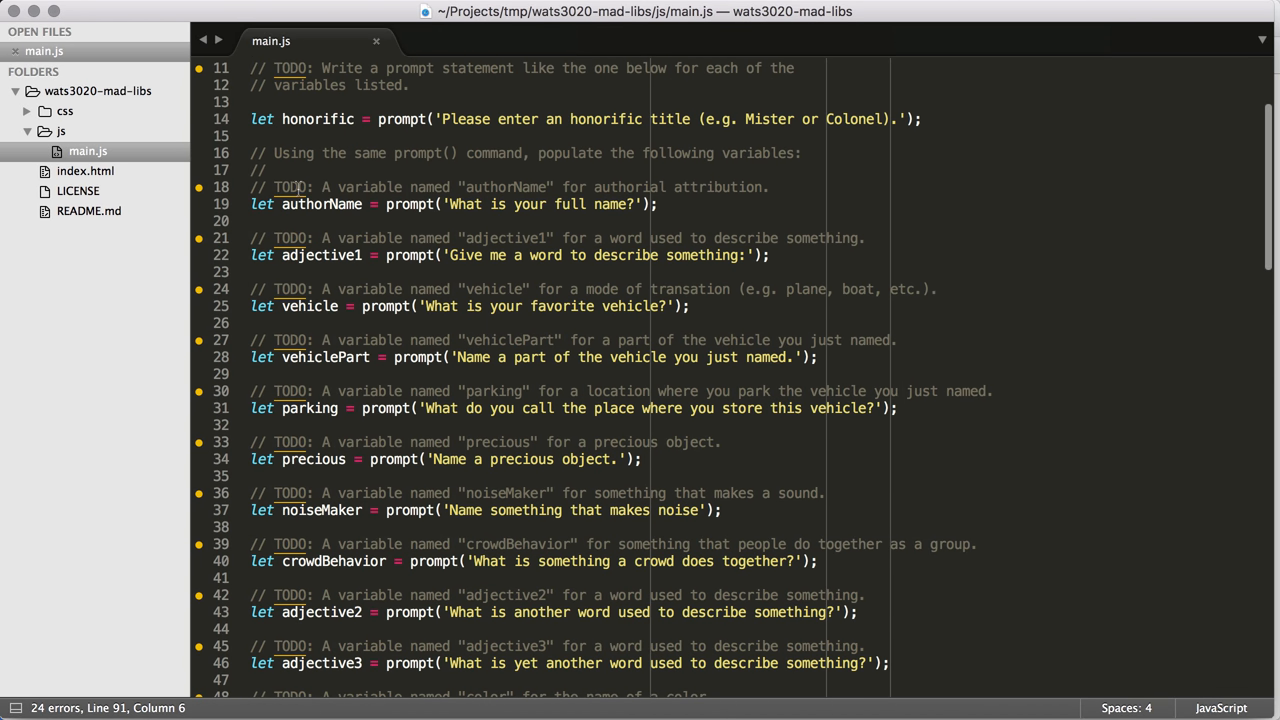
pyautogui.doubleClick(289, 187)
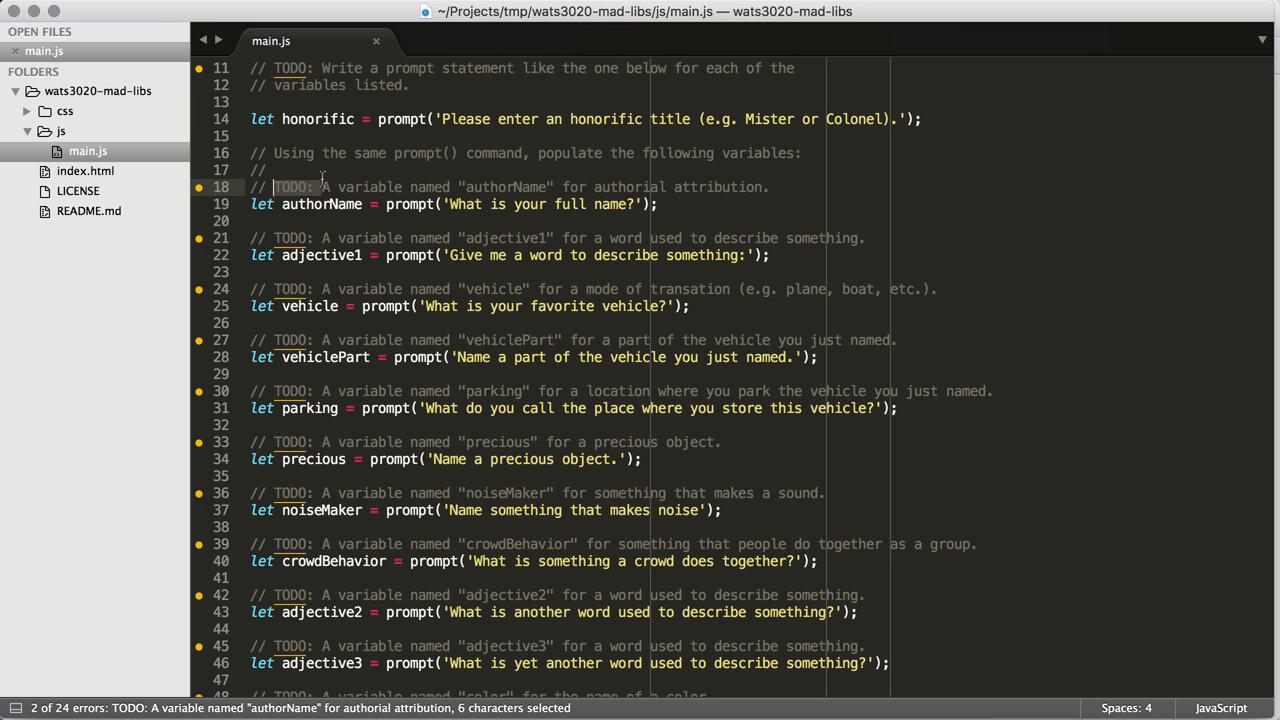
pyautogui.scroll(-3)
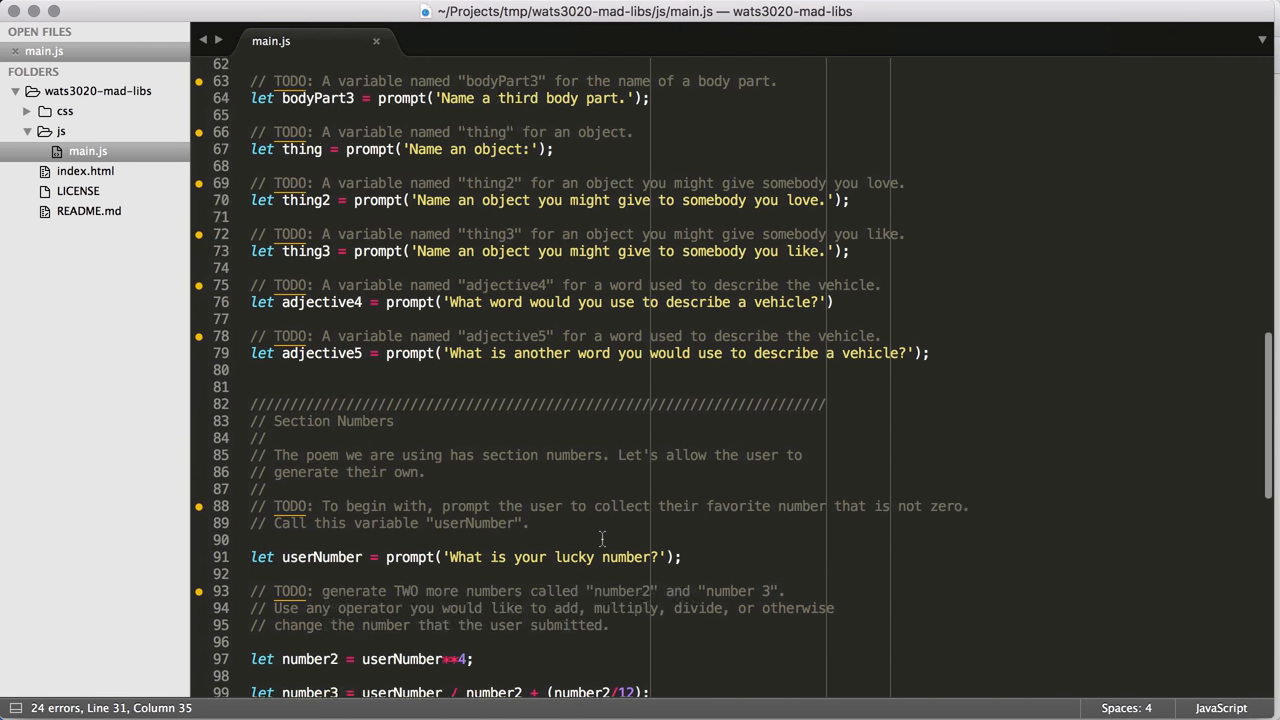
pyautogui.scroll(-3)
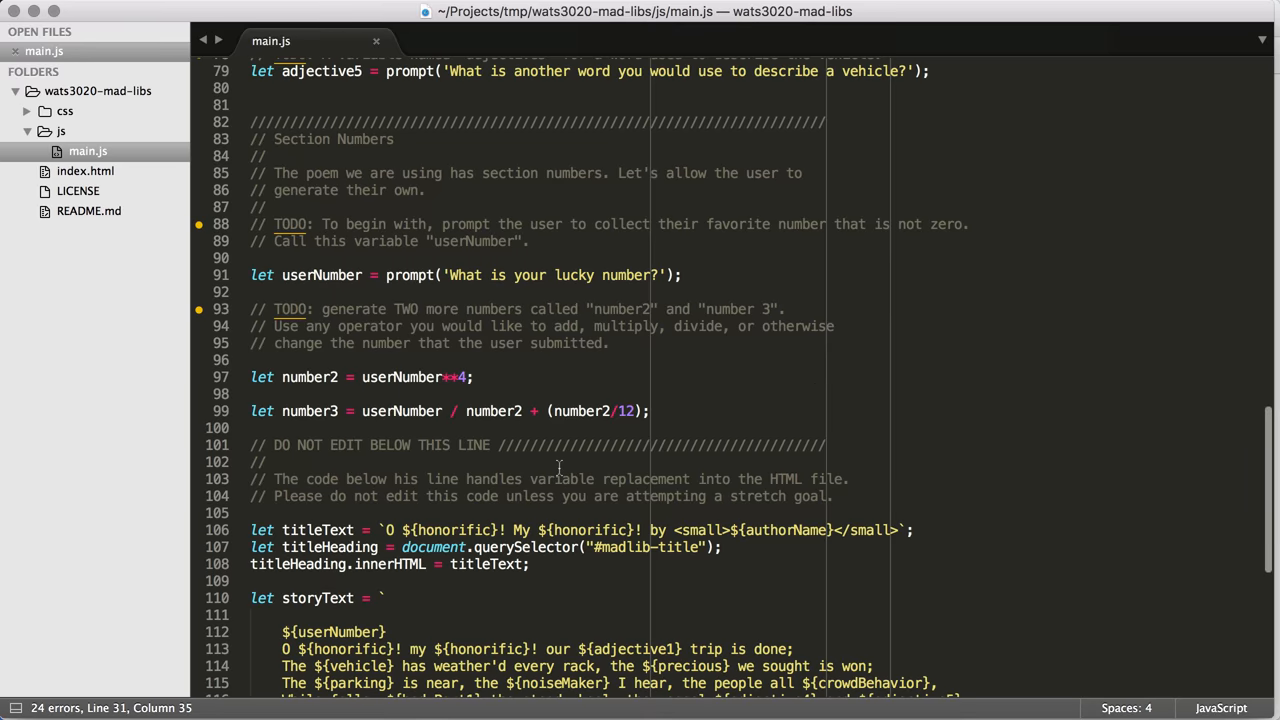
pyautogui.scroll(-3)
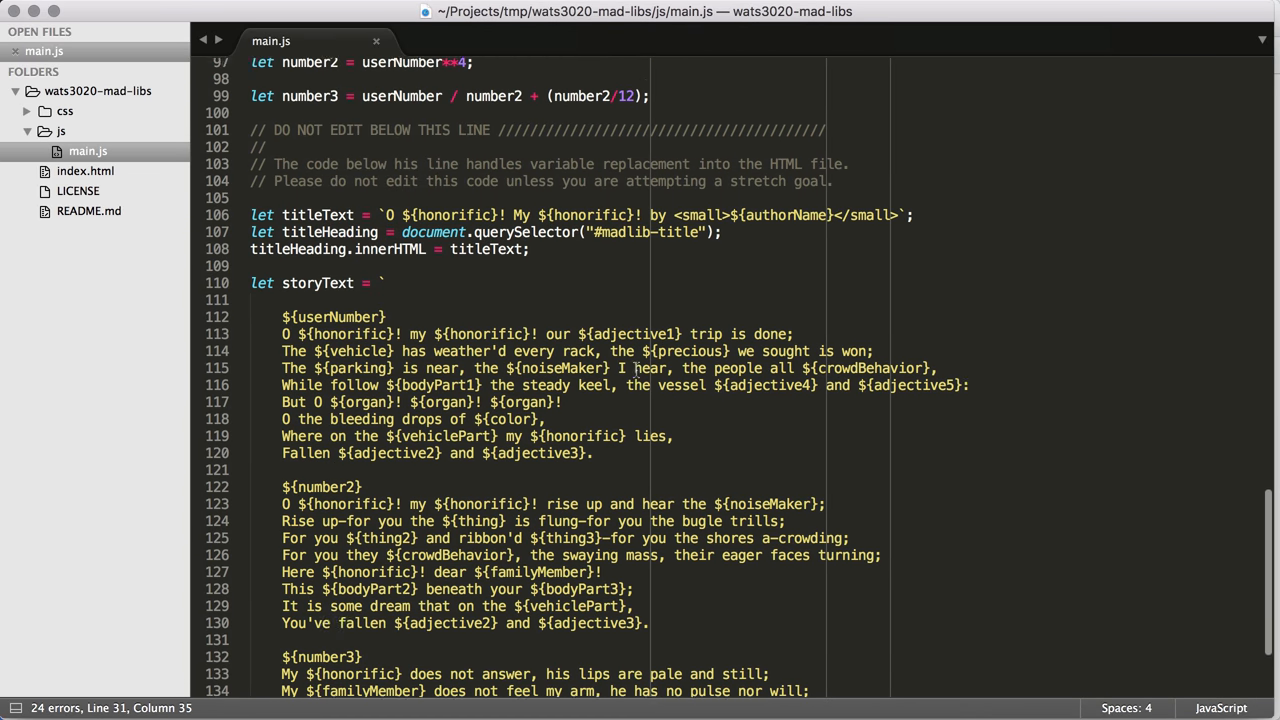
pyautogui.scroll(3)
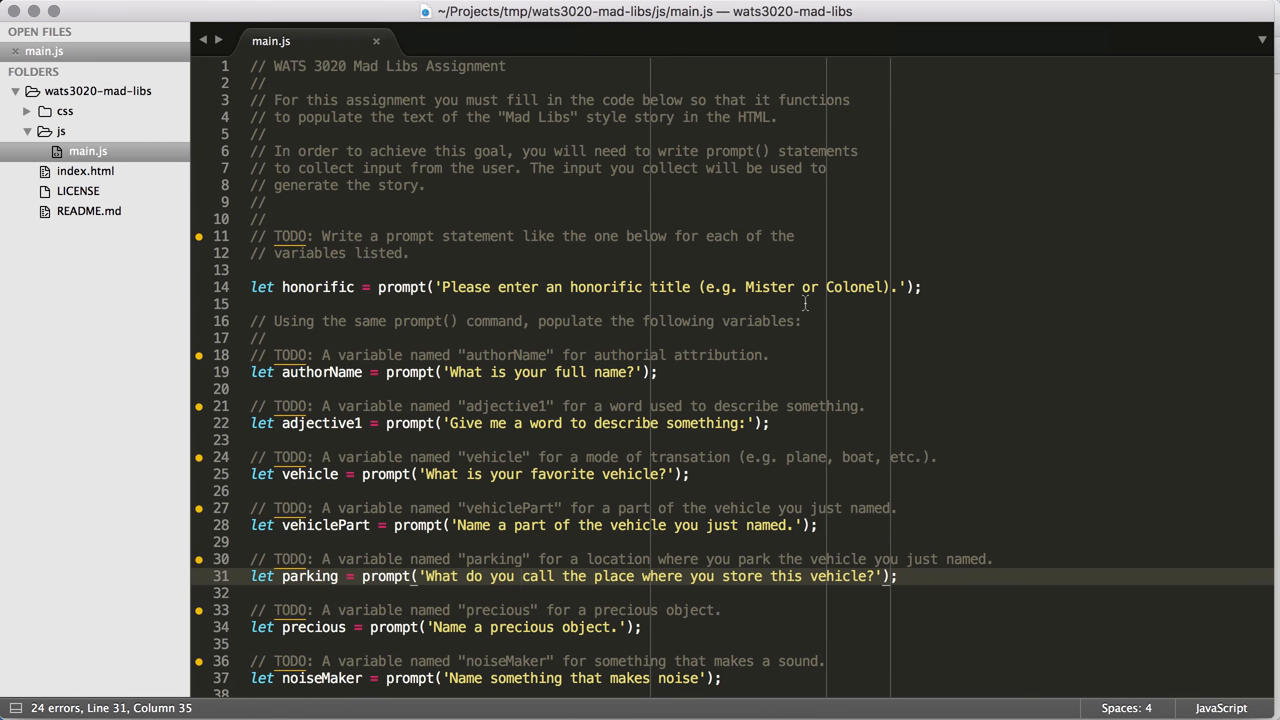
pyautogui.moveTo(565, 267)
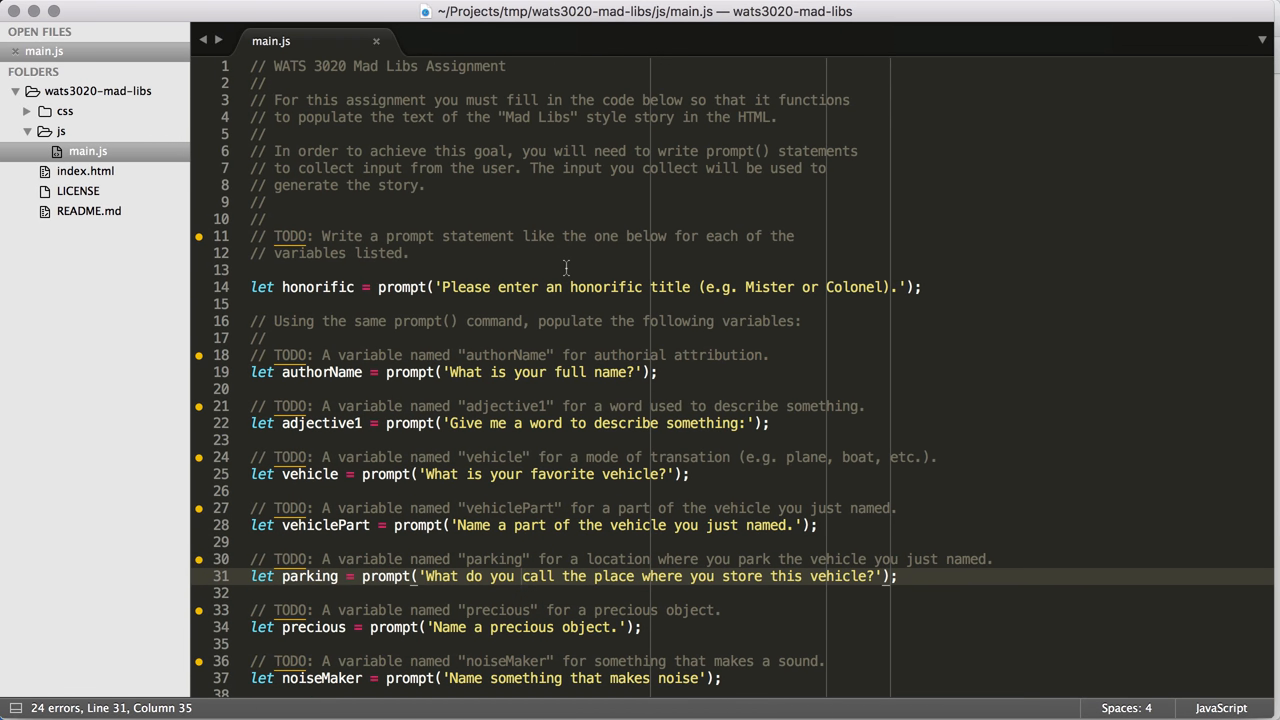
pyautogui.moveTo(635, 296)
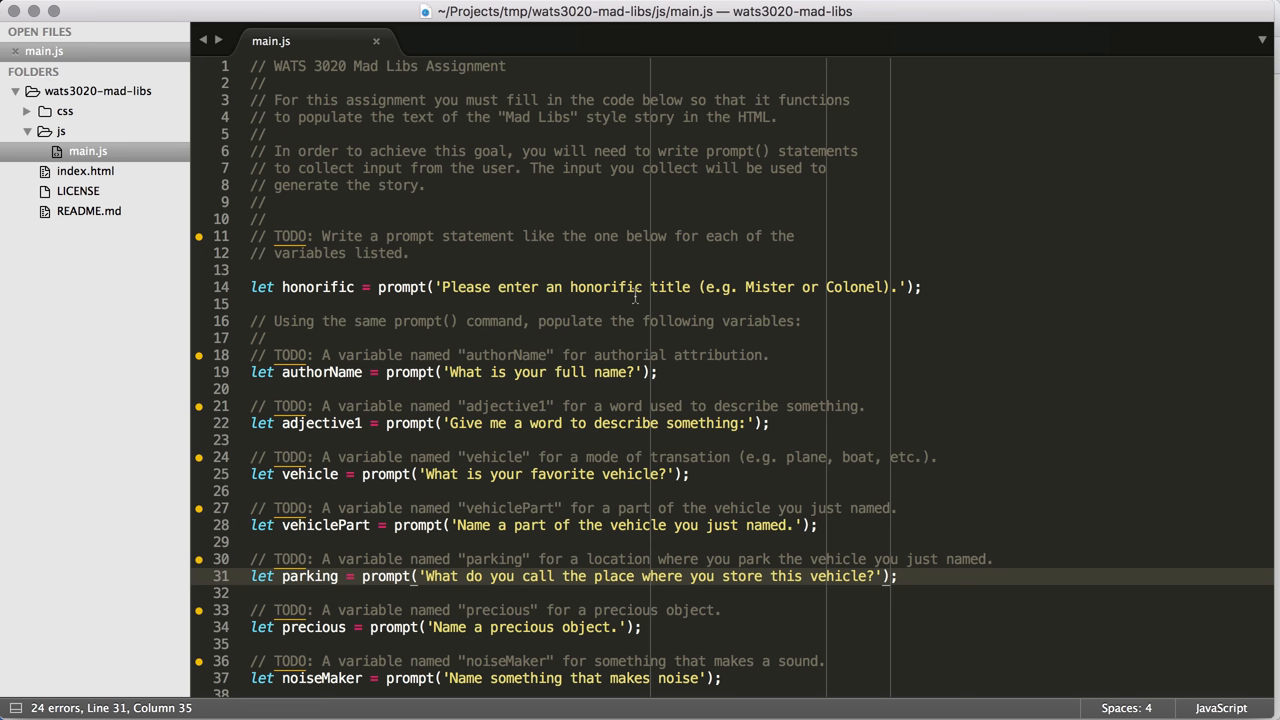